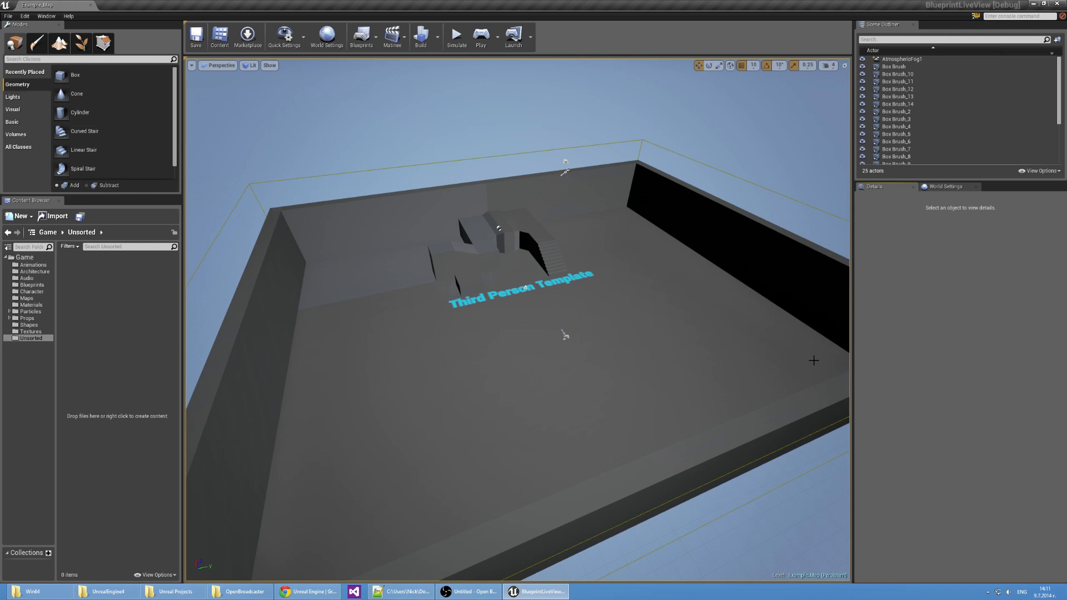
mouse_move(802, 362)
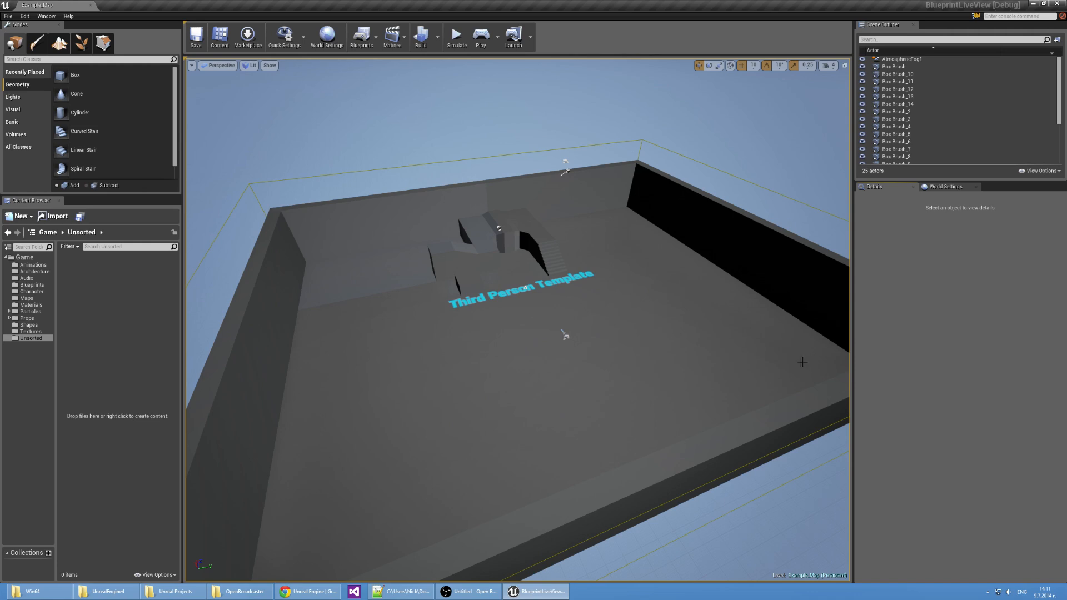
mouse_move(553, 334)
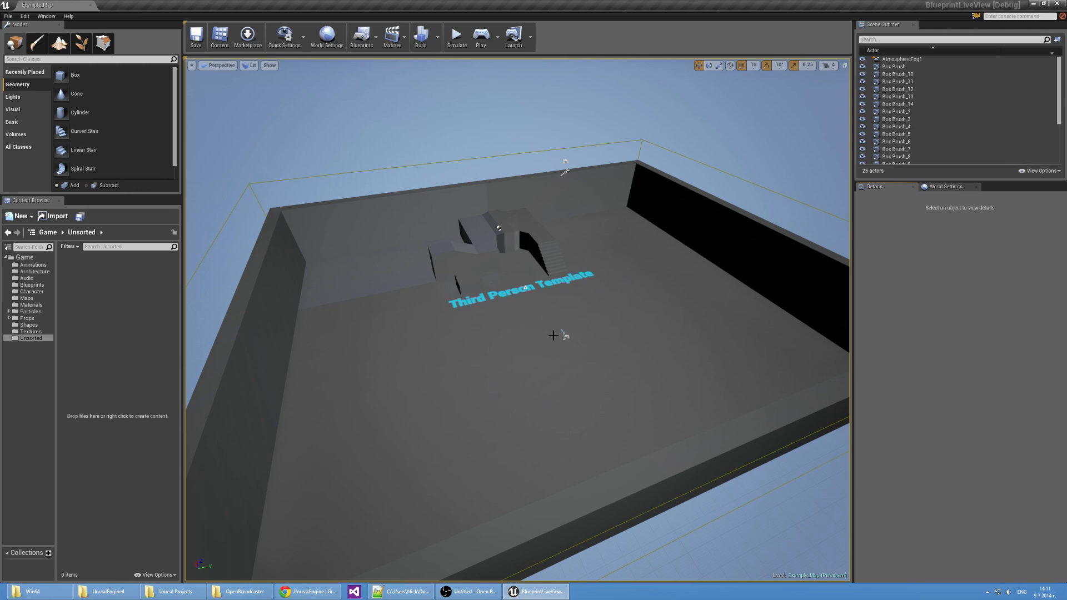
mouse_move(660, 283)
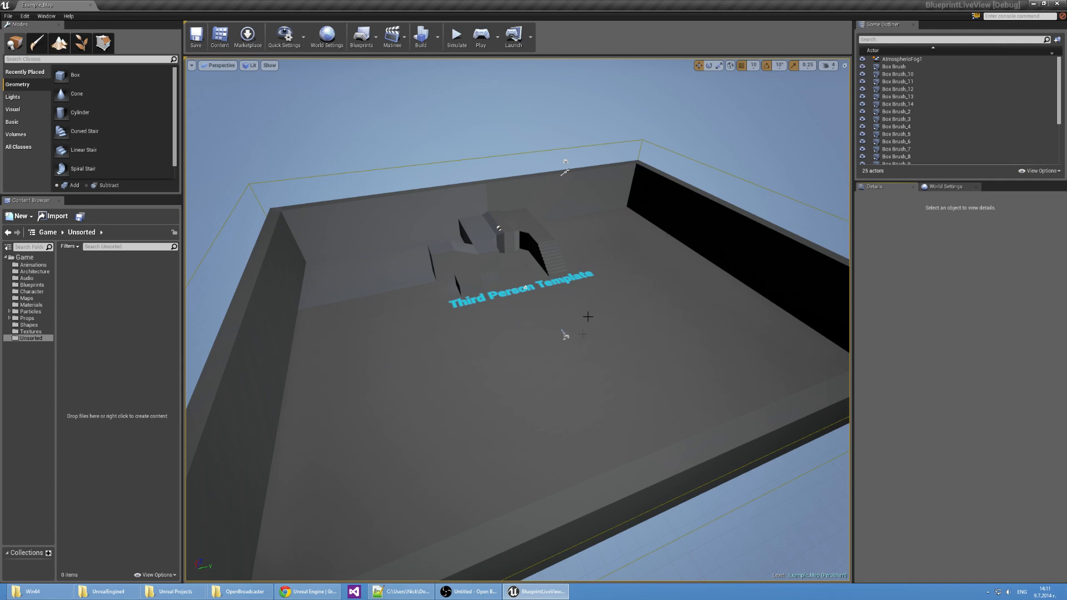
mouse_move(446, 373)
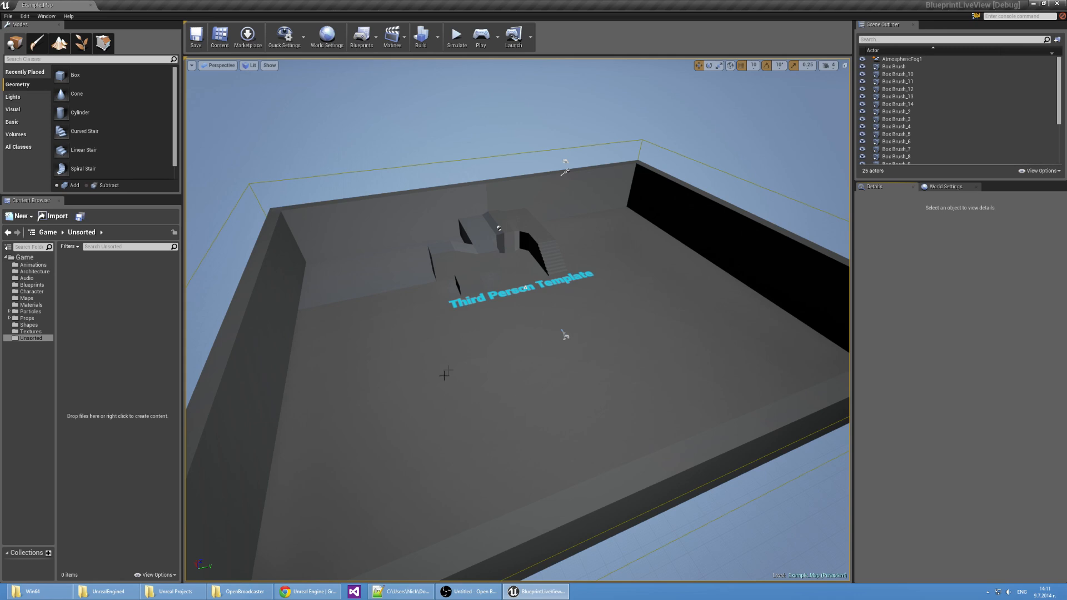
mouse_move(521, 336)
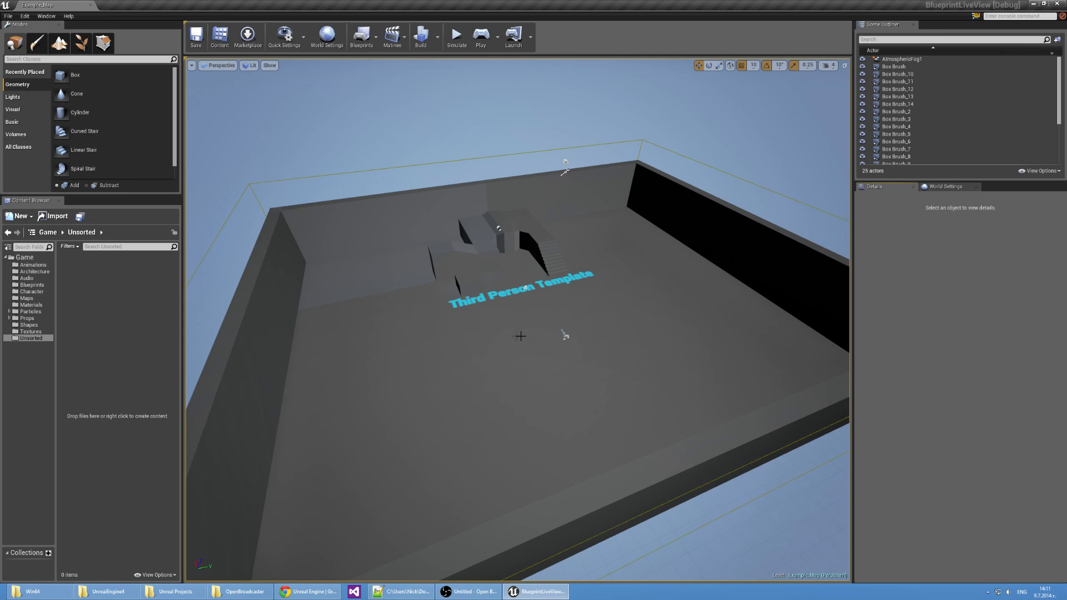
mouse_move(347, 299)
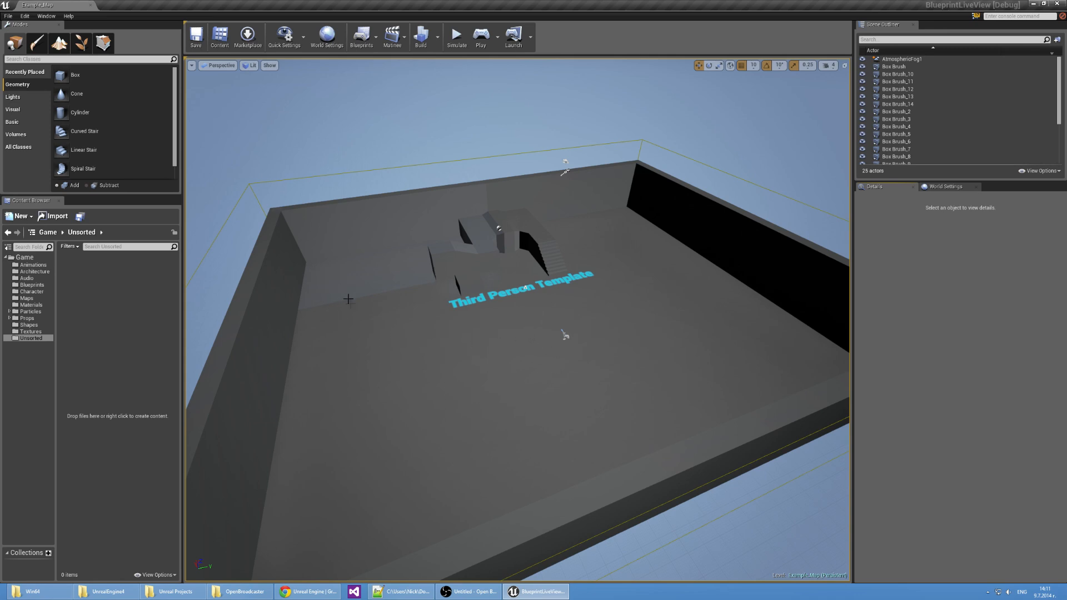
mouse_move(495, 337)
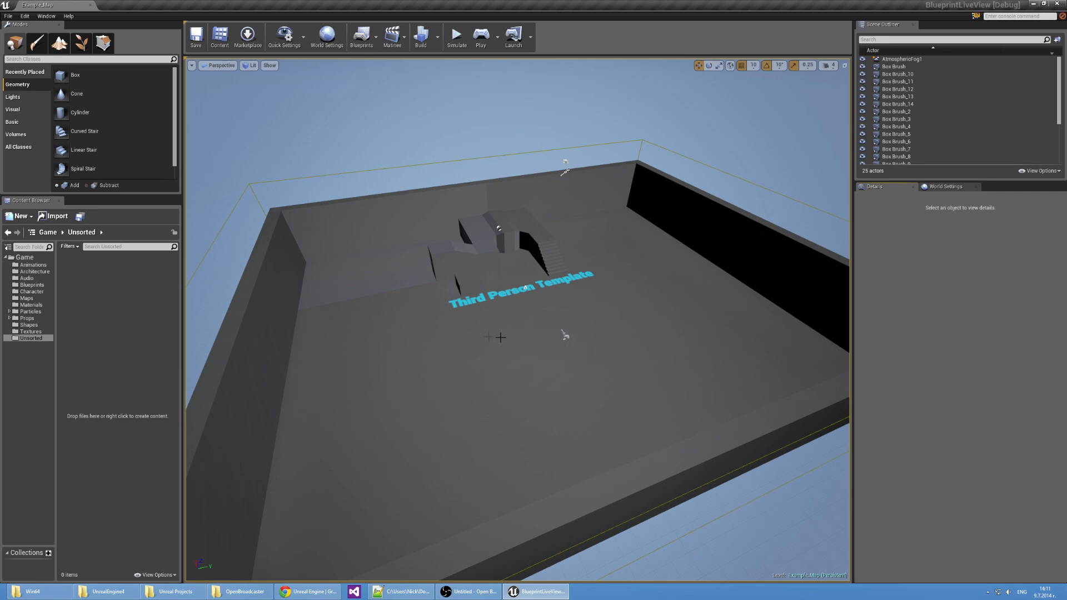
mouse_move(228, 420)
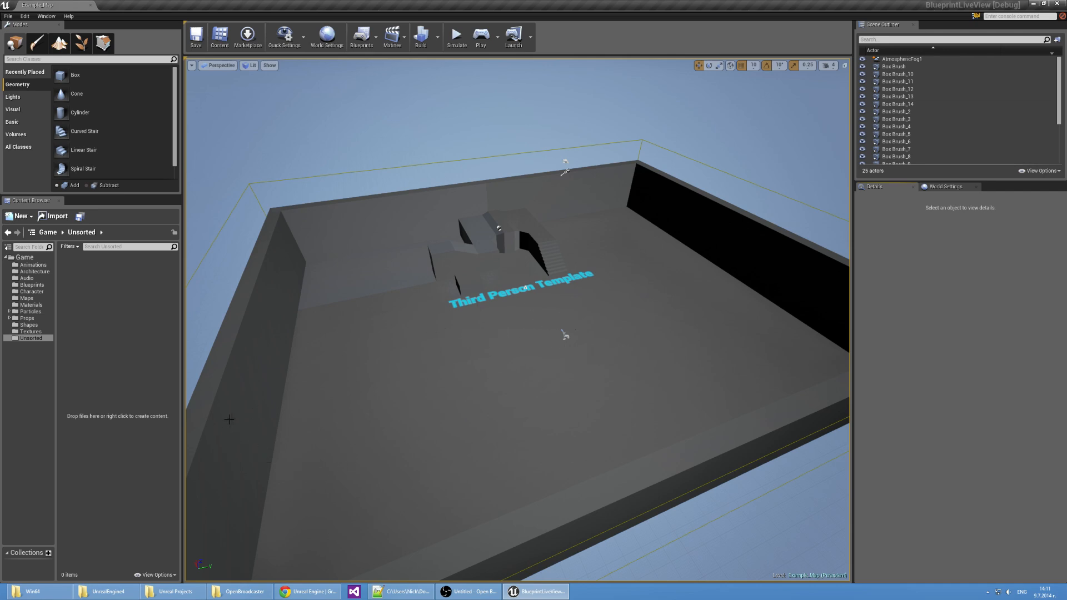
mouse_move(313, 413)
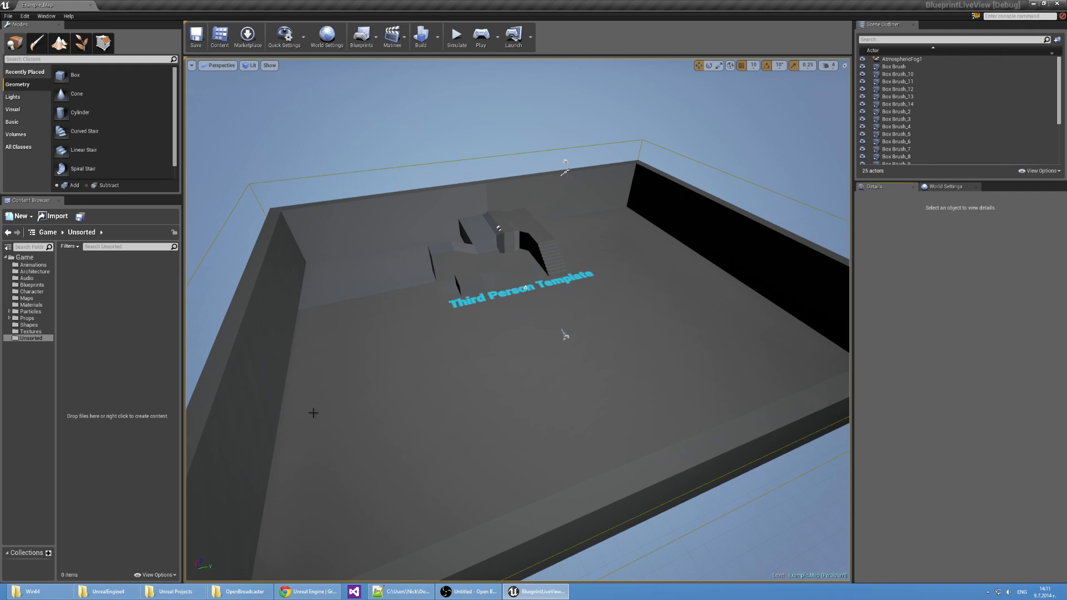
mouse_move(325, 410)
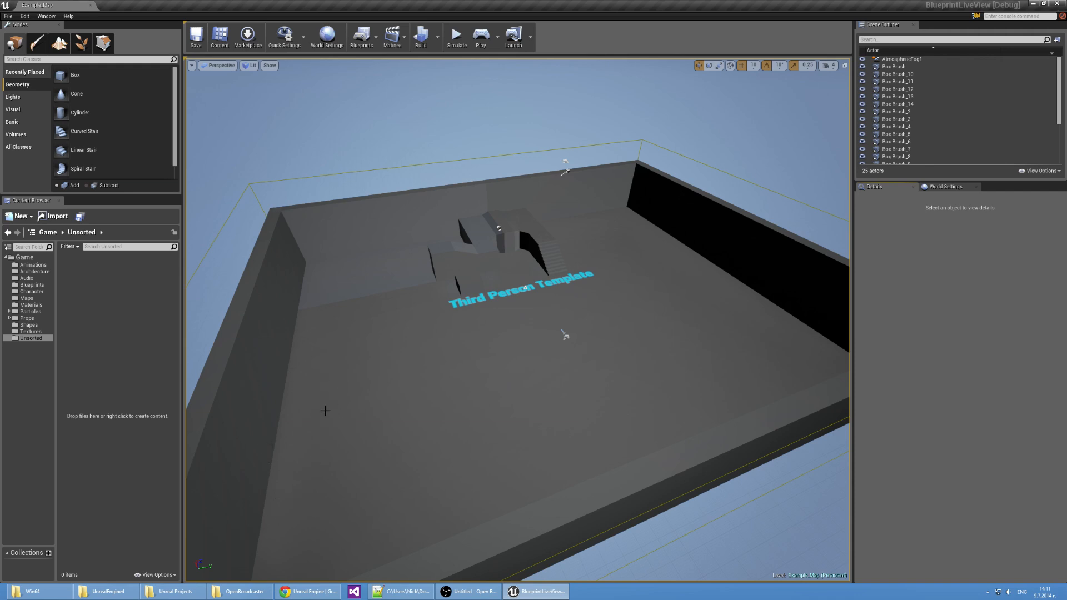
mouse_move(343, 291)
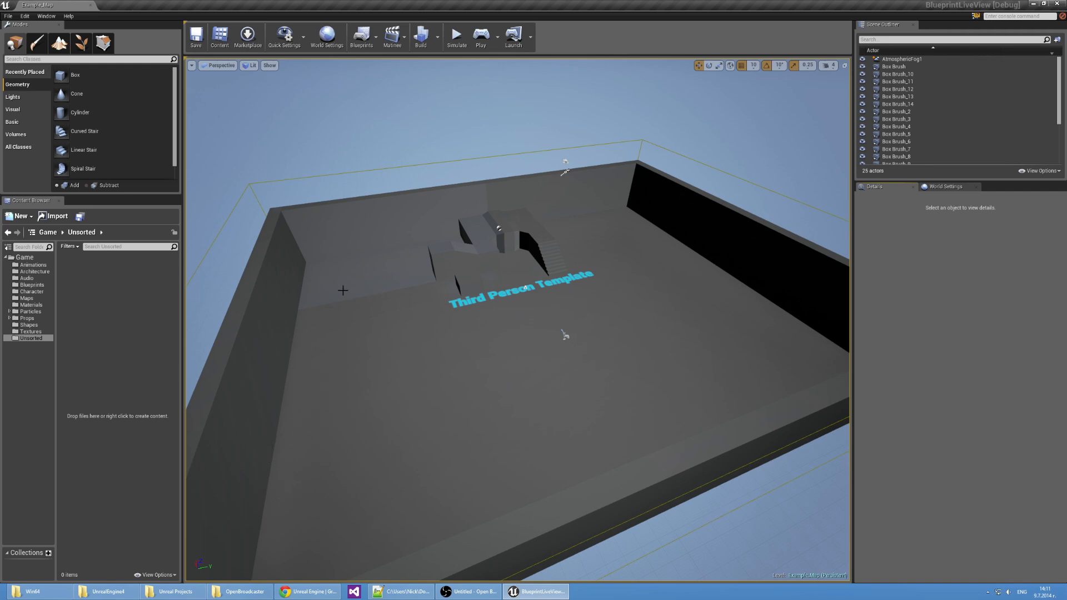
mouse_move(412, 278)
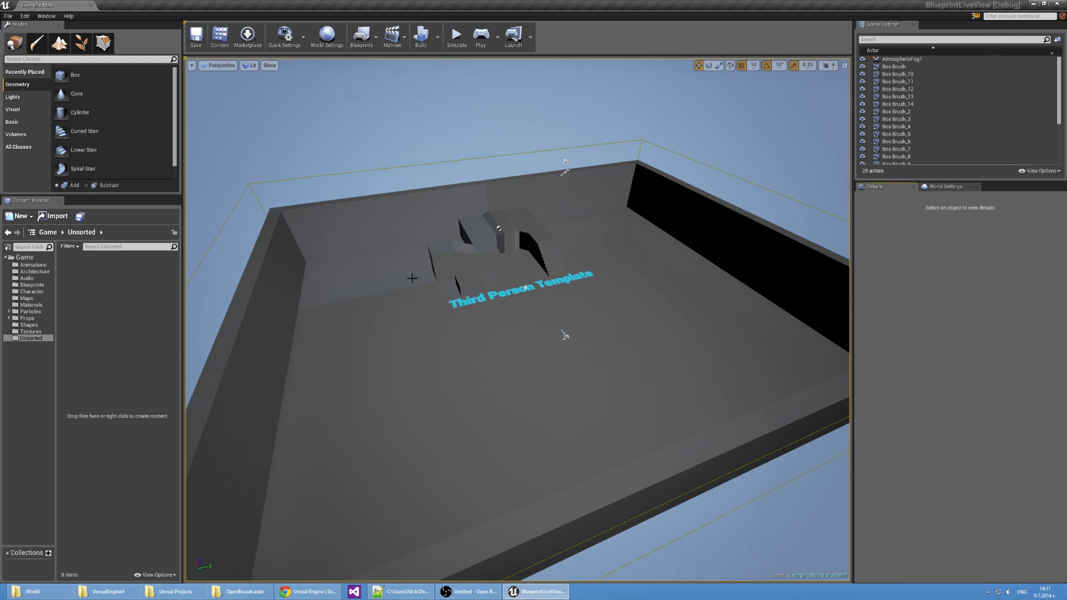
mouse_move(390, 322)
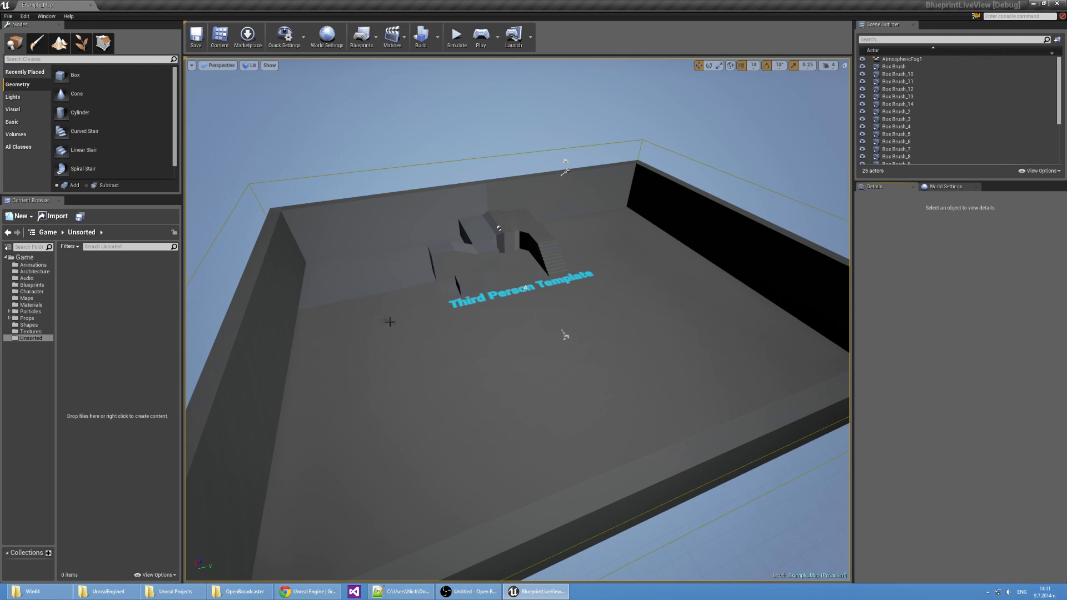
mouse_move(521, 306)
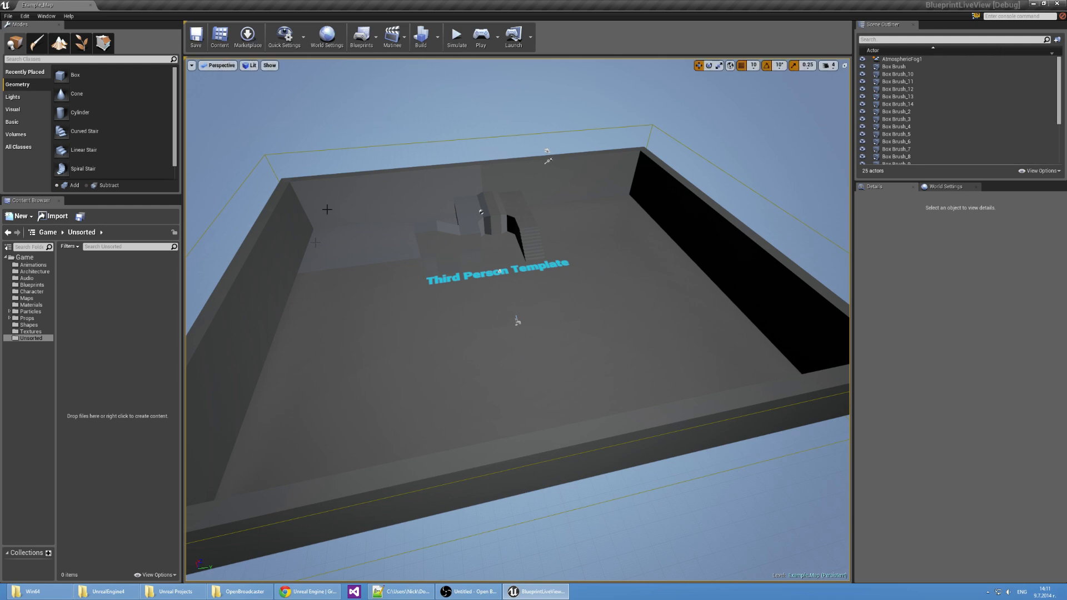
mouse_move(100, 313)
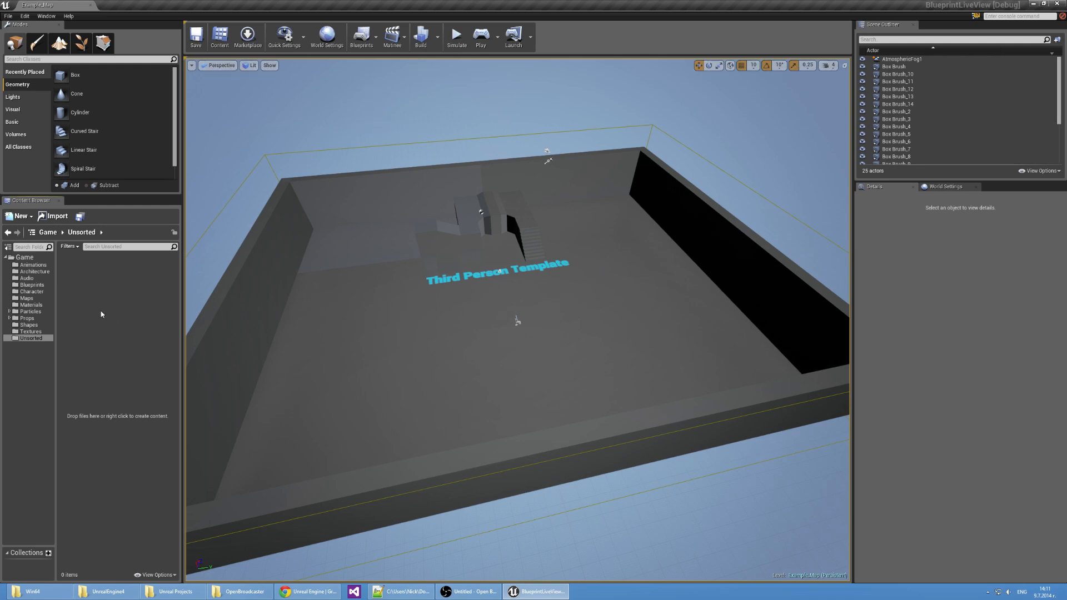
mouse_move(136, 309)
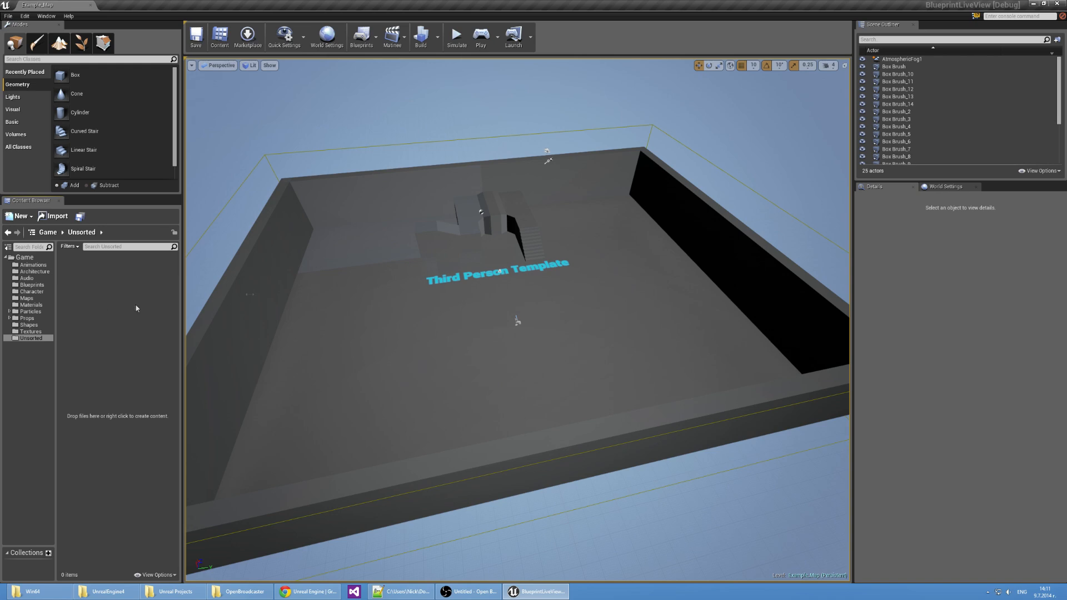
- Create MyGameMode in Unsorted as the GameMode Override, with MyCharacter as default pawn
click(946, 186)
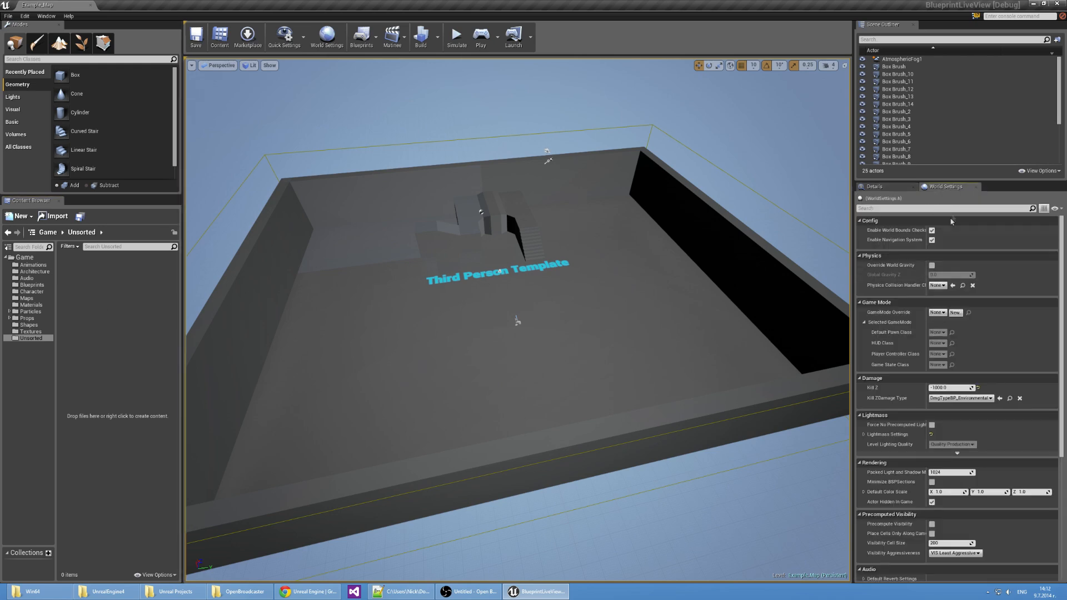
click(954, 312)
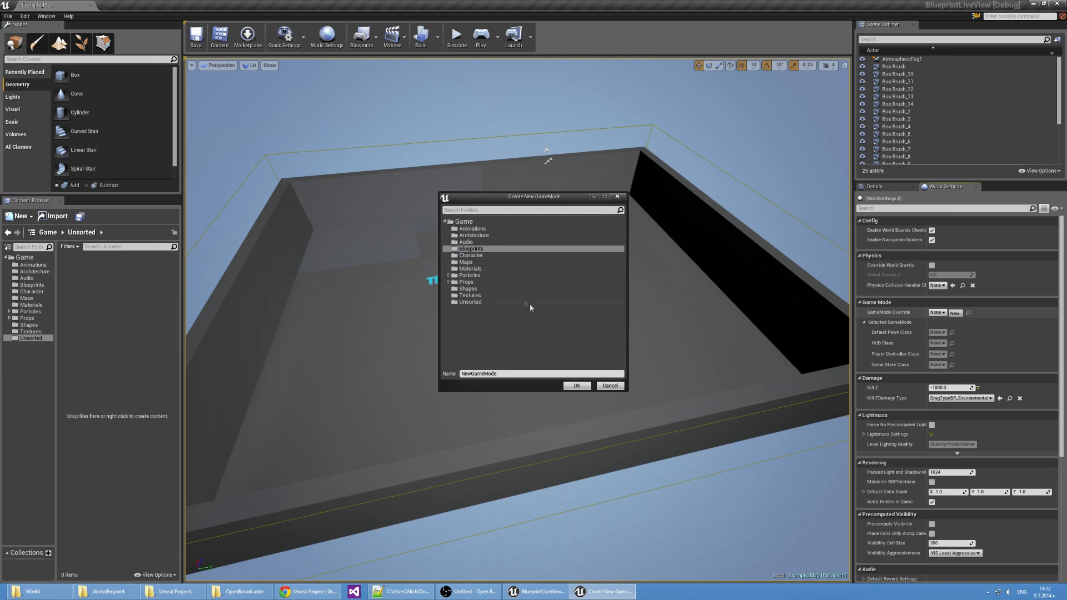
click(469, 301)
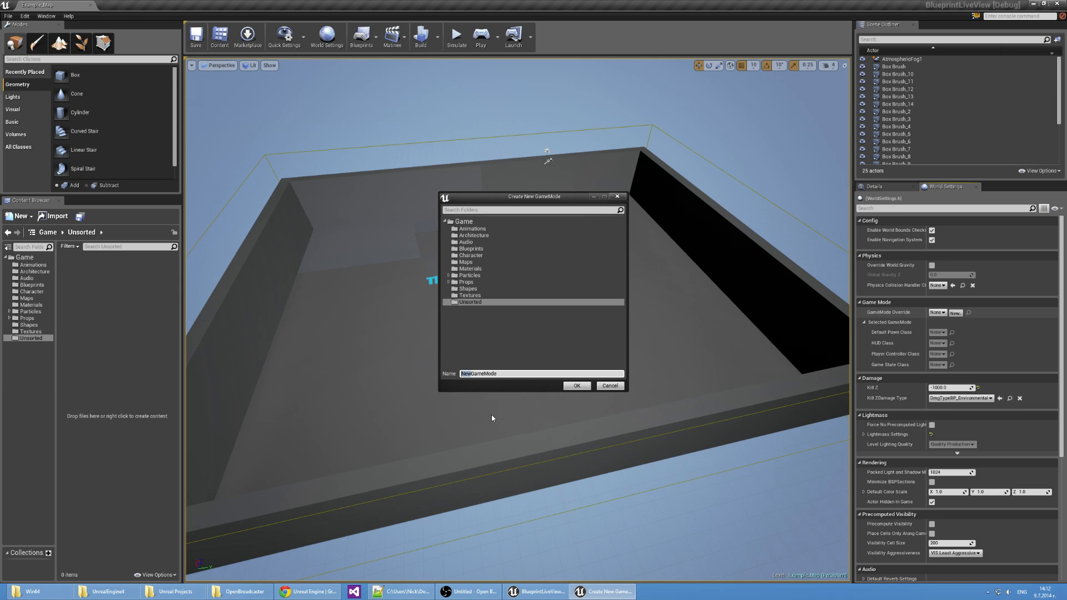
click(576, 386)
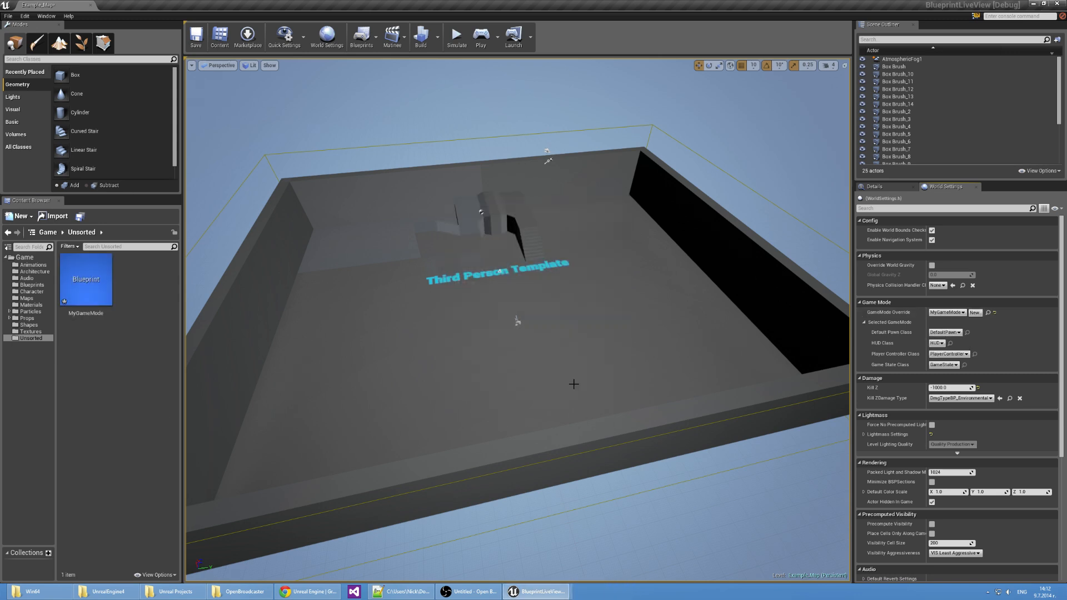
click(944, 332)
text(myc)
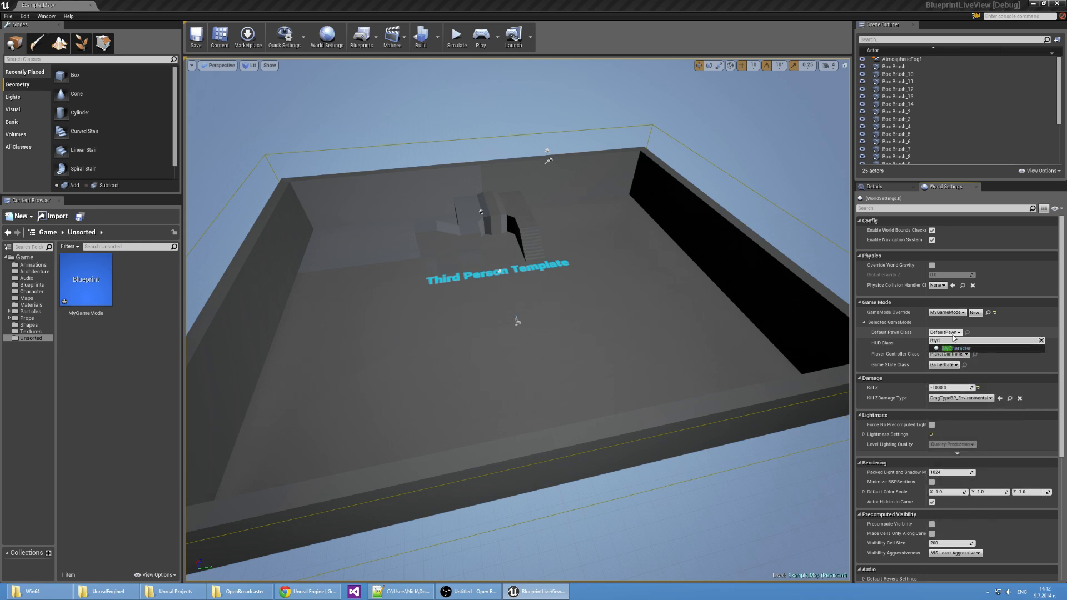
click(956, 348)
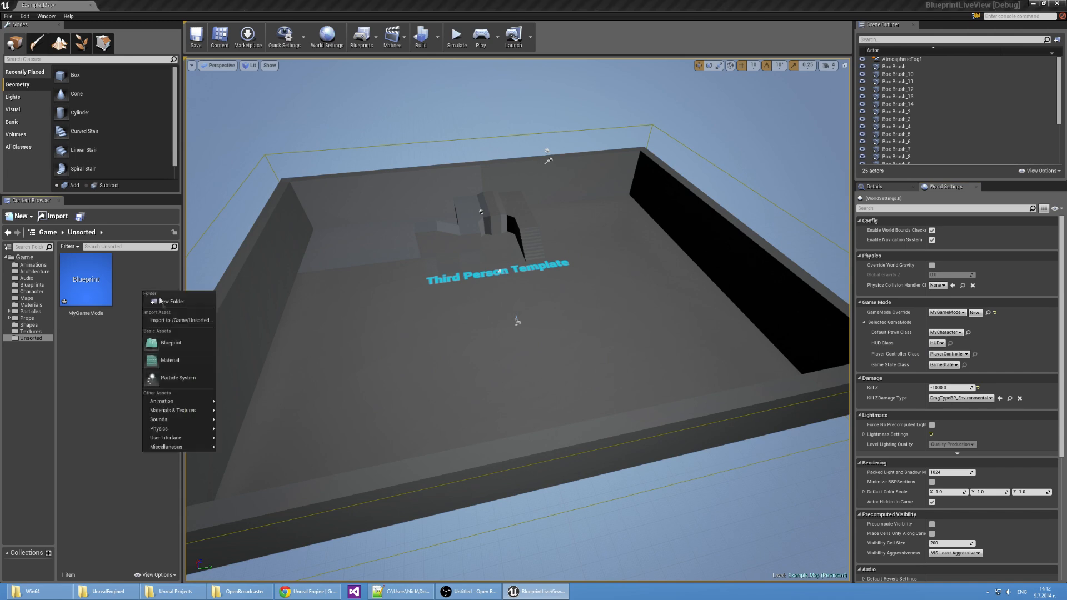
- Create a CoherentUIGameHUD-based blueprint named MyHUD and set it as the HUD Class
click(171, 342)
text(cohe)
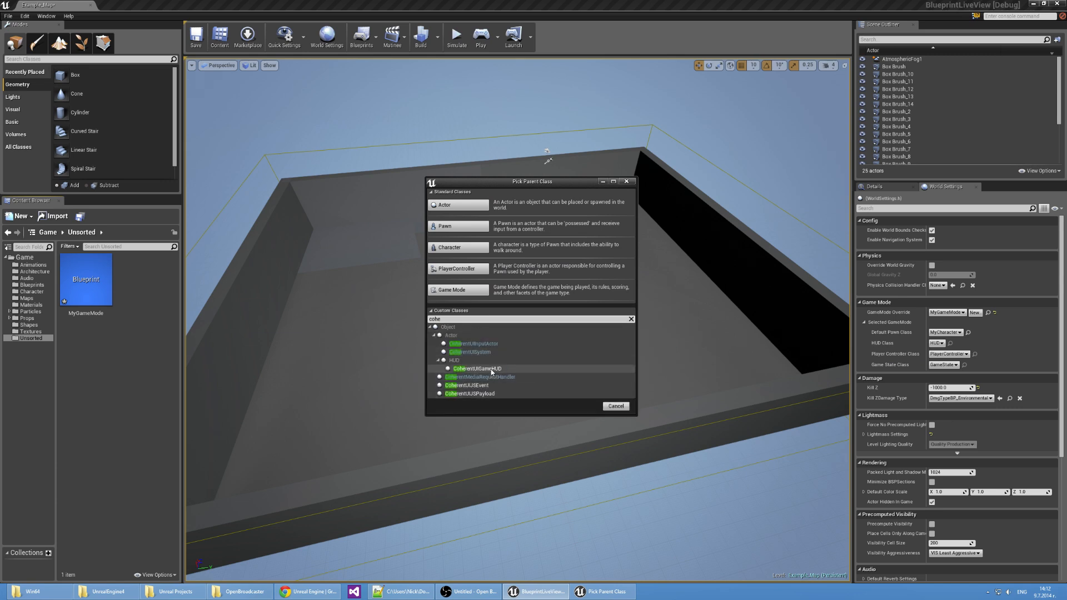
click(476, 367)
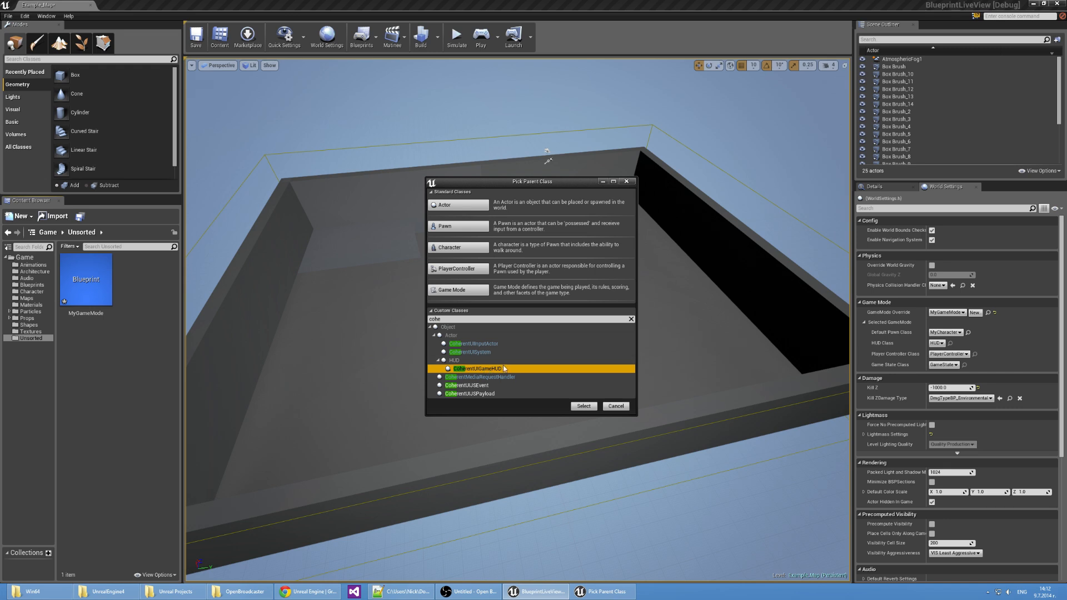
mouse_move(493, 373)
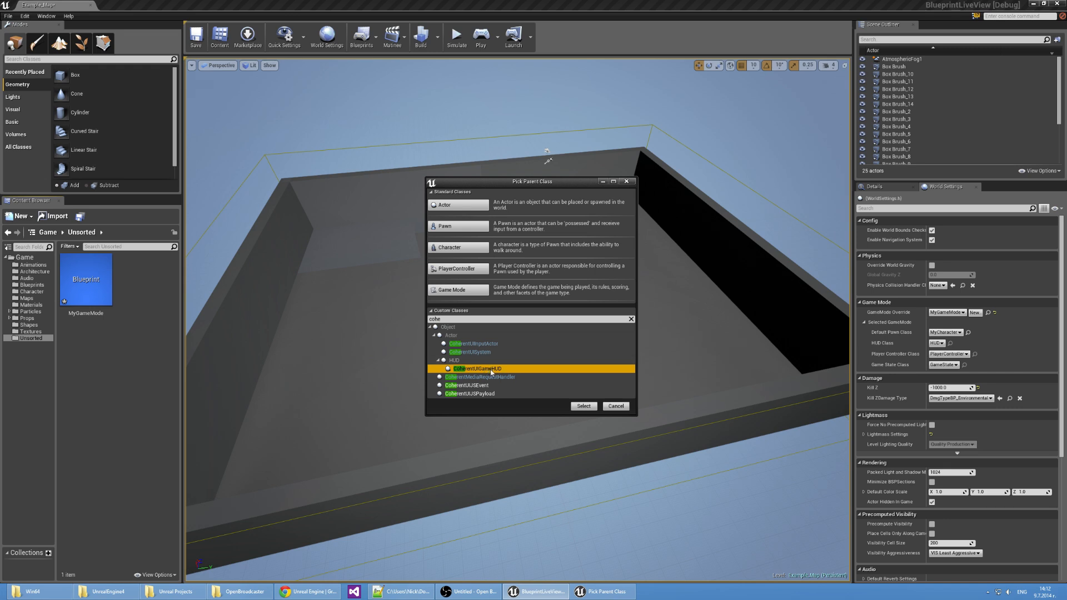
mouse_move(588, 396)
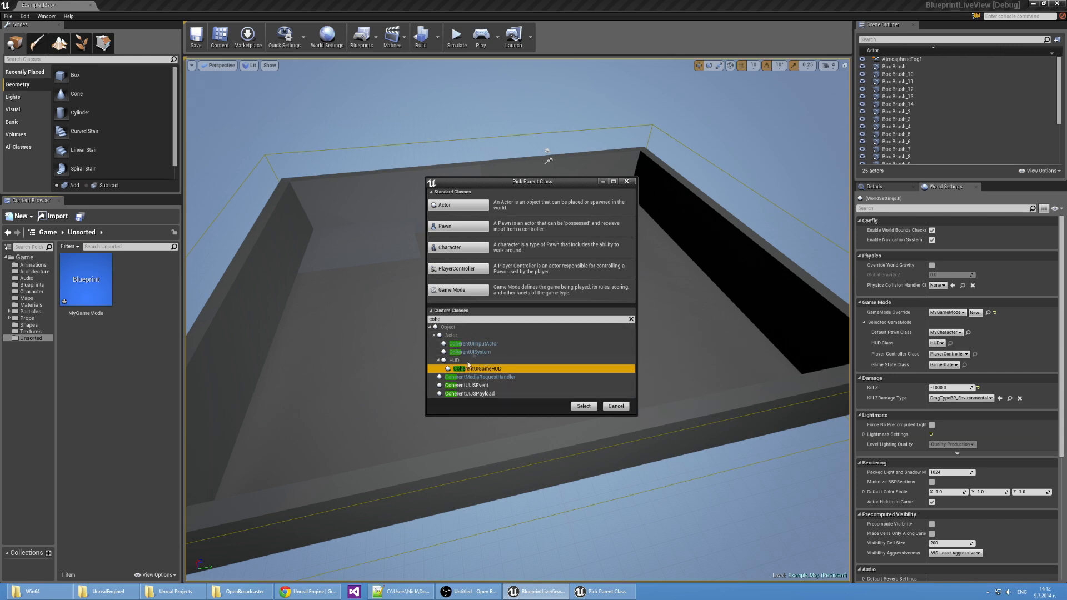
mouse_move(466, 385)
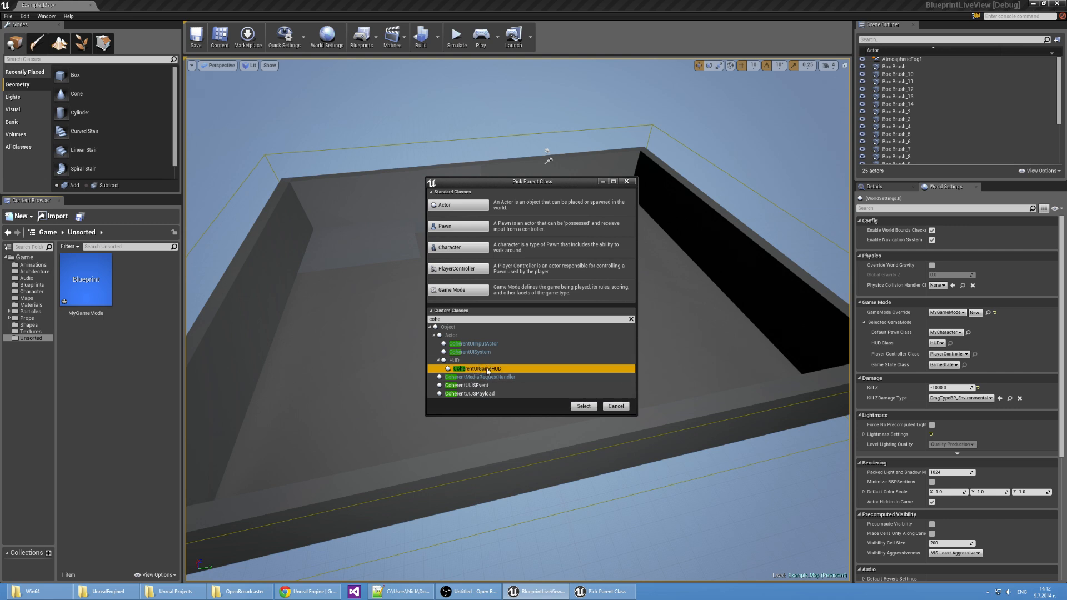
mouse_move(560, 298)
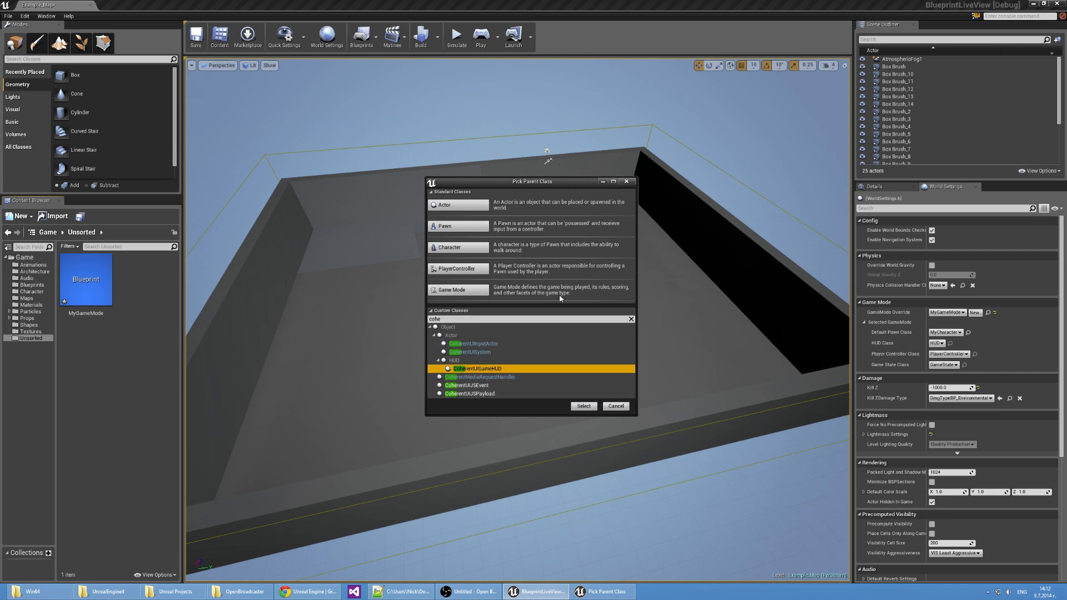
mouse_move(571, 387)
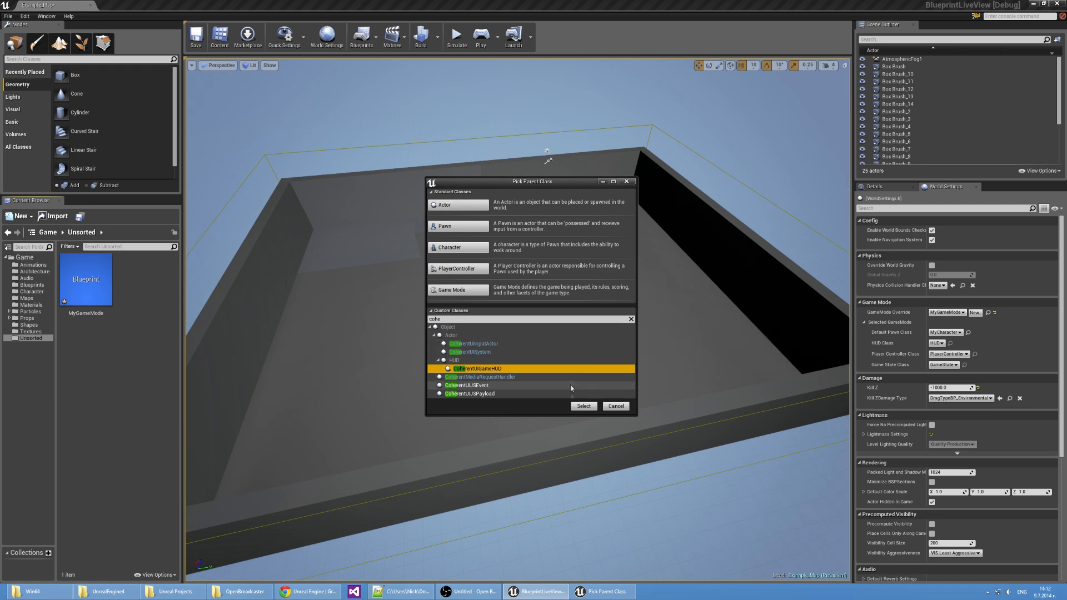
click(582, 406)
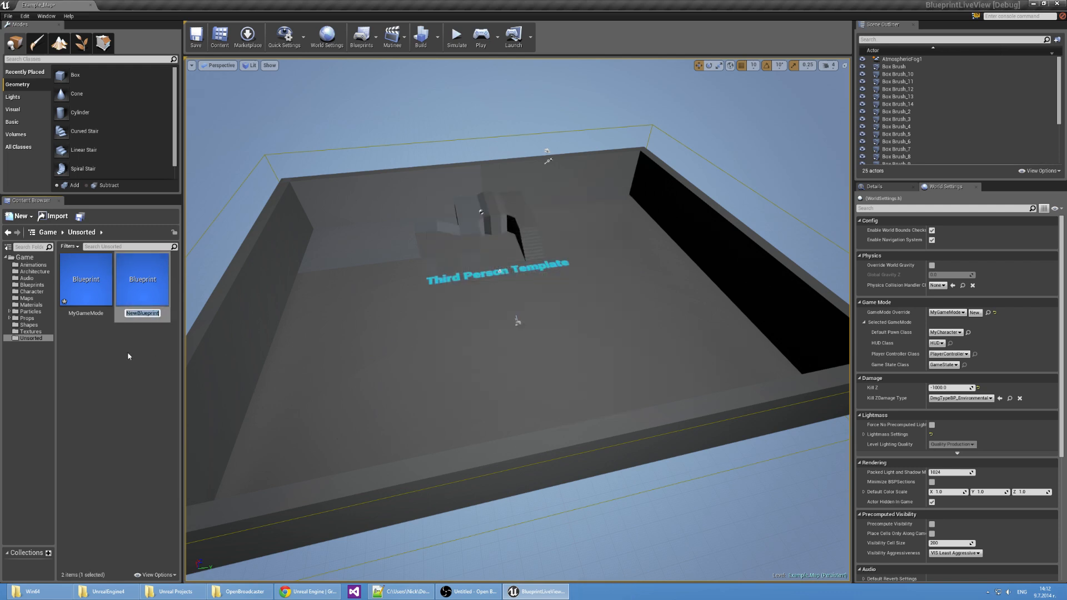
text(MyHUD)
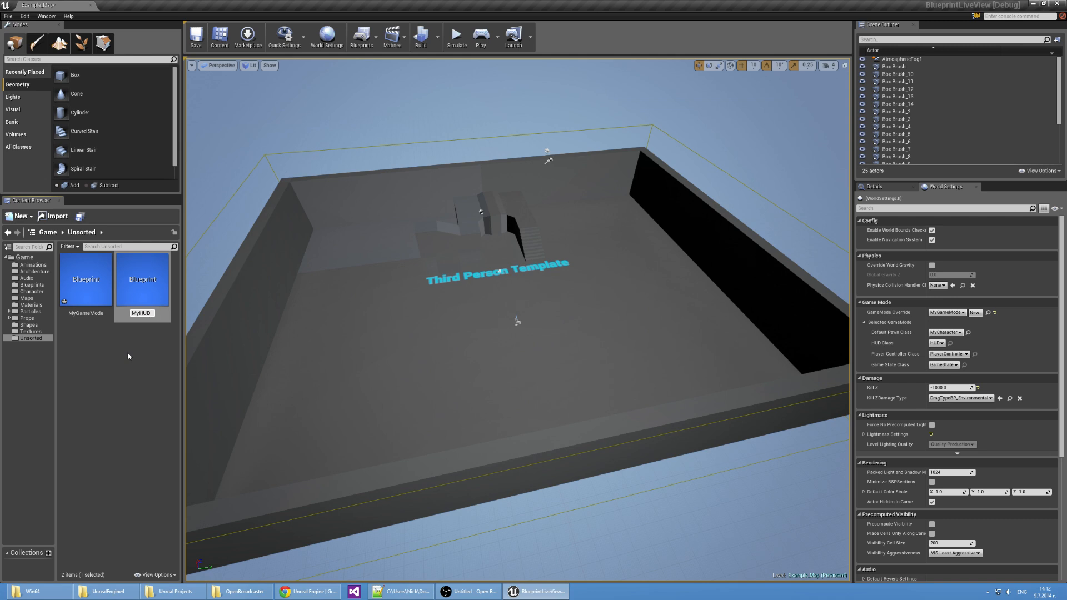
click(943, 343)
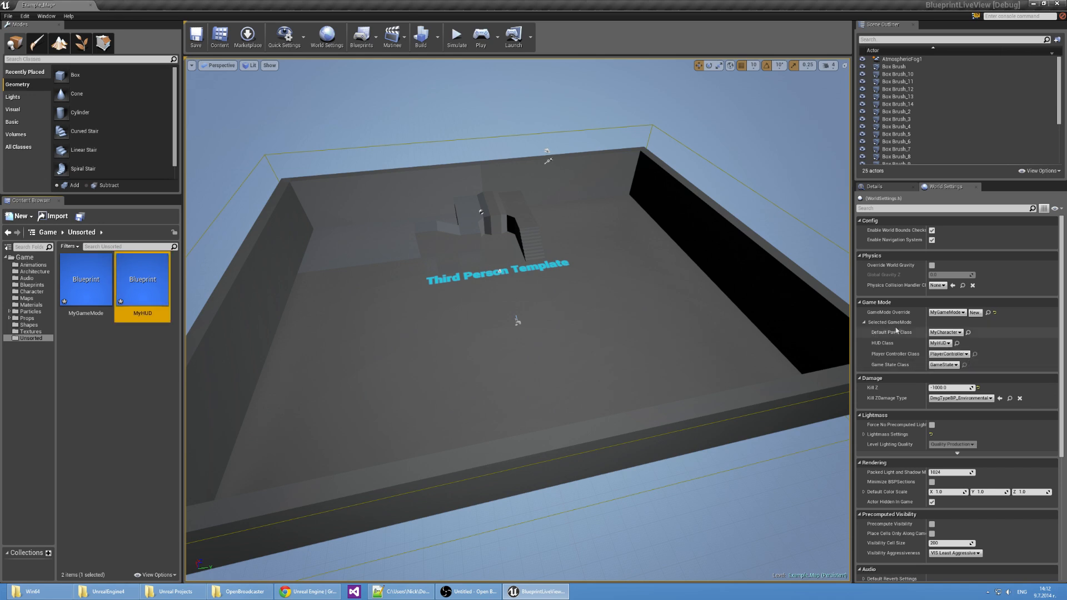
mouse_move(900, 339)
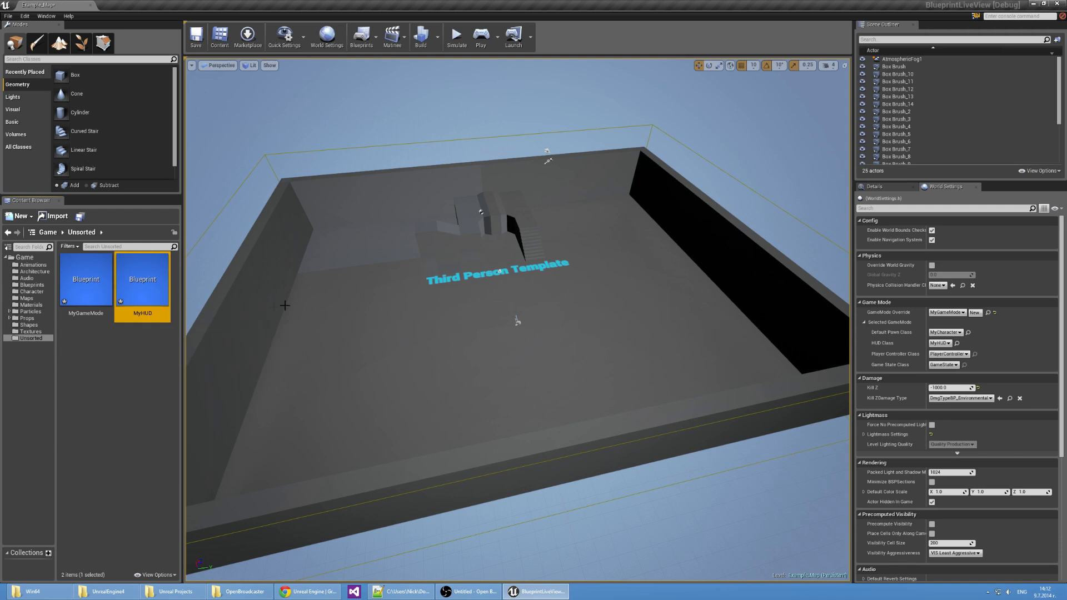
click(480, 36)
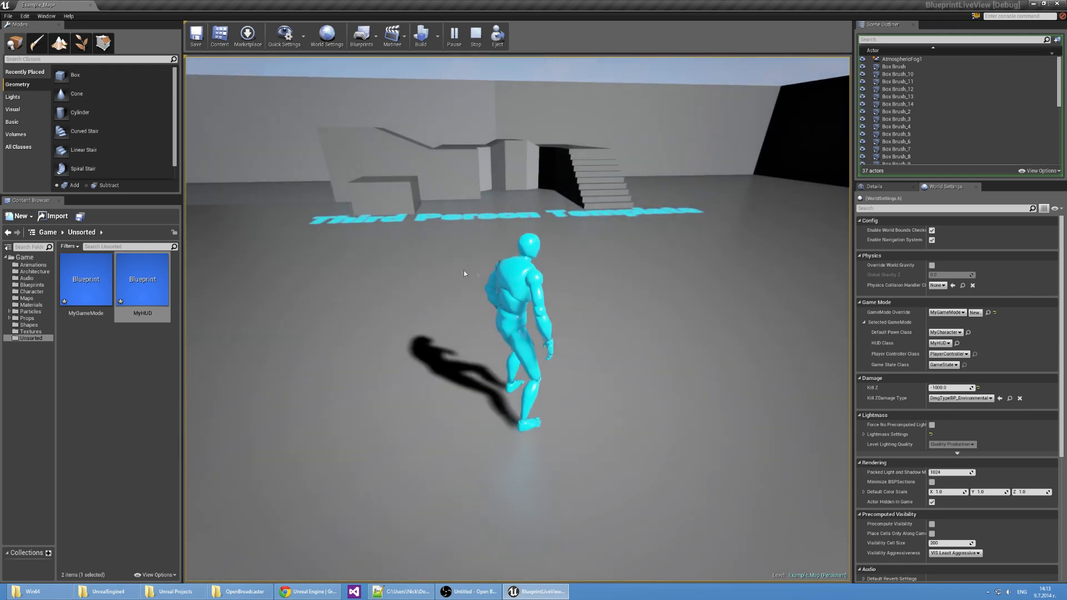
click(474, 35)
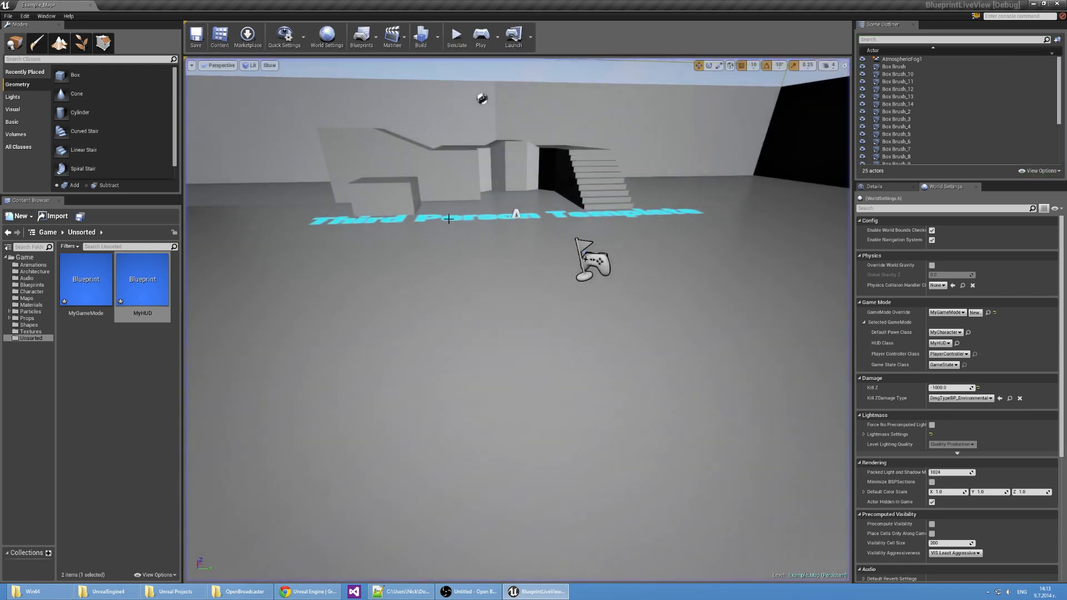
- Open the Level Blueprint and add an Event Begin Play node
click(361, 36)
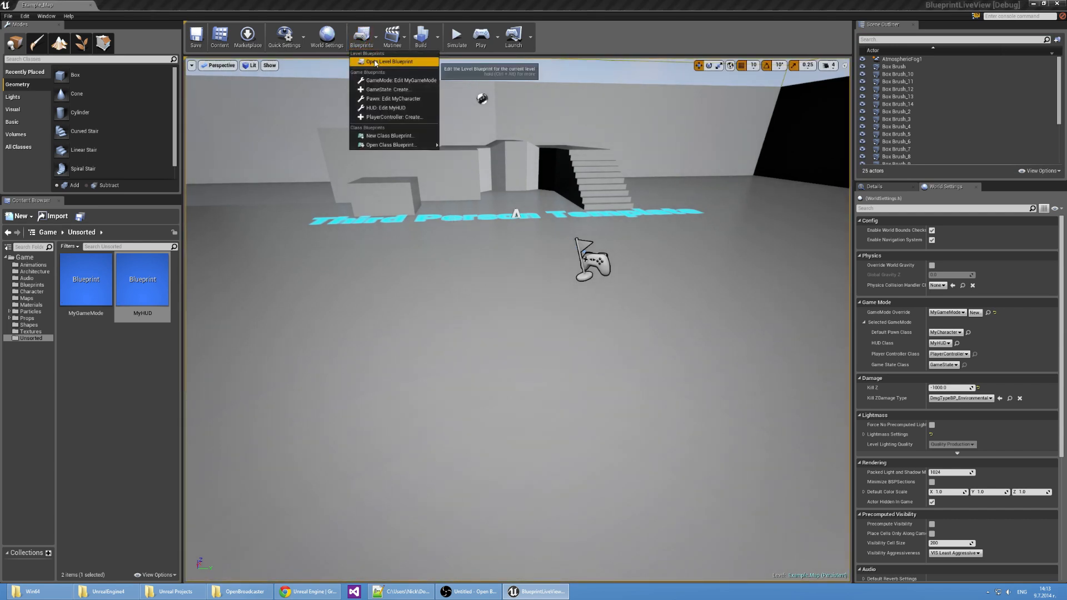
click(391, 61)
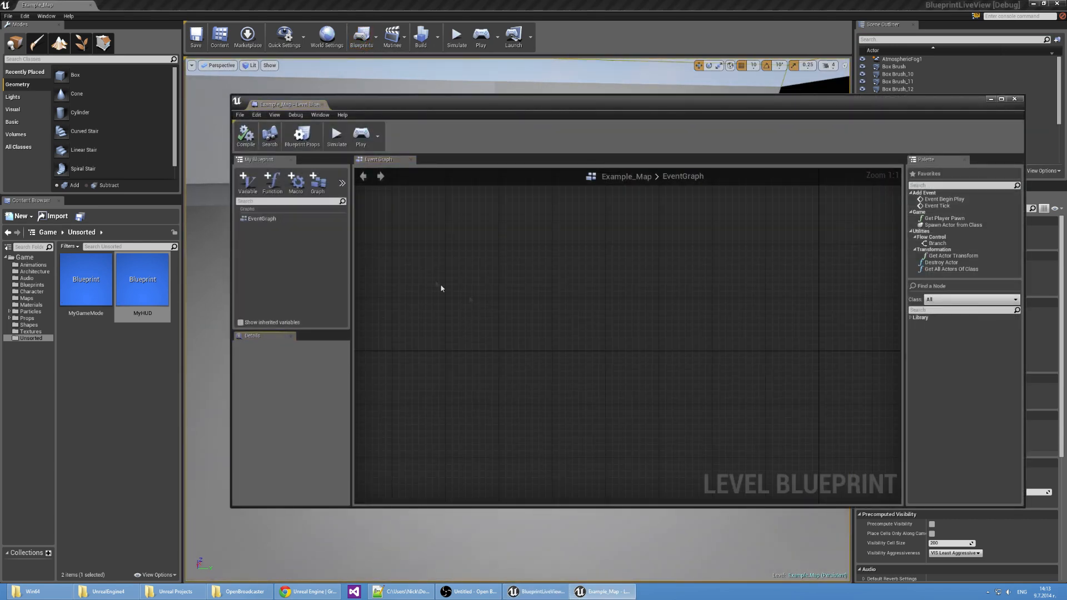
right_click(441, 288)
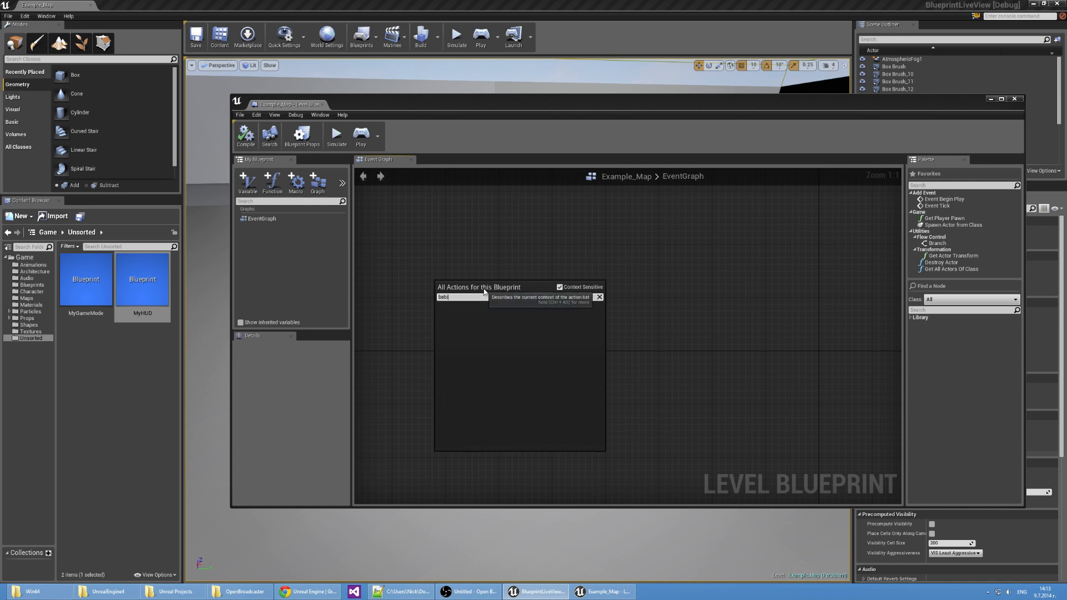
text(begi)
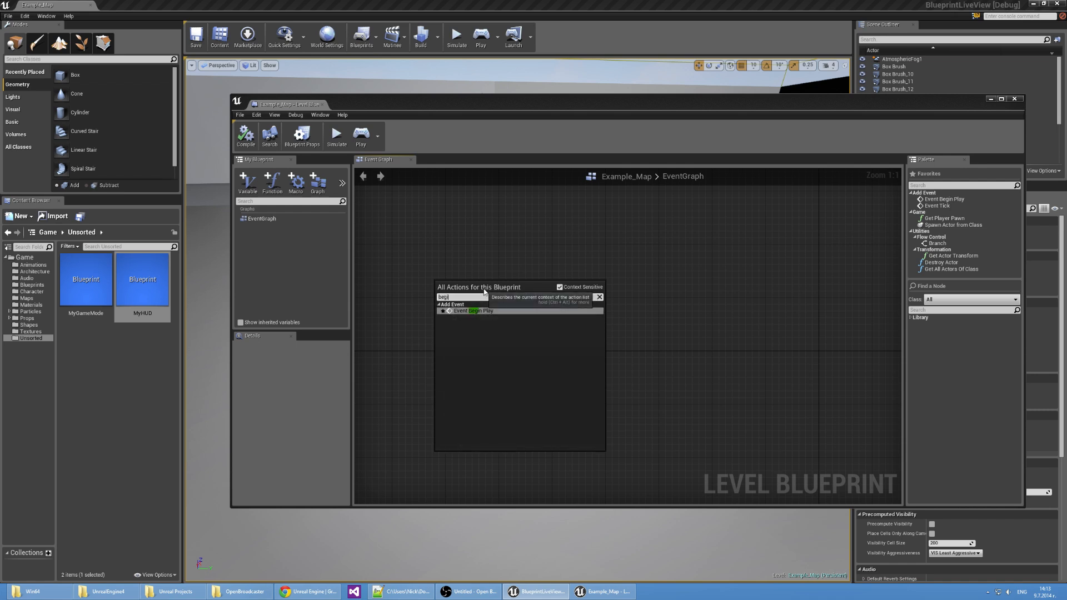
click(475, 311)
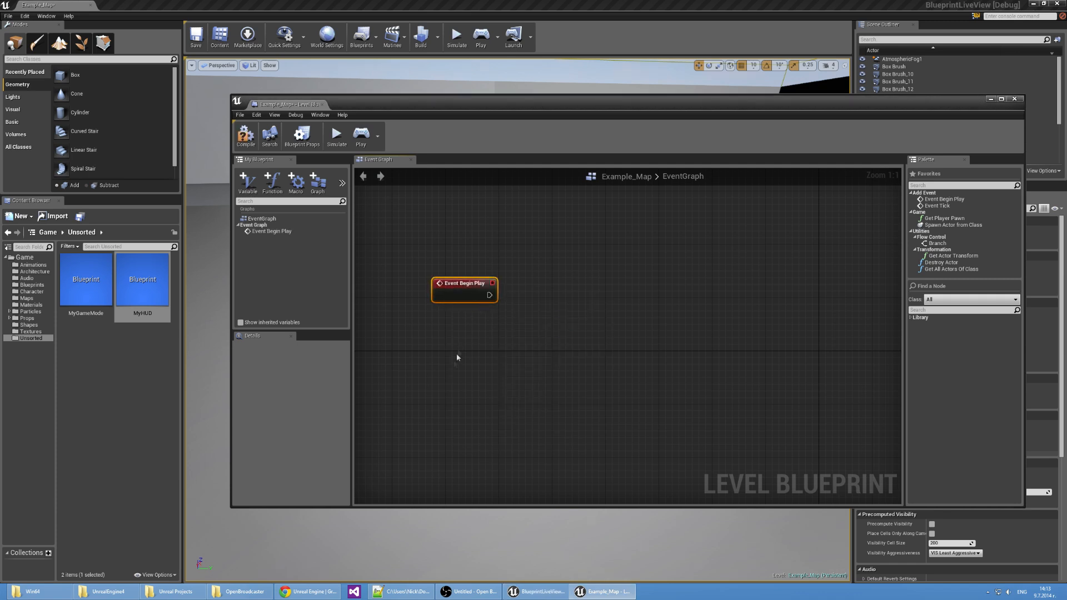
- Chain Get Player Controller, Get HUD, Cast To MyHUD, Setup UIView and Make CoherentUIViewInfo nodes
right_click(457, 357)
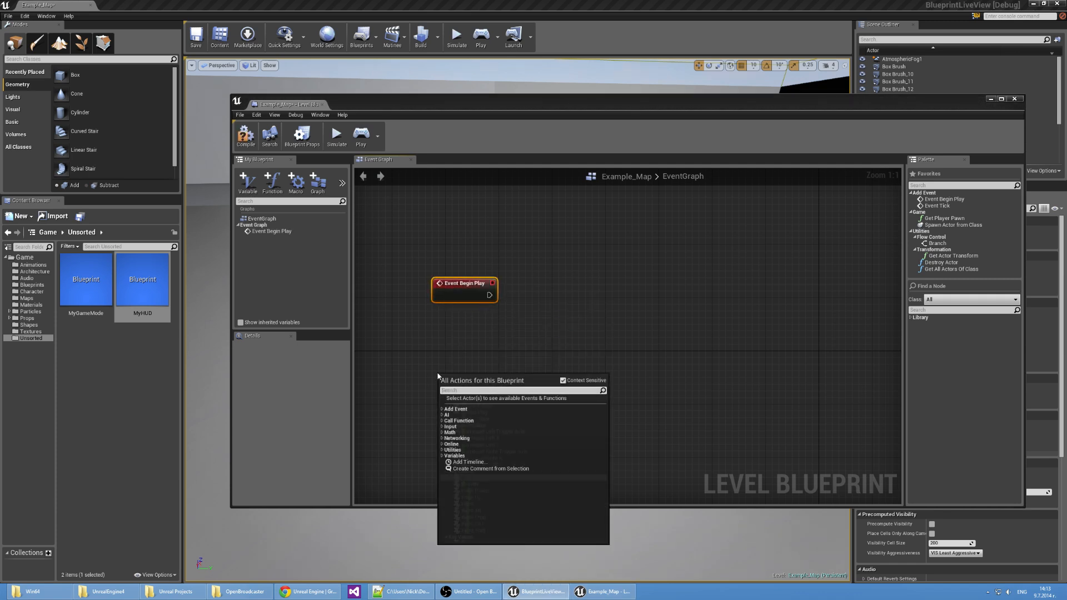
text(get pla)
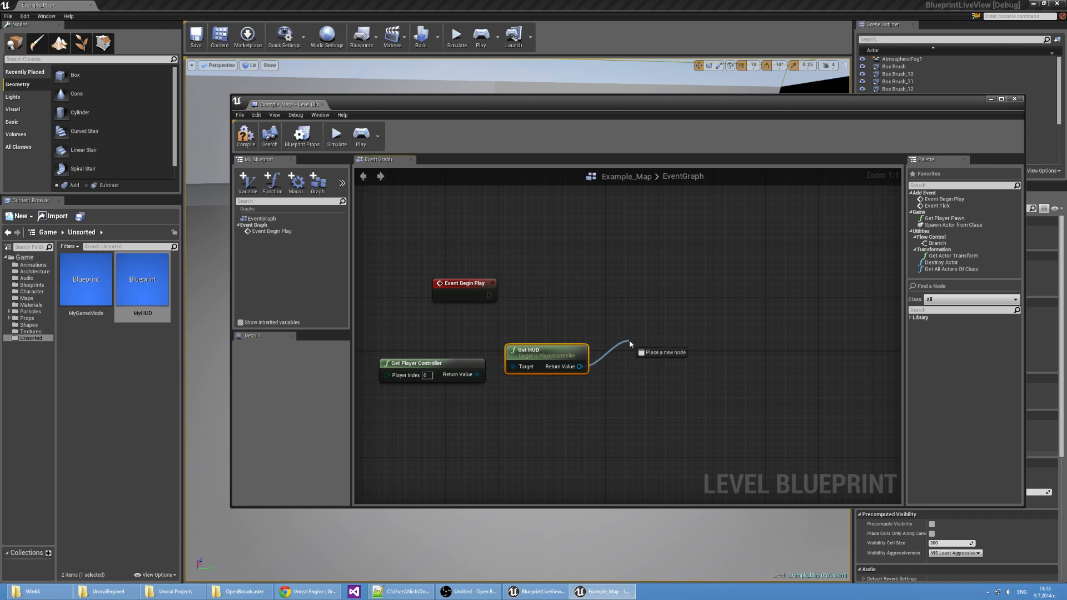
click(657, 352)
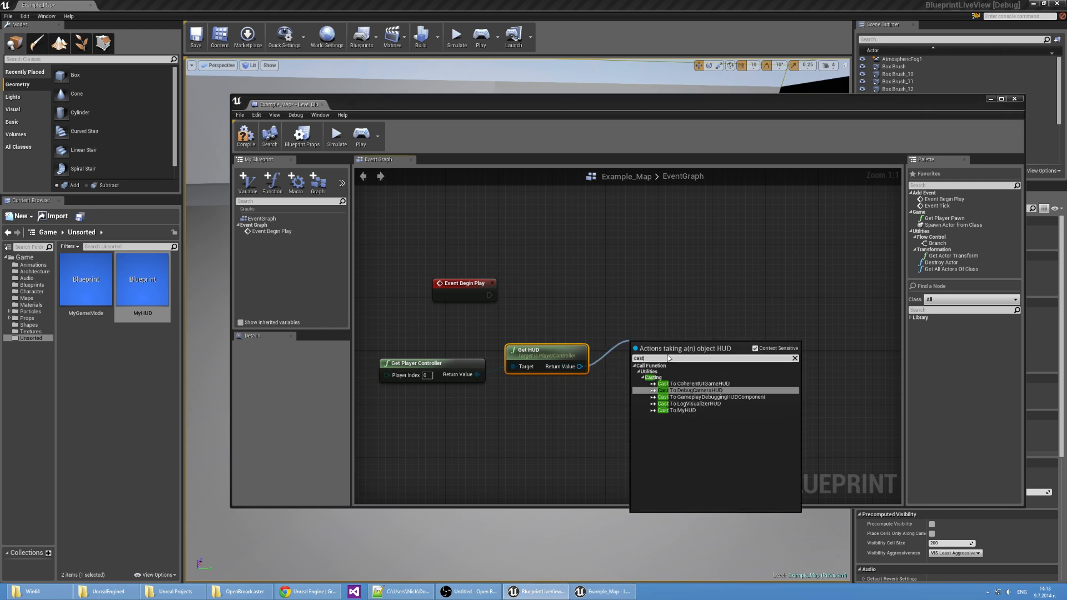
mouse_move(696, 403)
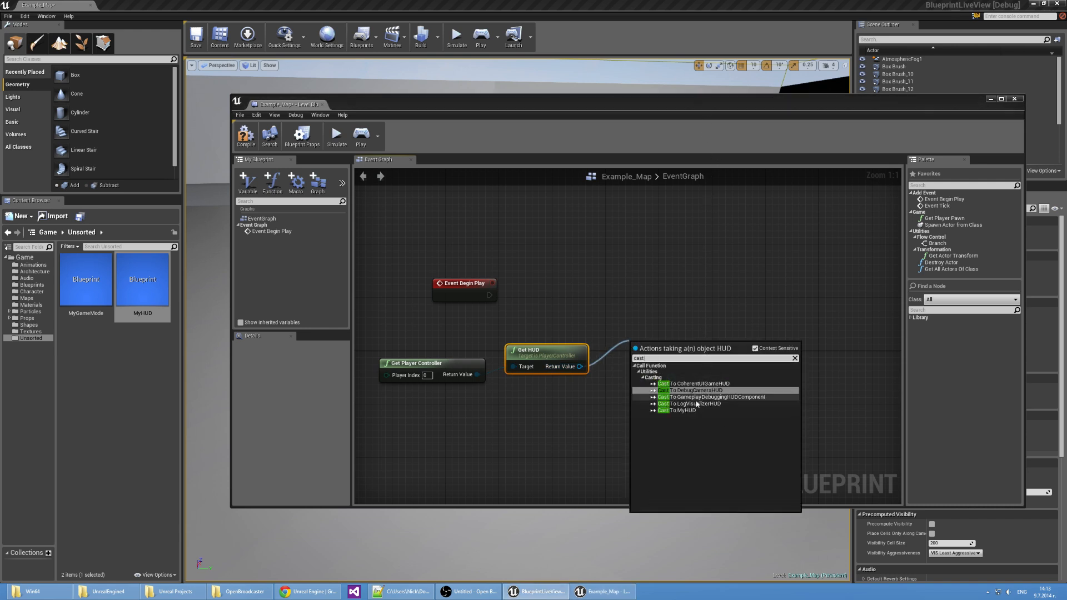
click(683, 410)
text(setu)
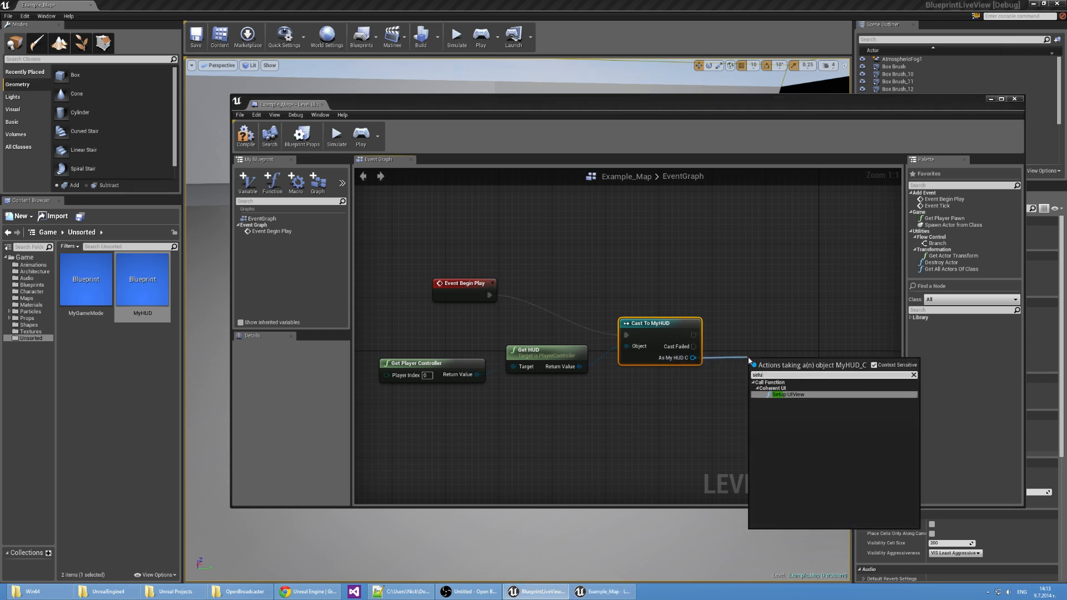
click(787, 394)
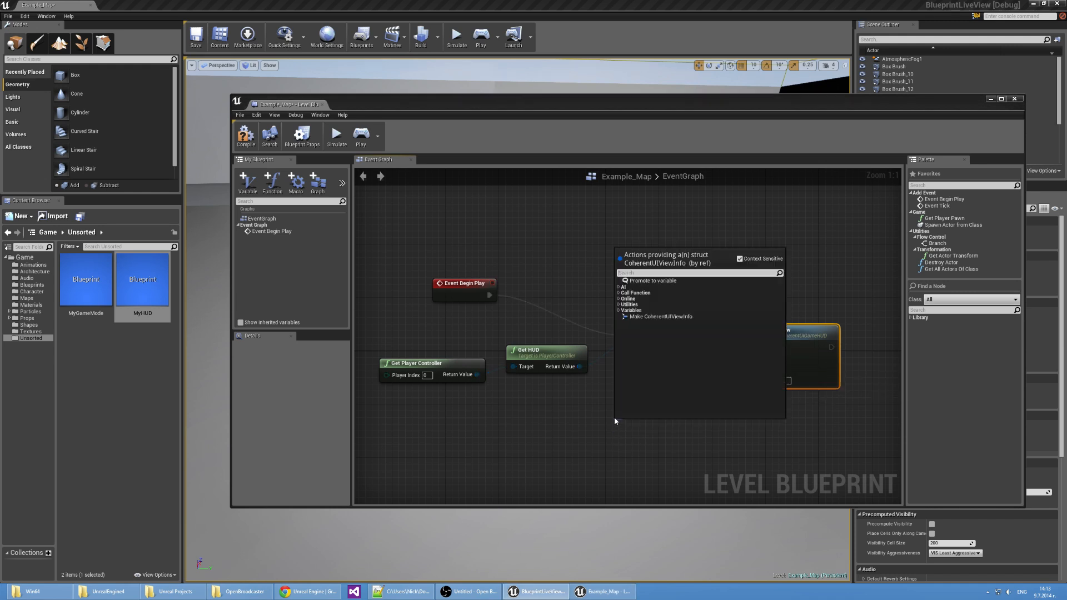
click(658, 316)
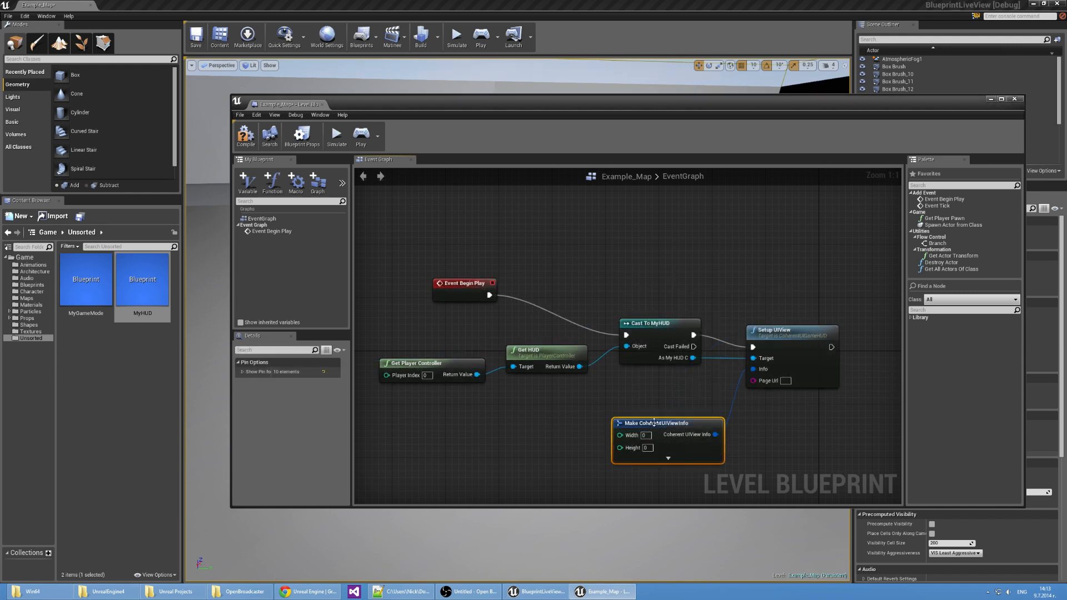
mouse_move(578, 414)
text(coui://uiresources/hud/hud.html)
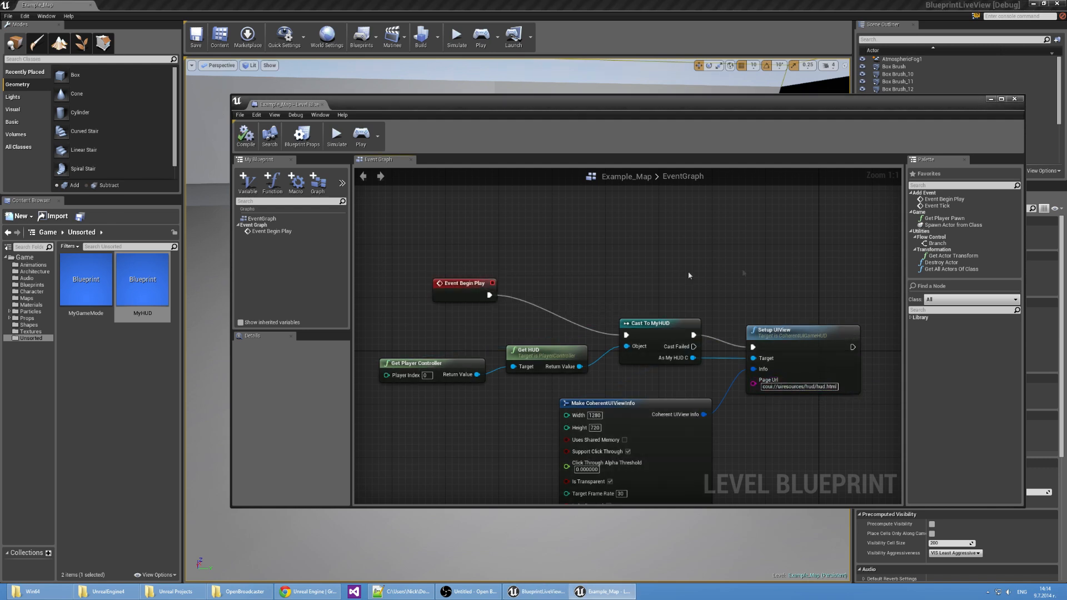
mouse_move(652, 260)
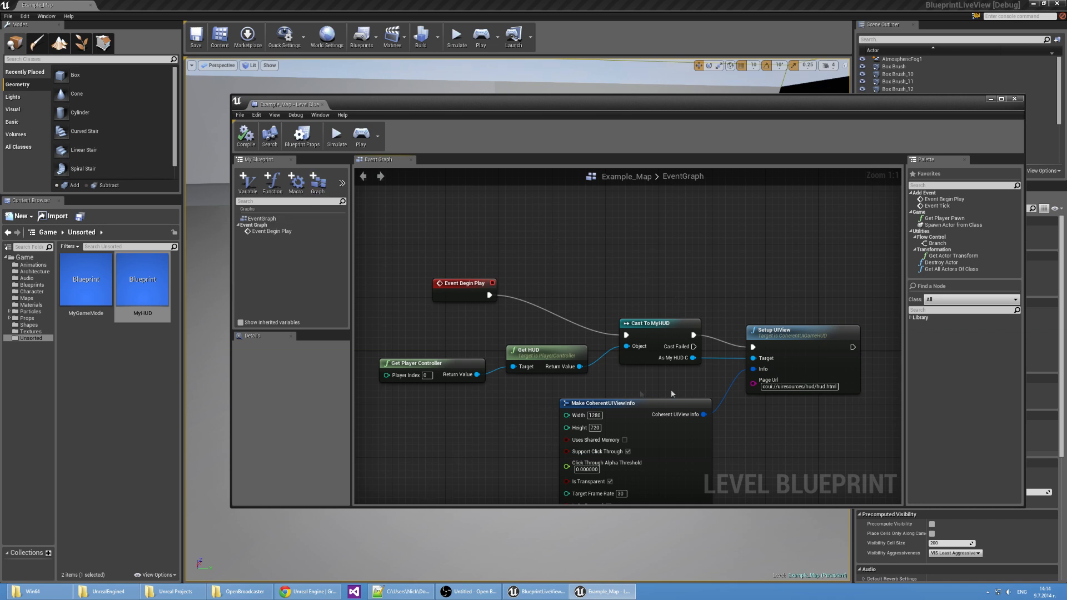
mouse_move(991, 121)
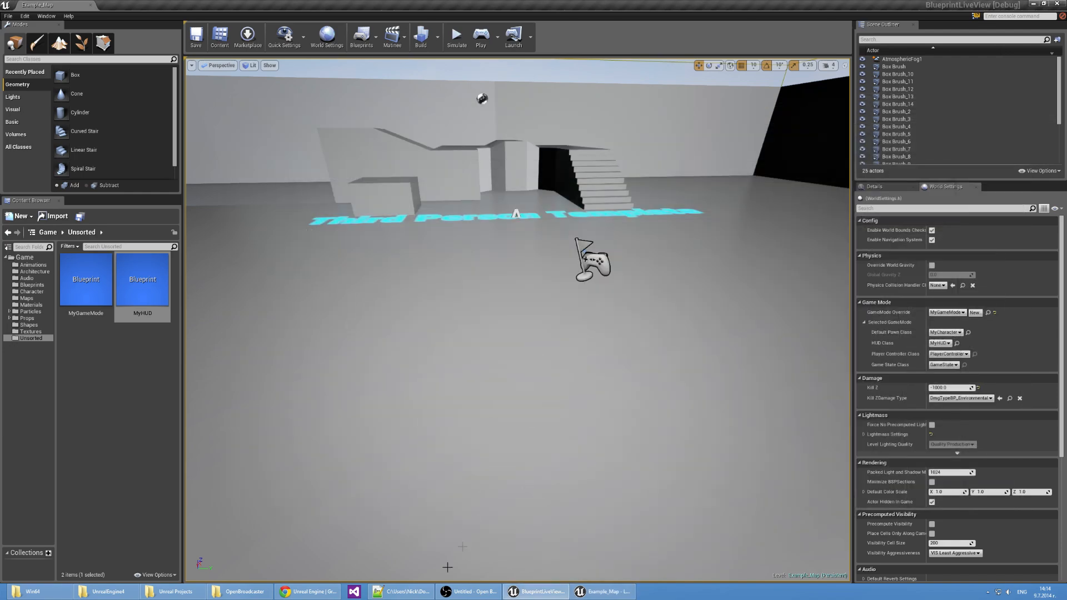
- Open hud.html in Notepad++ and edit the live-view-canvas element markup
click(401, 590)
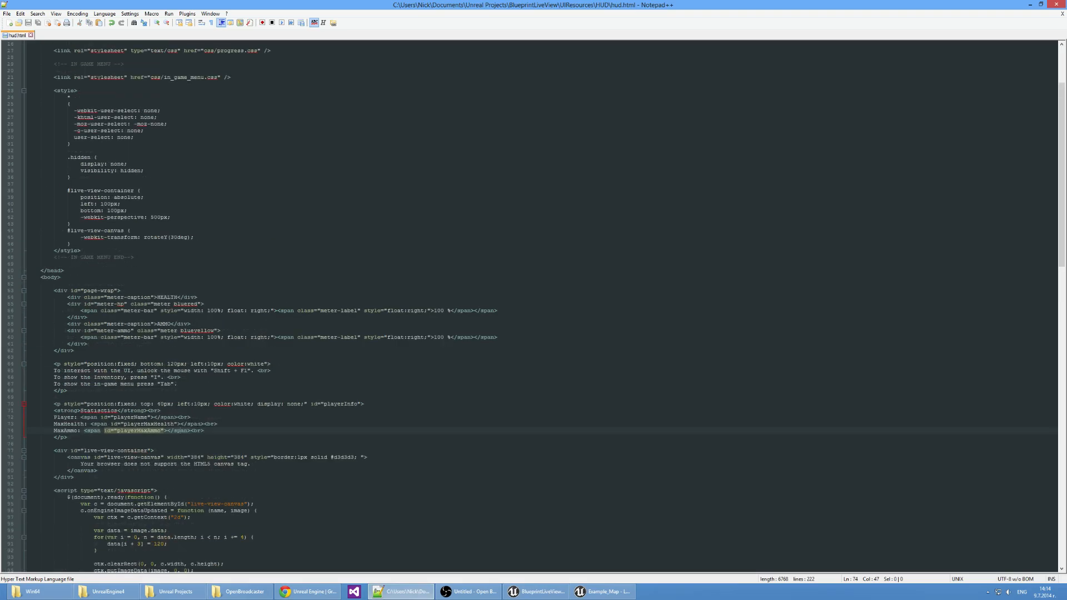
scroll(down, 3)
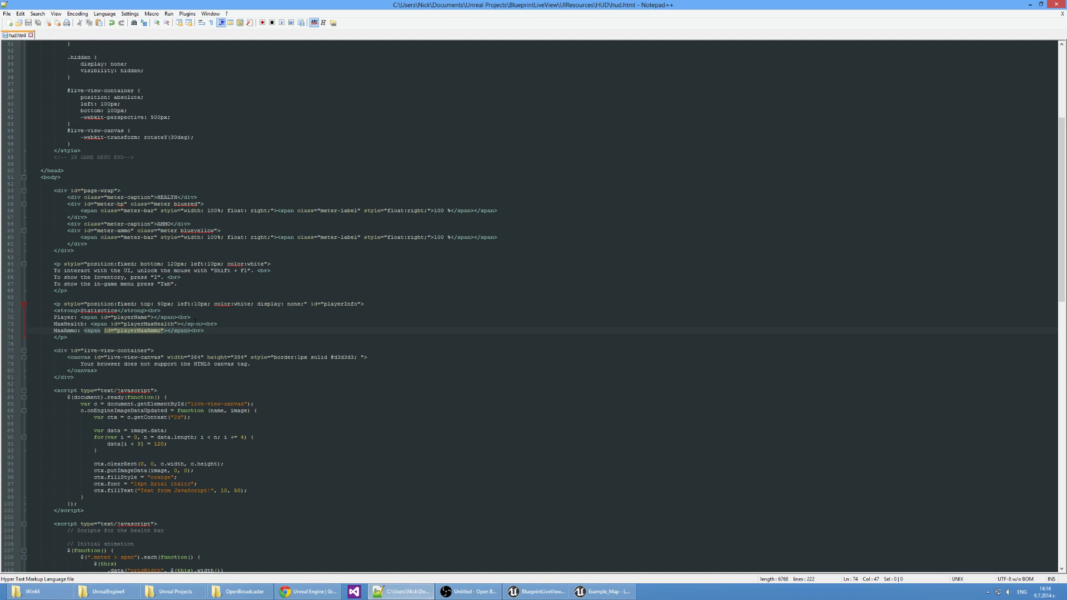
scroll(up, 3)
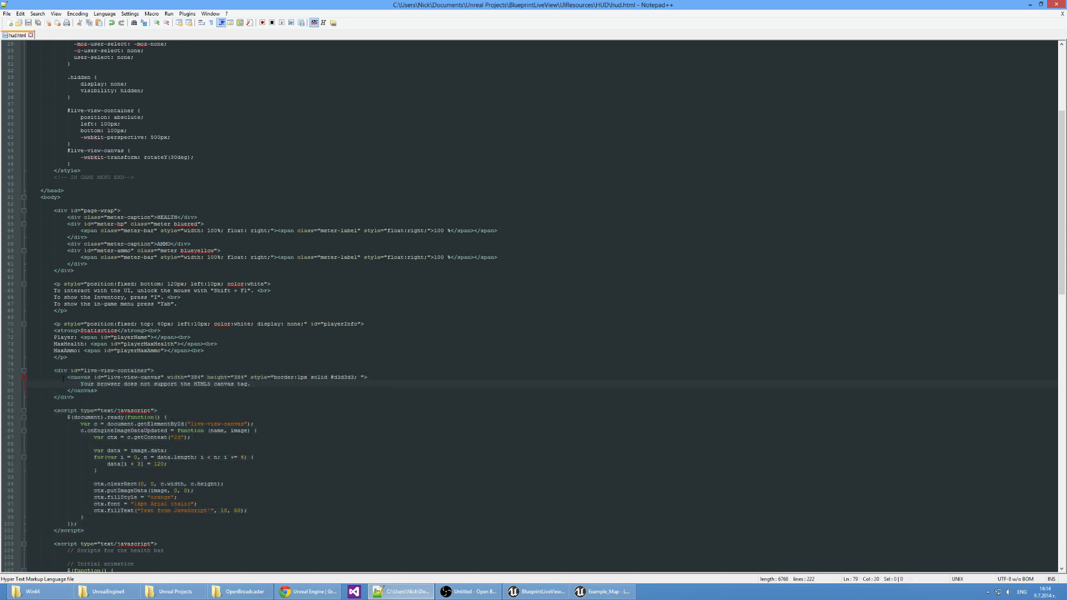
click(103, 423)
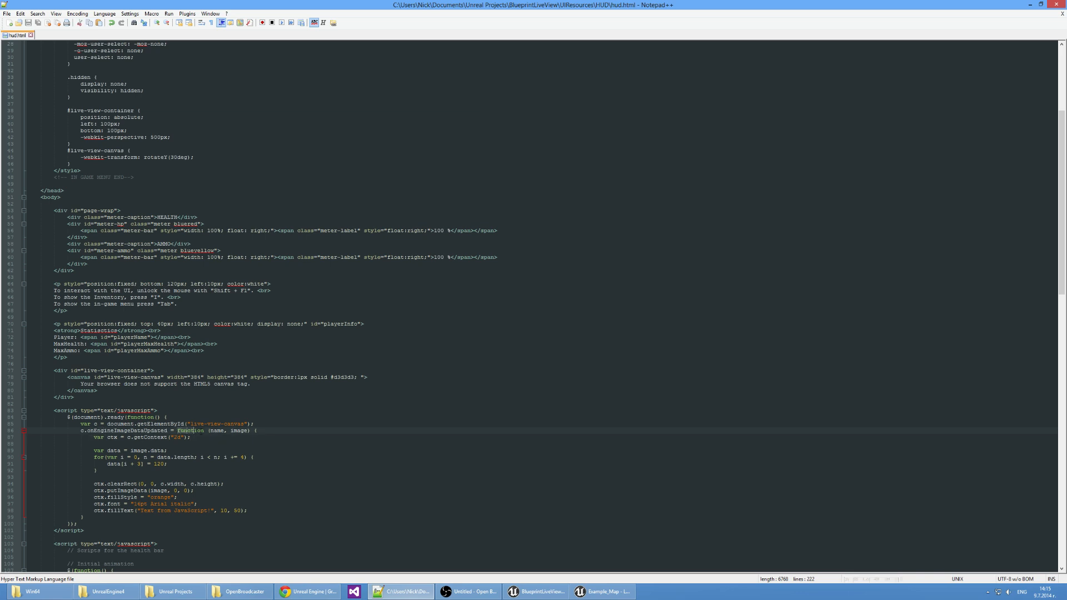
- Edit onEngineImageDataUpdated to get the 2D context, clear the canvas, put image data and fillText
click(257, 430)
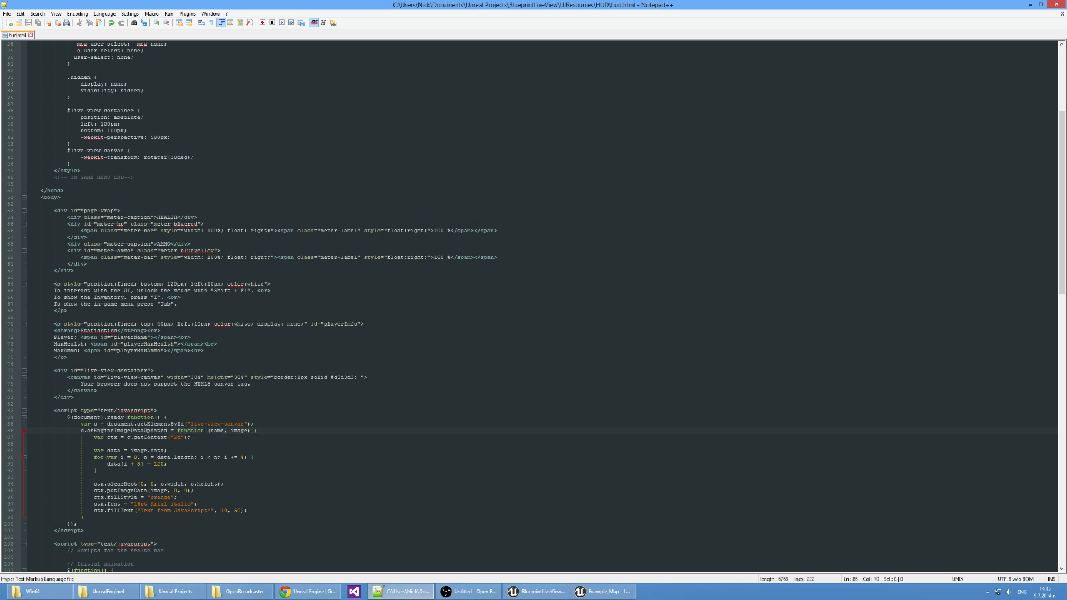
double_click(216, 430)
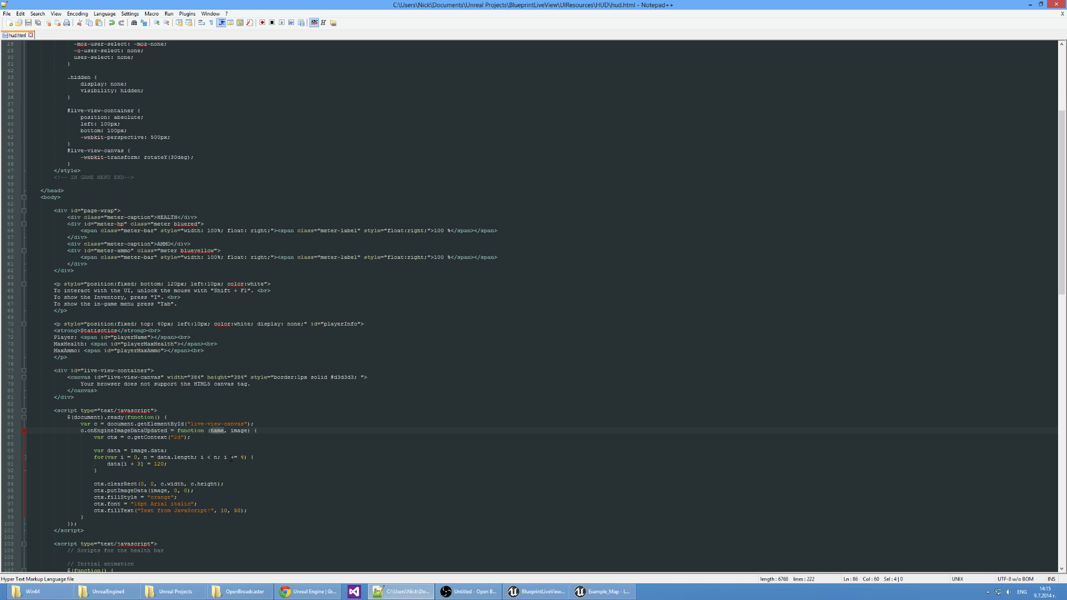
click(136, 437)
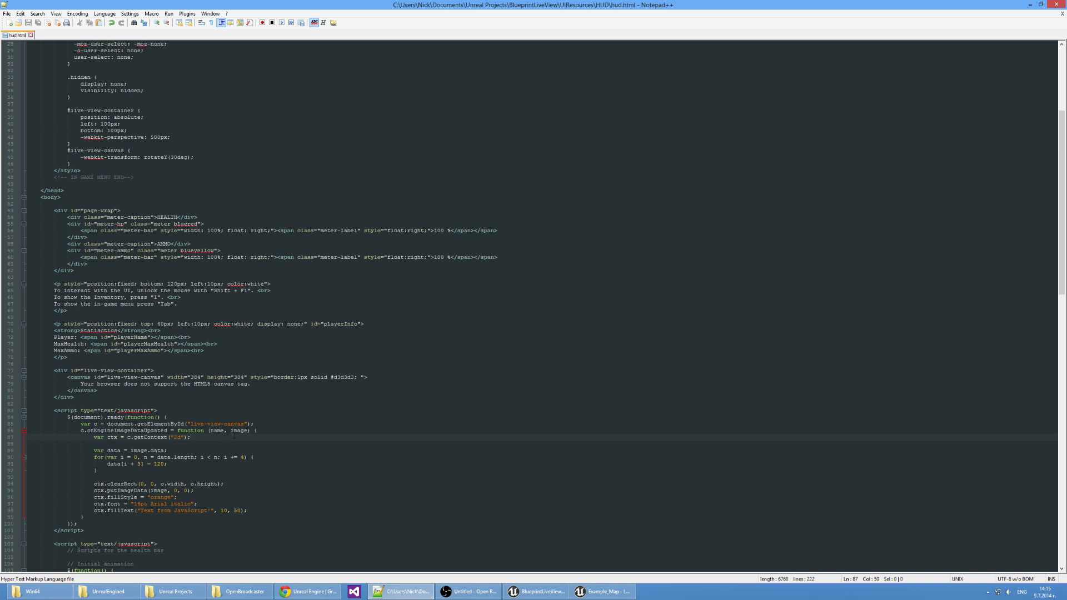
click(240, 430)
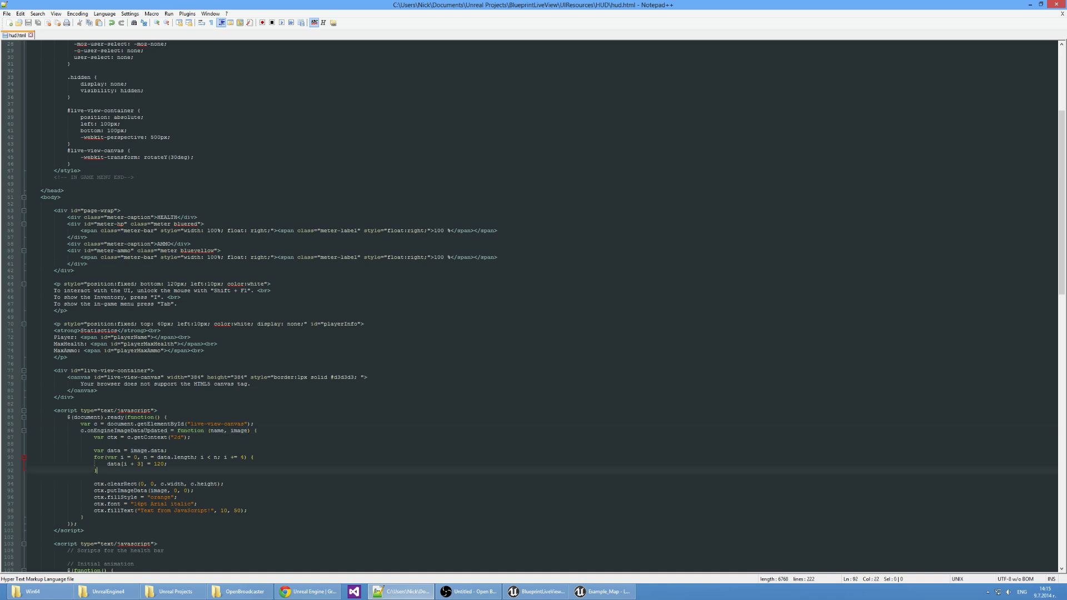
click(126, 450)
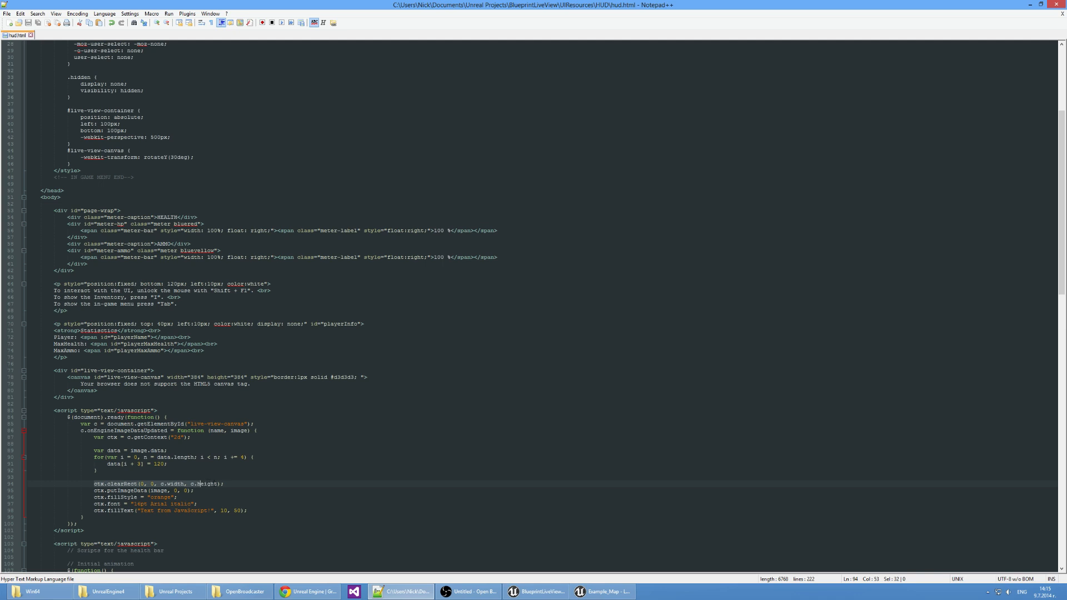
click(224, 484)
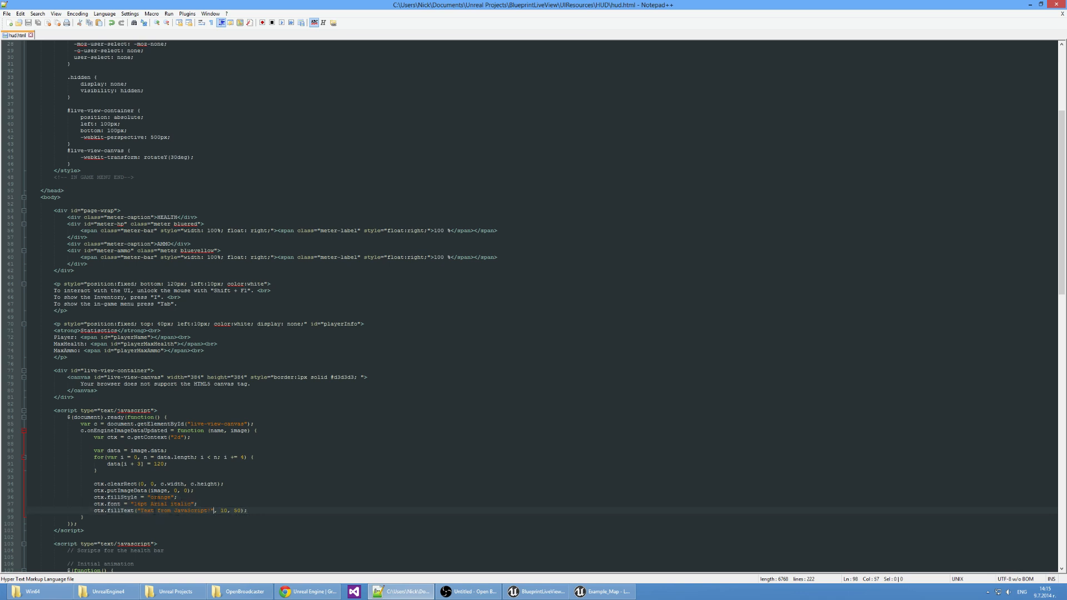
scroll(up, 3)
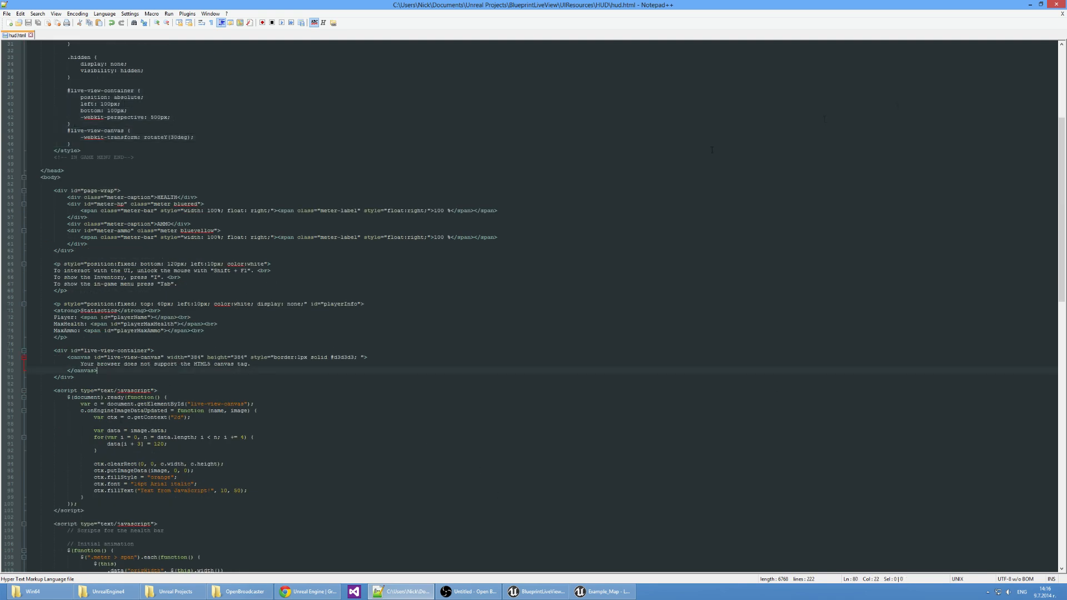
- Play the level to check the live-view frame beside the health and ammo bars, then stop
click(536, 591)
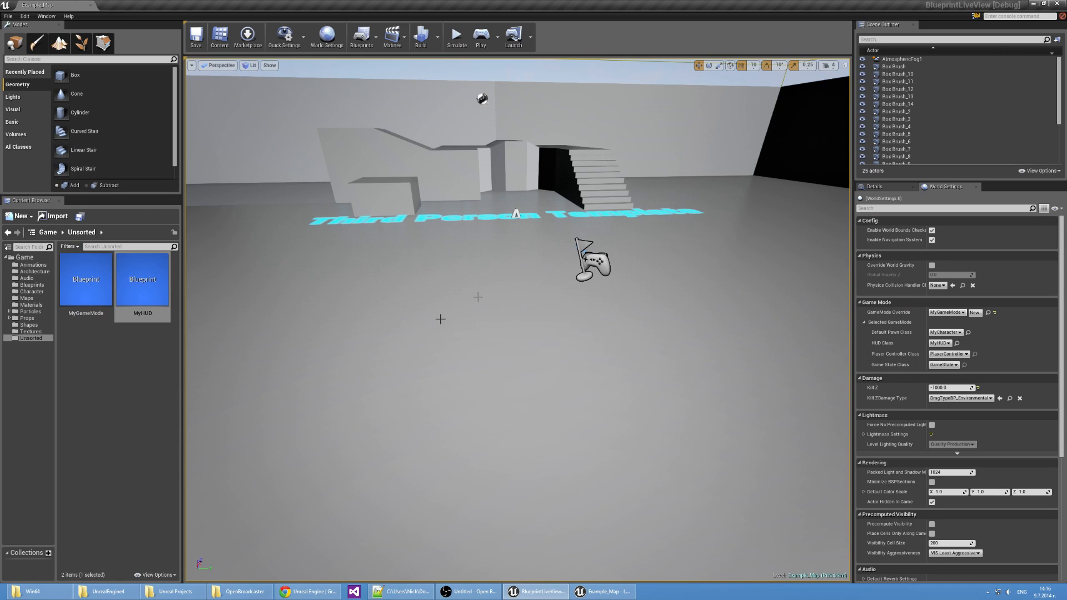
mouse_move(763, 295)
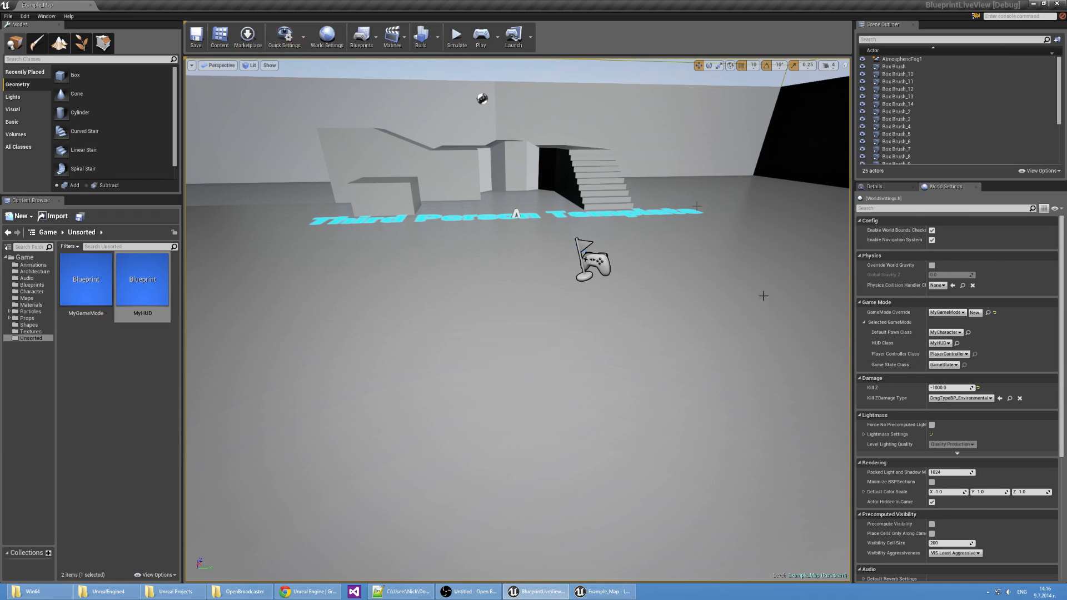
mouse_move(238, 353)
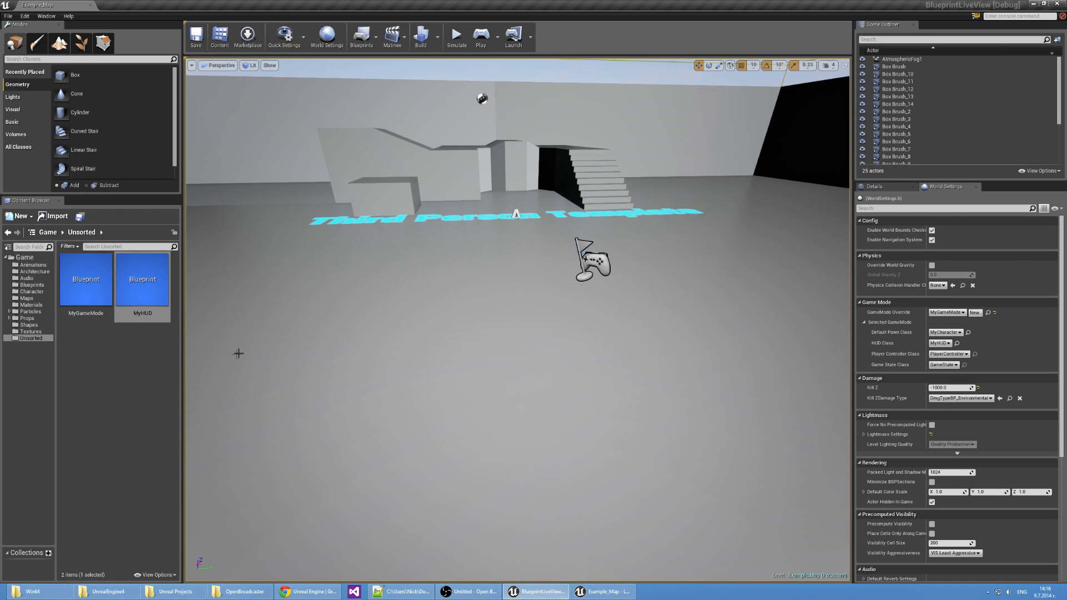
mouse_move(403, 532)
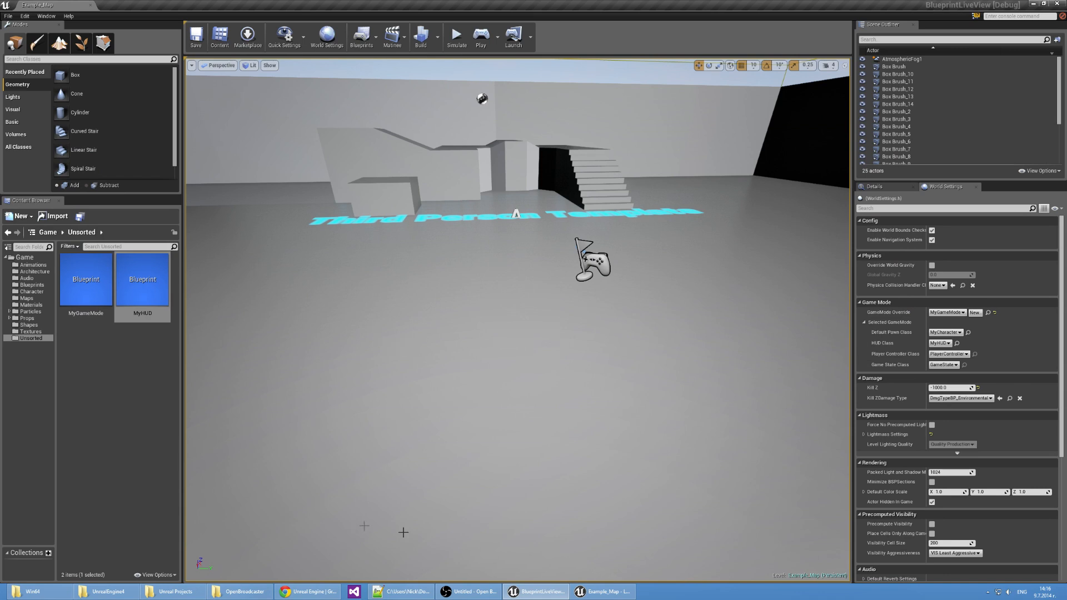
click(400, 590)
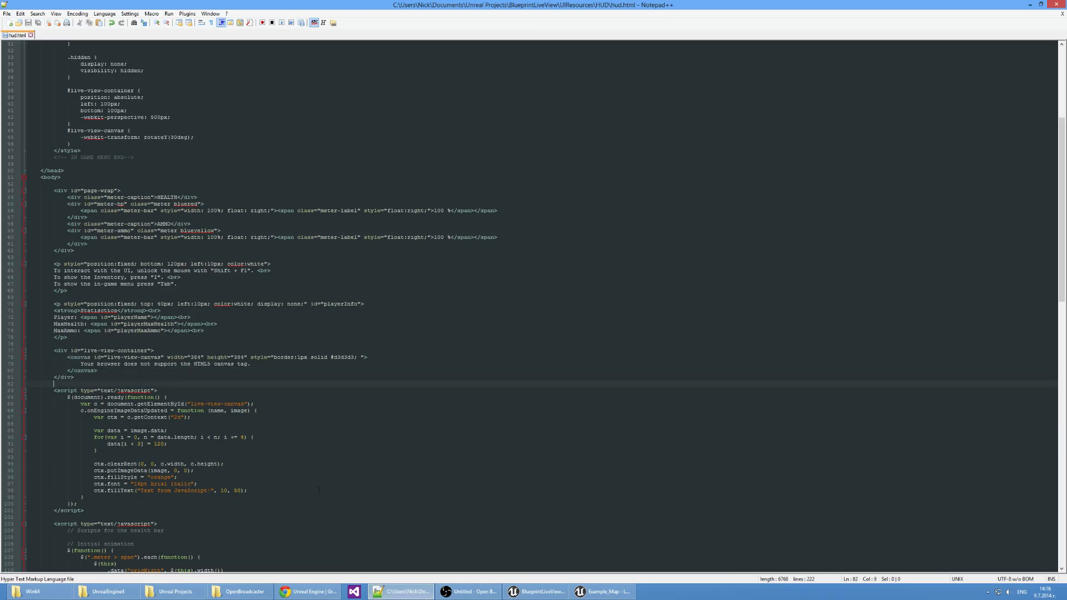
click(536, 590)
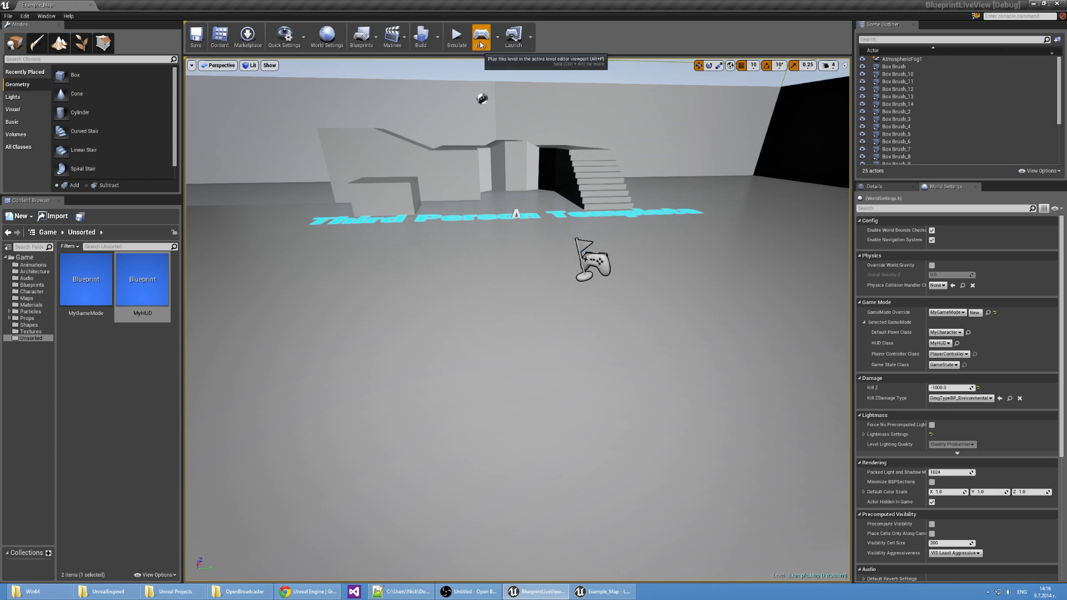
click(455, 35)
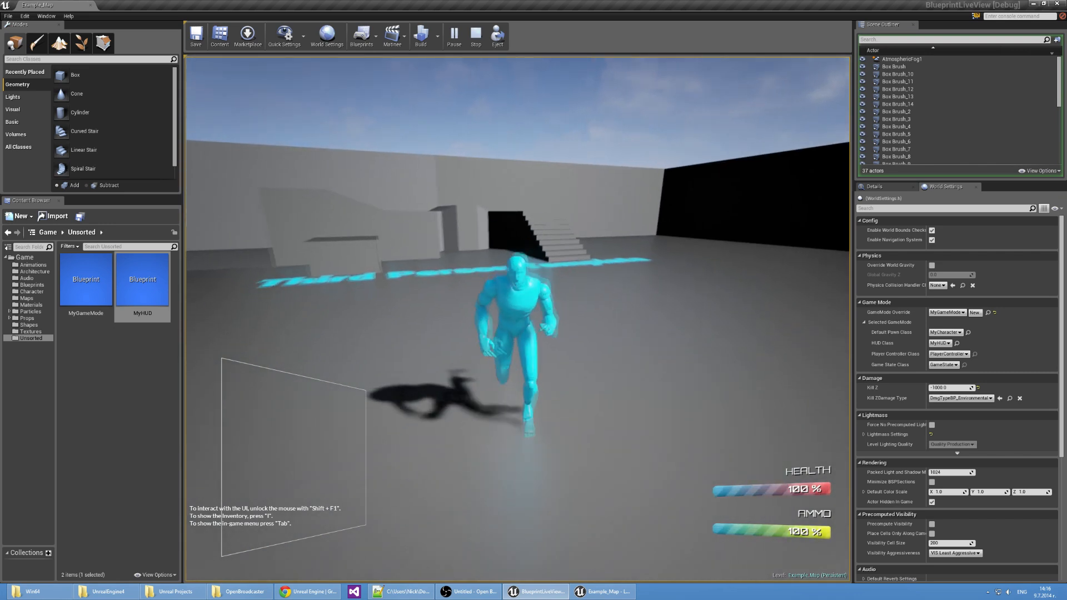
click(475, 35)
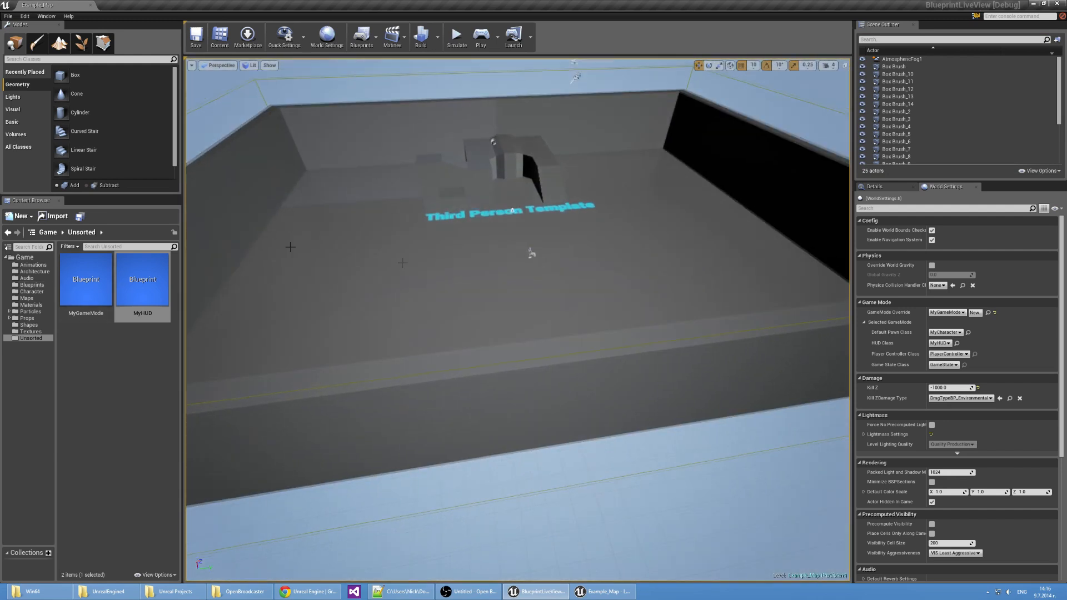
- Copy the MyCharacter blueprint from Blueprints into Unsorted as FollowAI
click(33, 284)
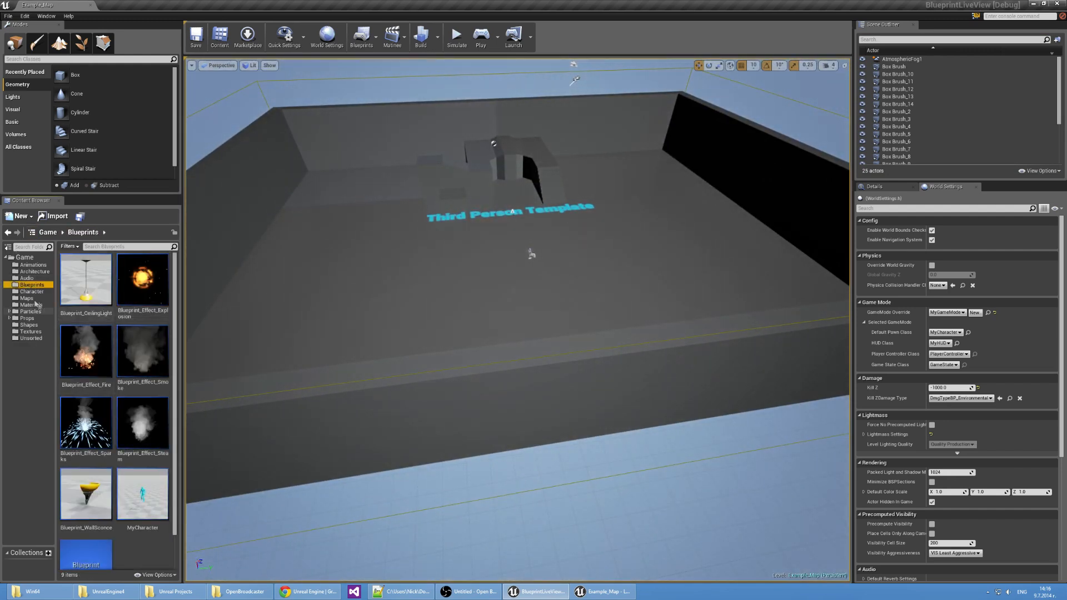
click(142, 496)
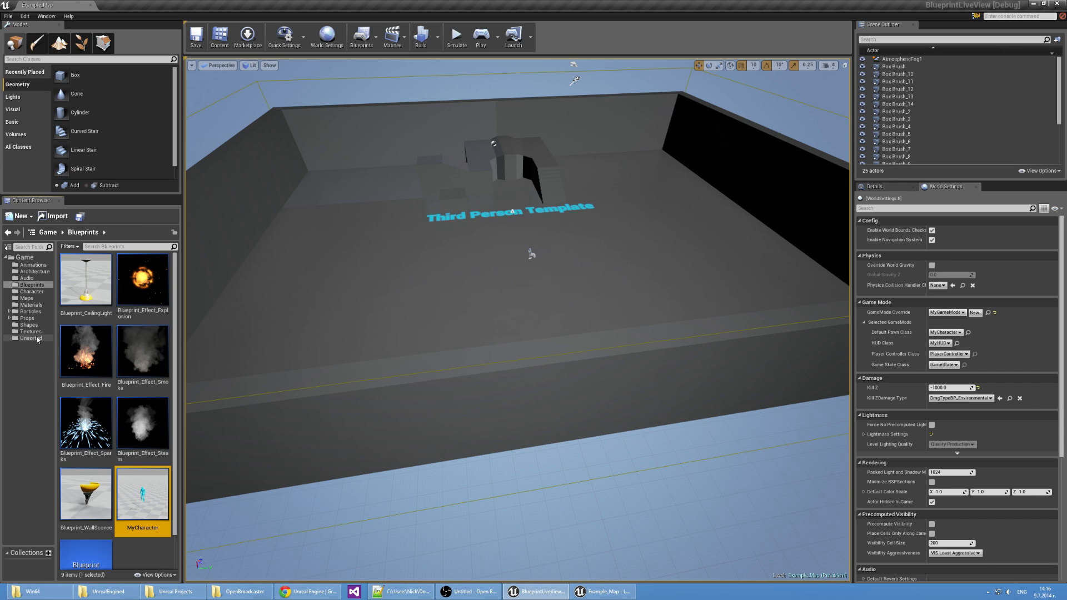
click(30, 339)
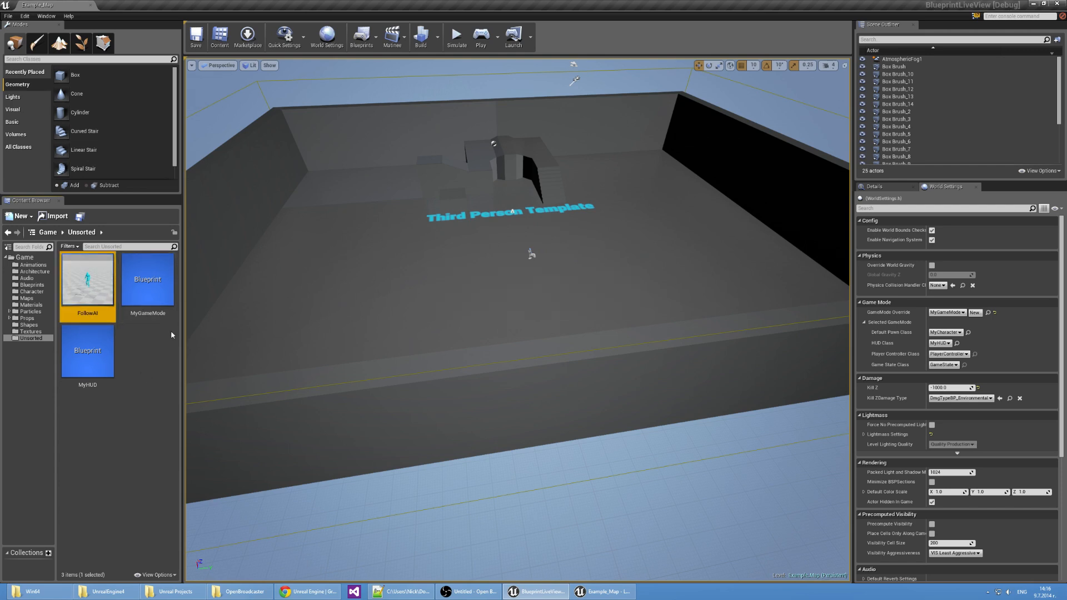
mouse_move(169, 334)
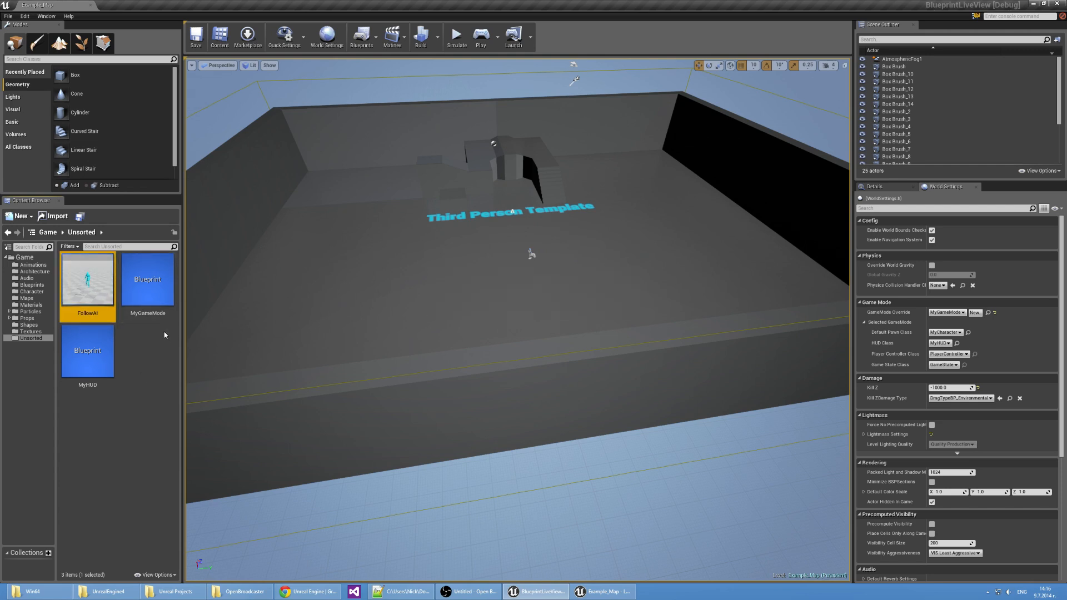
mouse_move(87, 279)
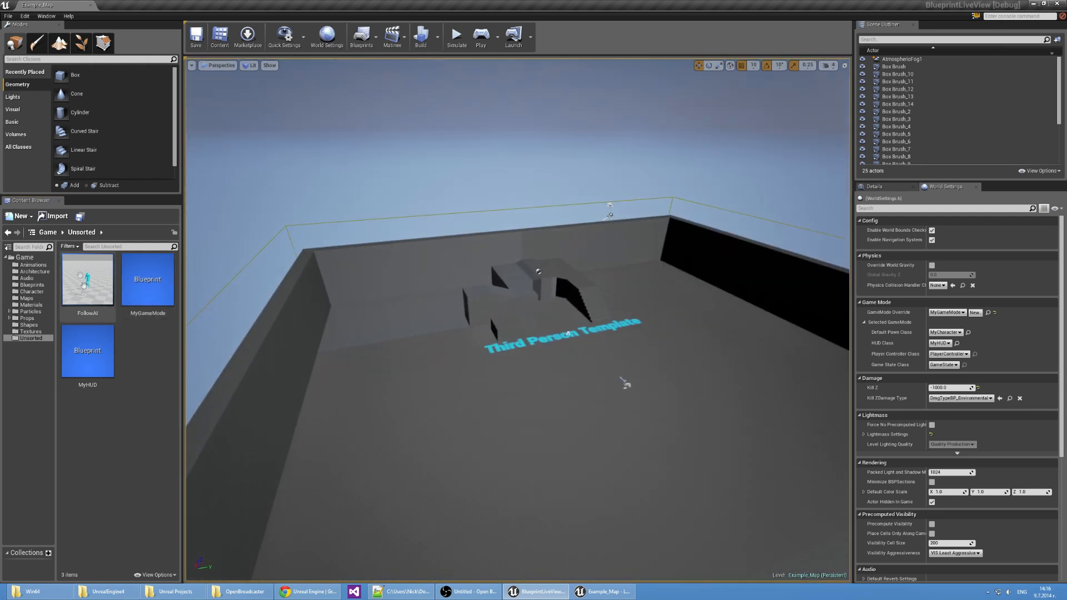
mouse_move(87, 279)
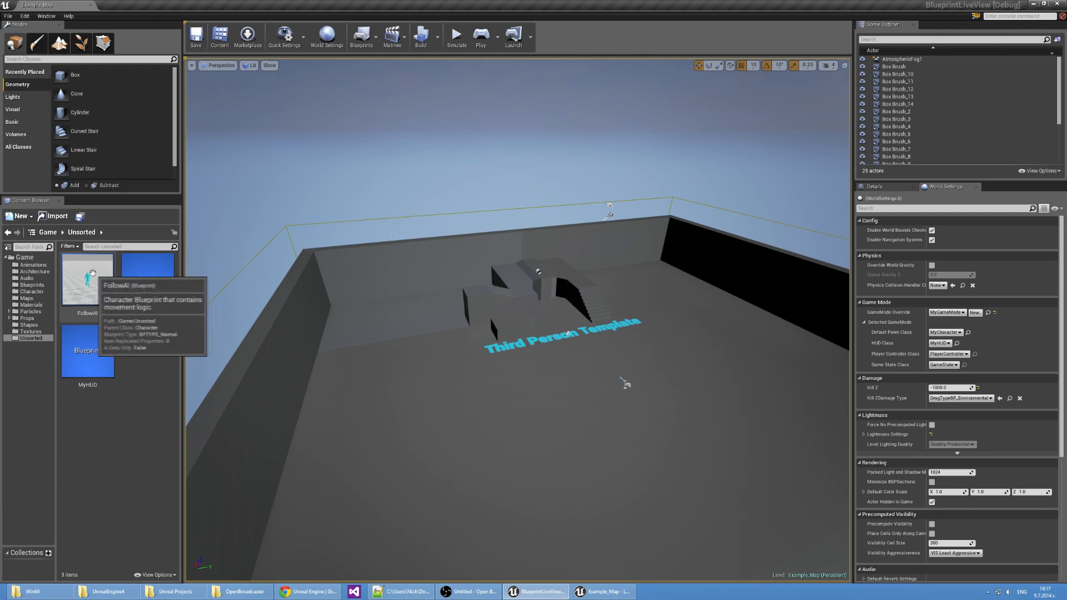
mouse_move(134, 338)
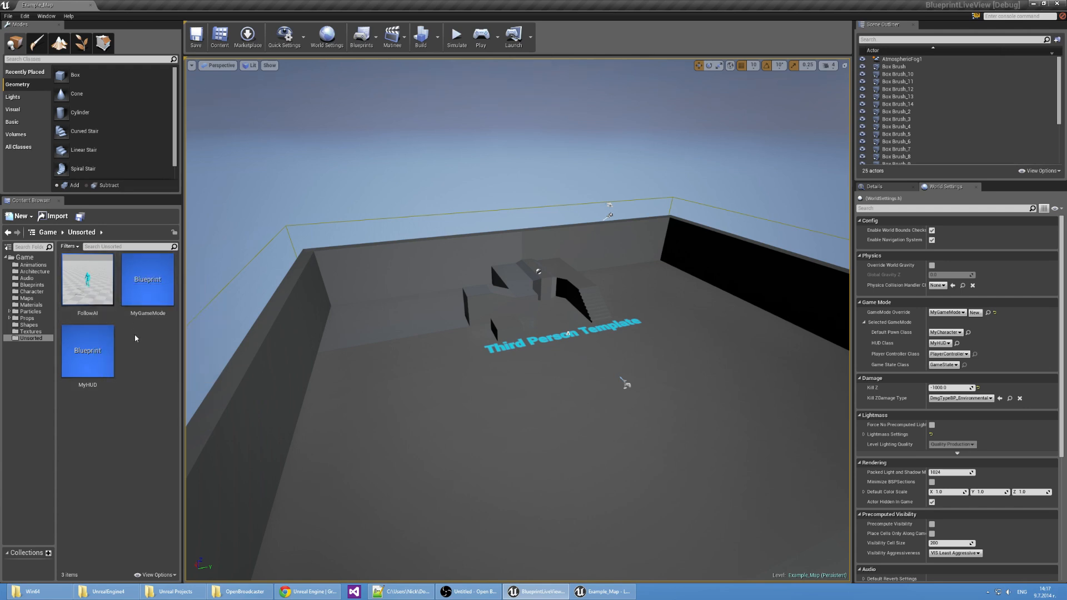
- Create a Texture Render Target 2D named FollowAI_RT in the Unsorted folder
right_click(134, 338)
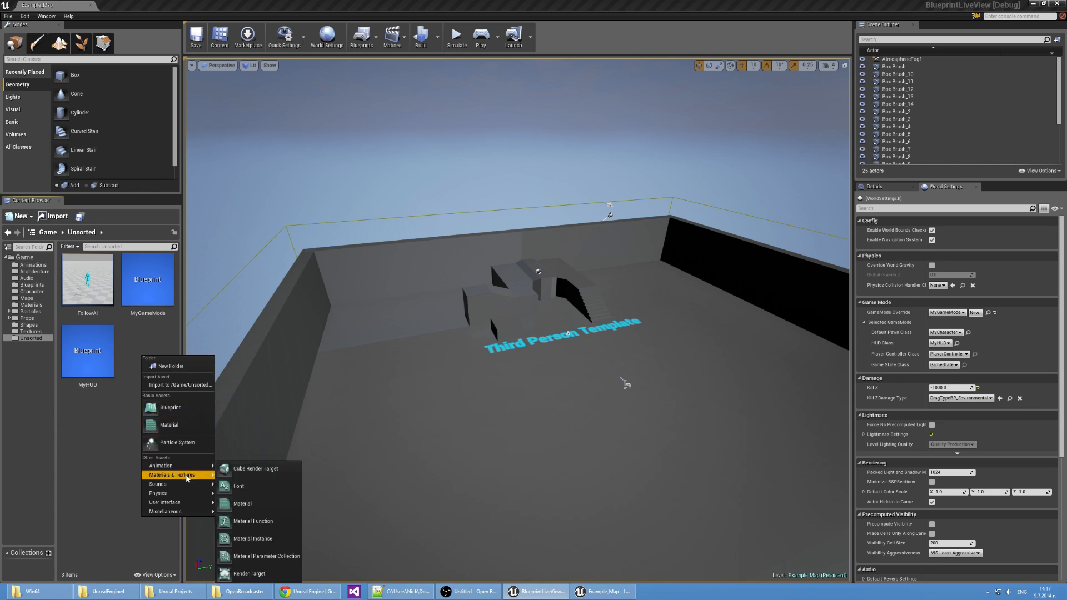
click(249, 573)
text(FollowAI_RT)
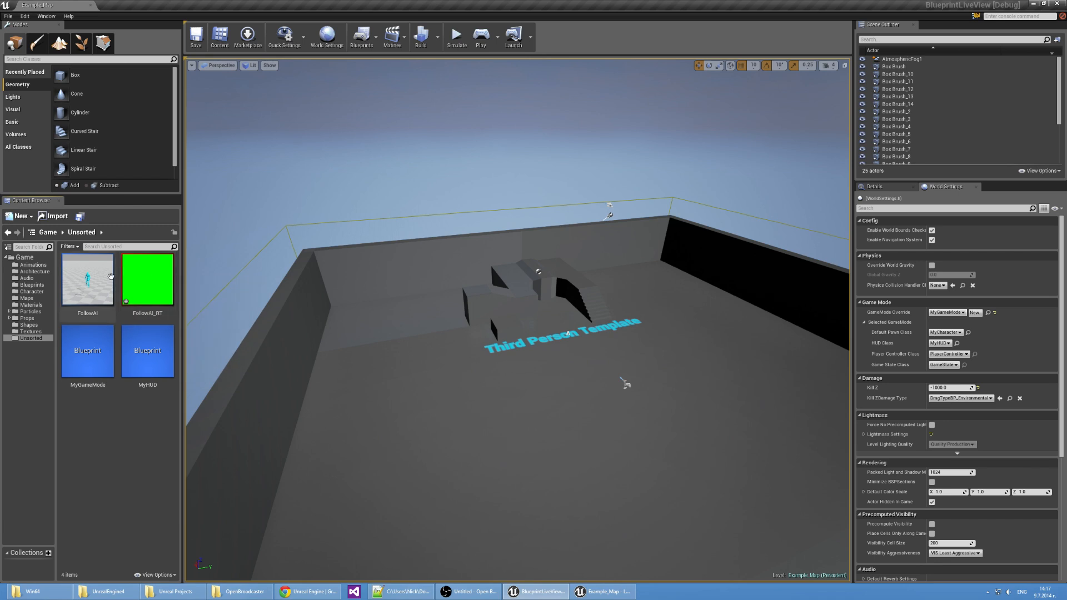
click(88, 279)
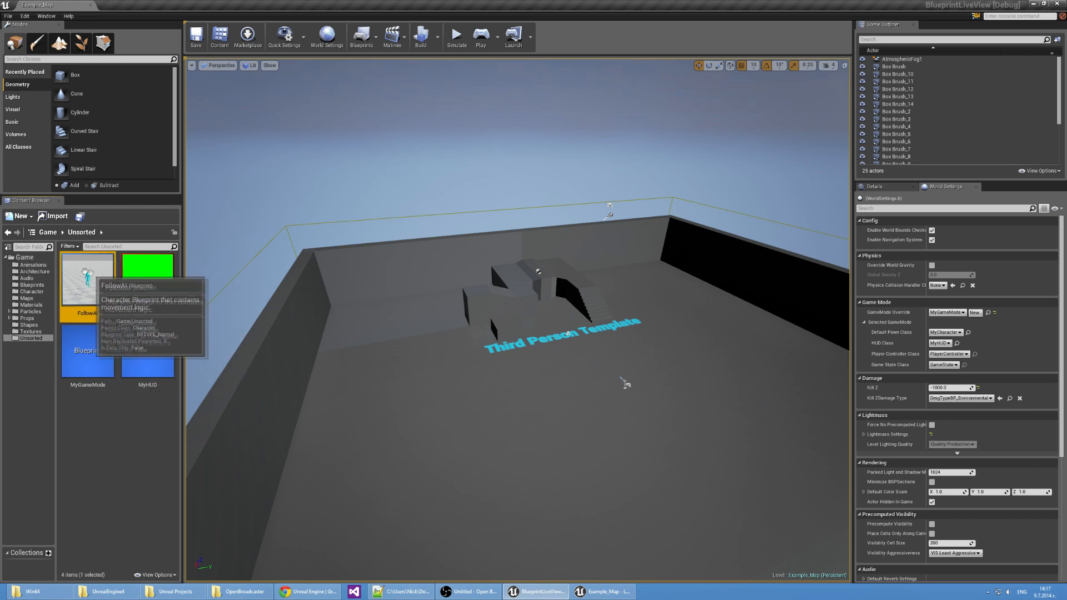
mouse_move(146, 279)
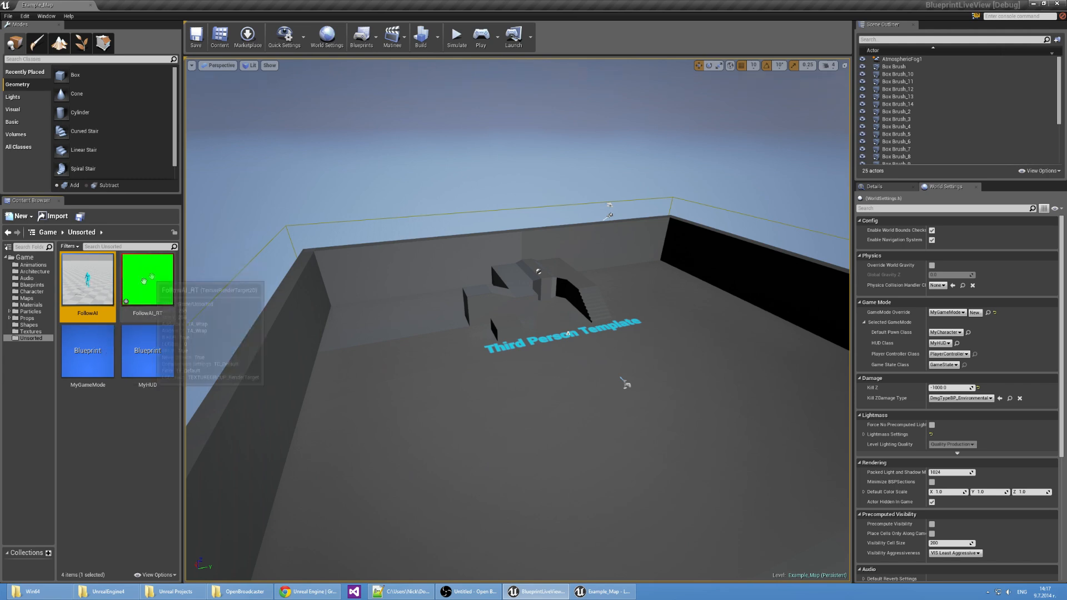
mouse_move(146, 279)
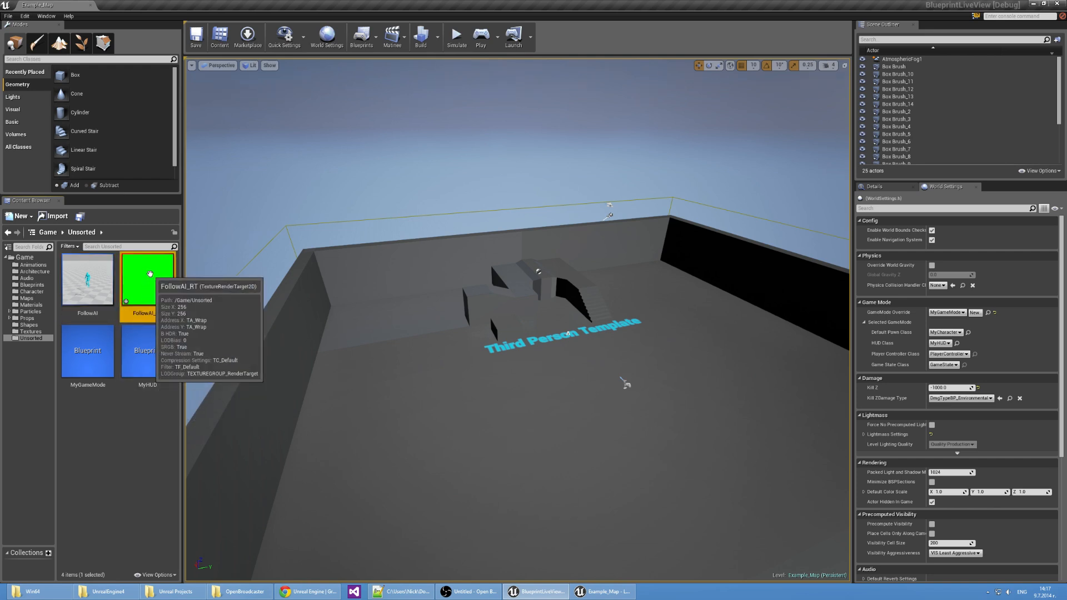
mouse_move(151, 278)
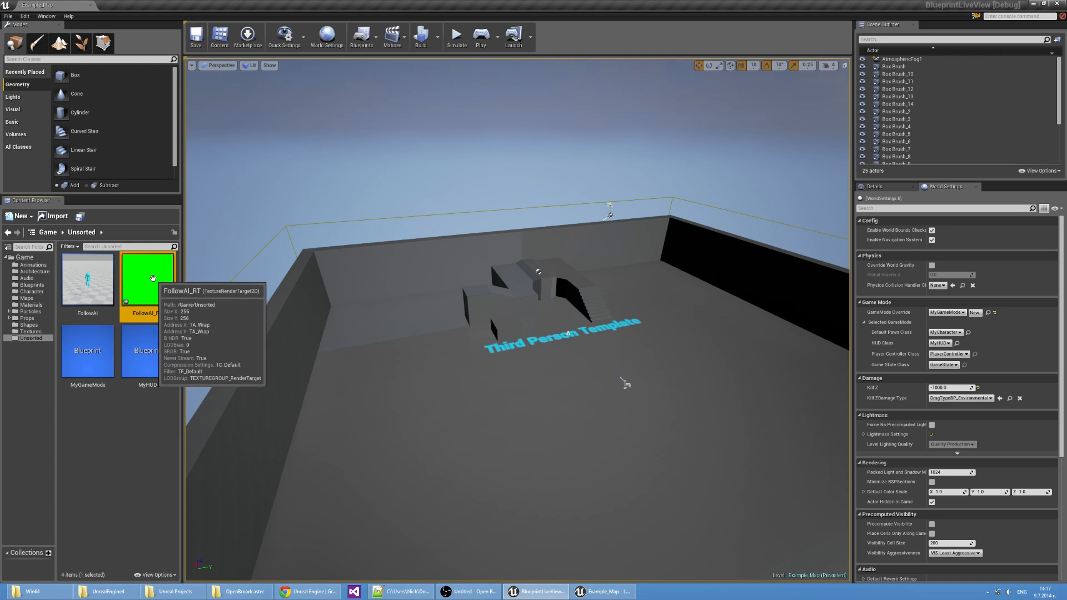
- Turn off HDR on FollowAI_RT and set Size X and Y to 384
double_click(147, 279)
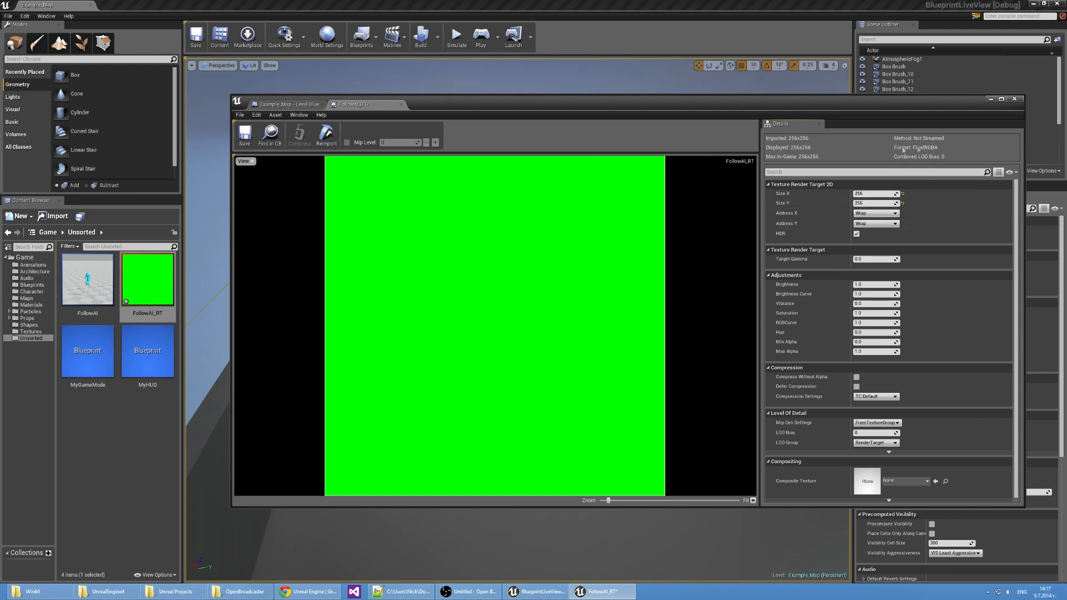
mouse_move(855, 234)
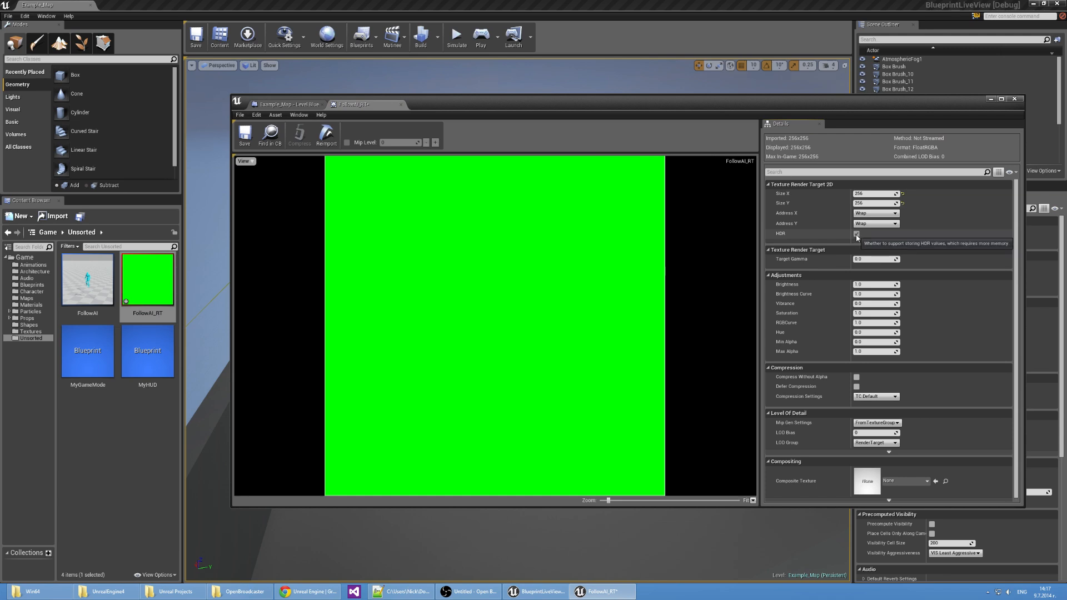
click(855, 233)
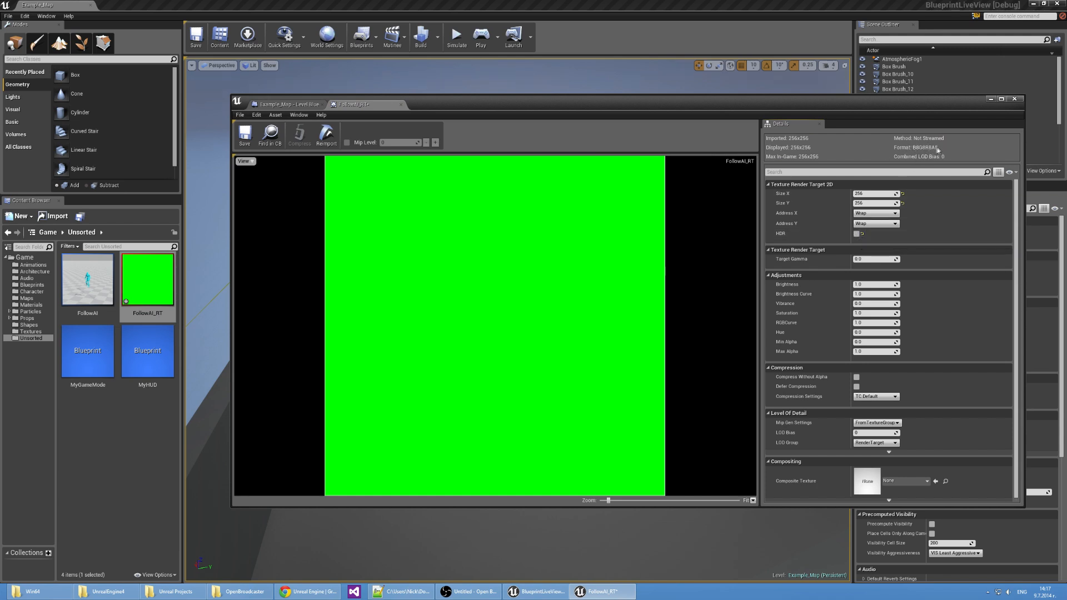
mouse_move(767, 290)
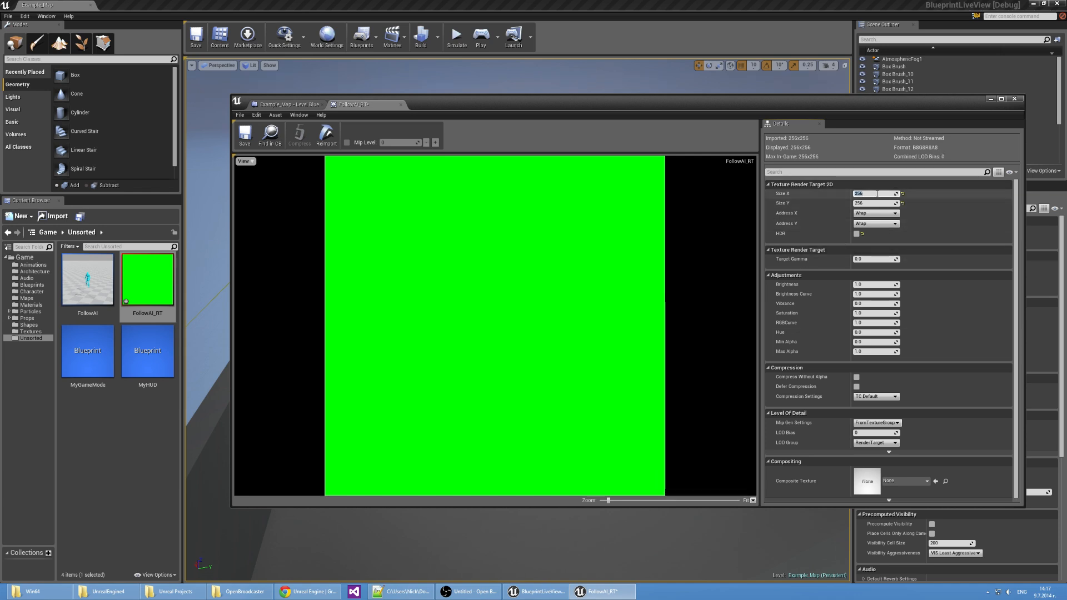
click(895, 193)
text(384)
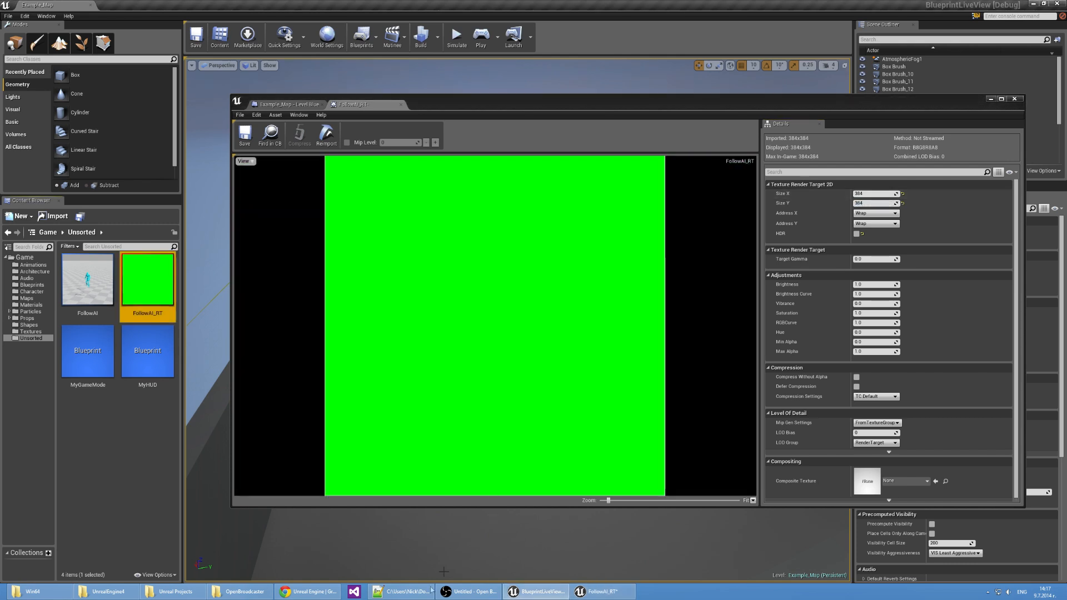
click(400, 591)
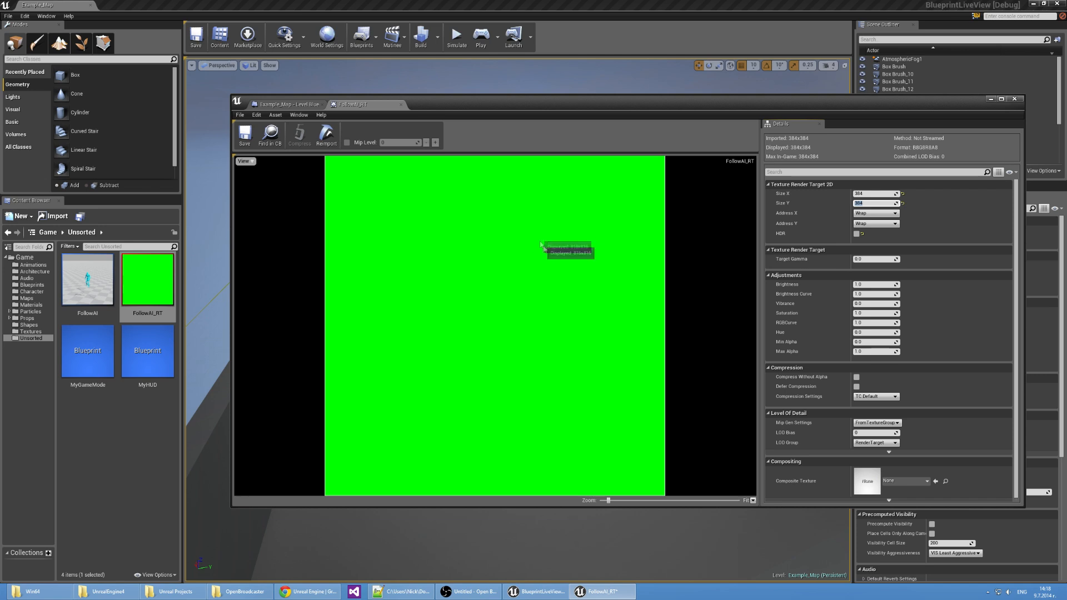
mouse_move(969, 102)
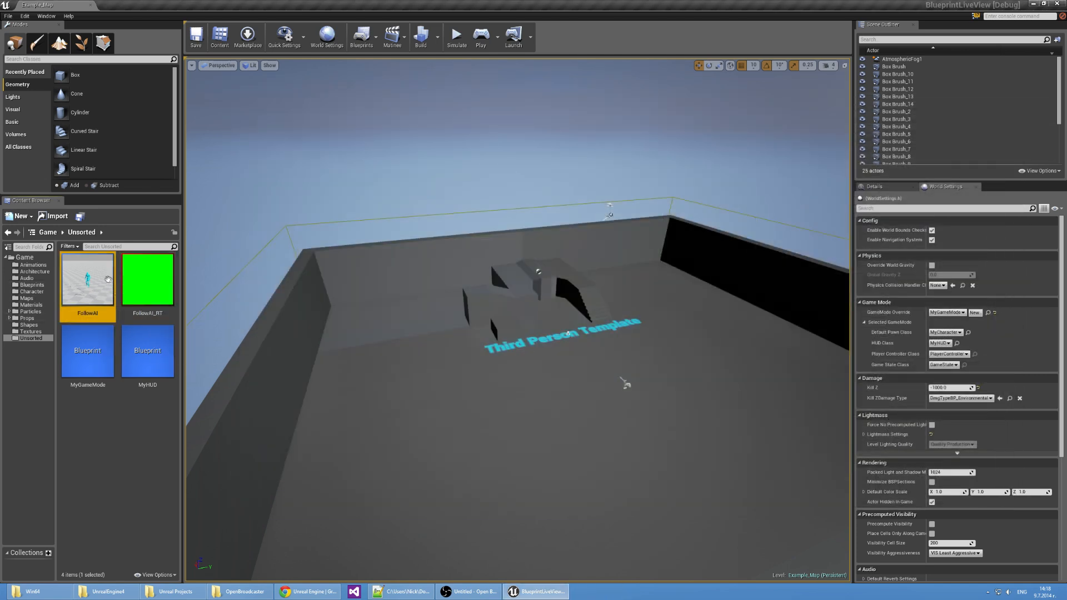
- Open the FollowAI blueprint and switch to Components mode to view its camera and character parts
double_click(87, 278)
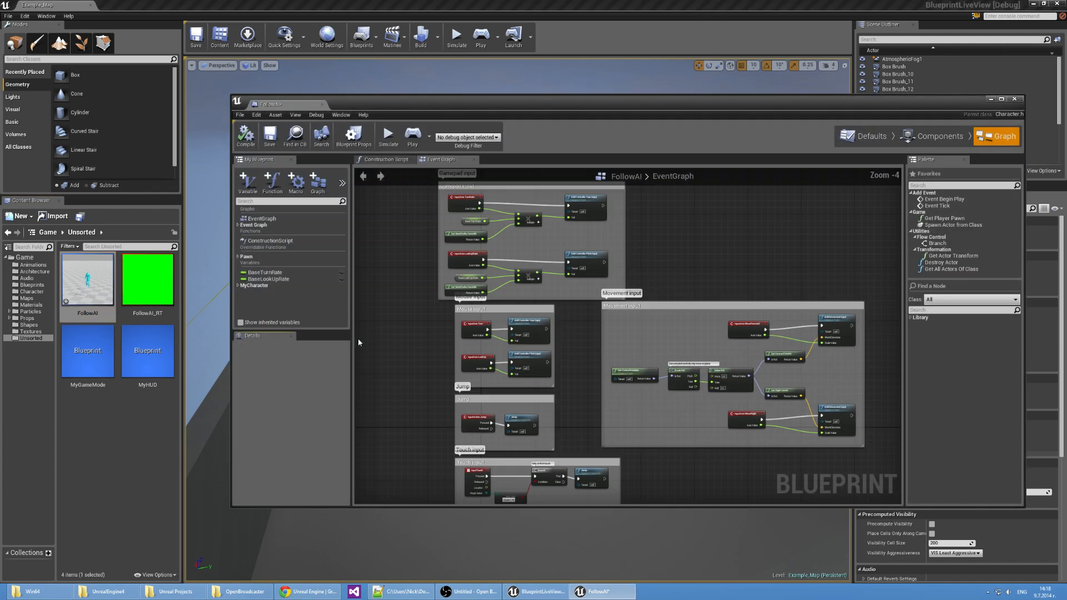
scroll(down, 3)
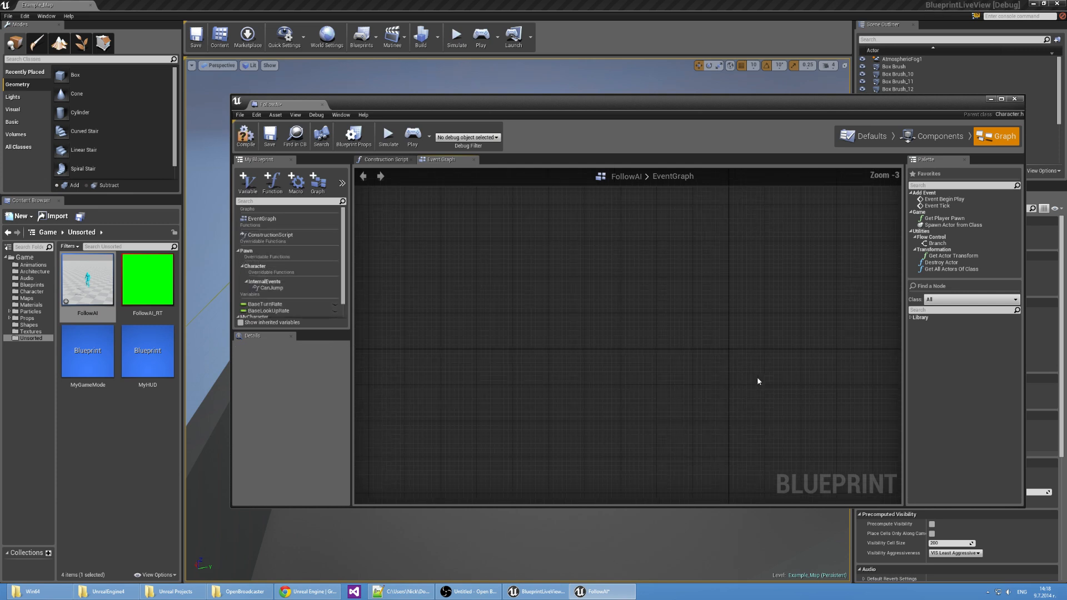
scroll(up, 3)
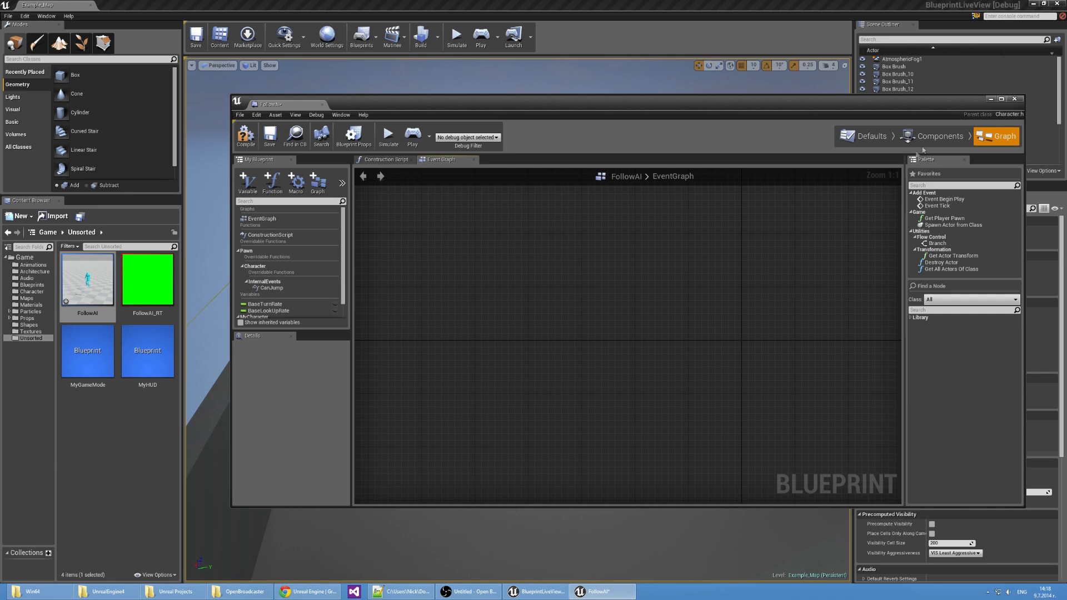
click(940, 135)
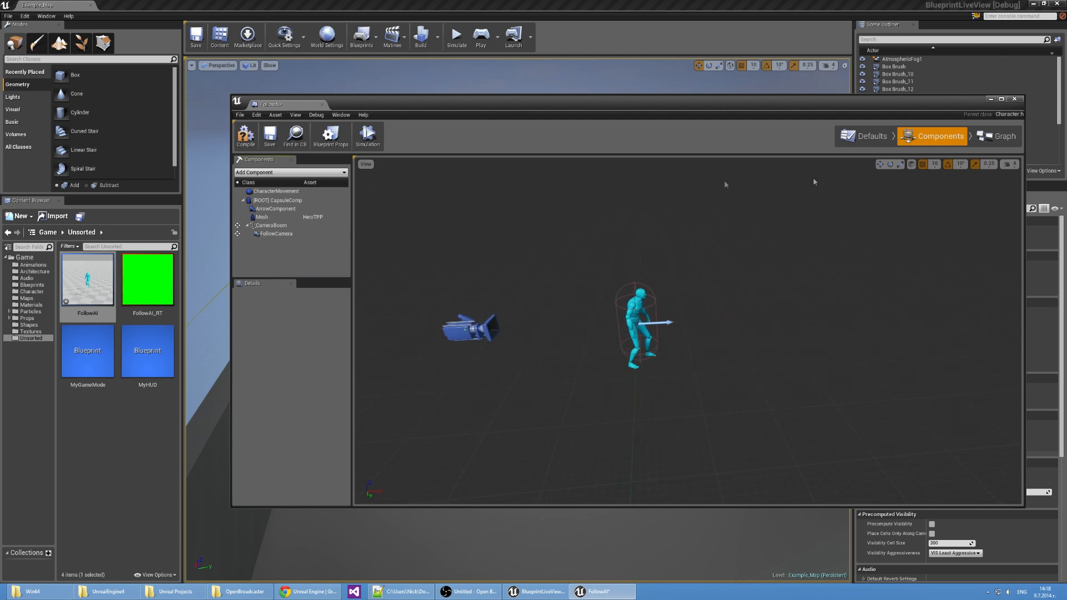
- Add a Scene Capture 2D component to FollowAI and select it to show its capture settings
click(291, 172)
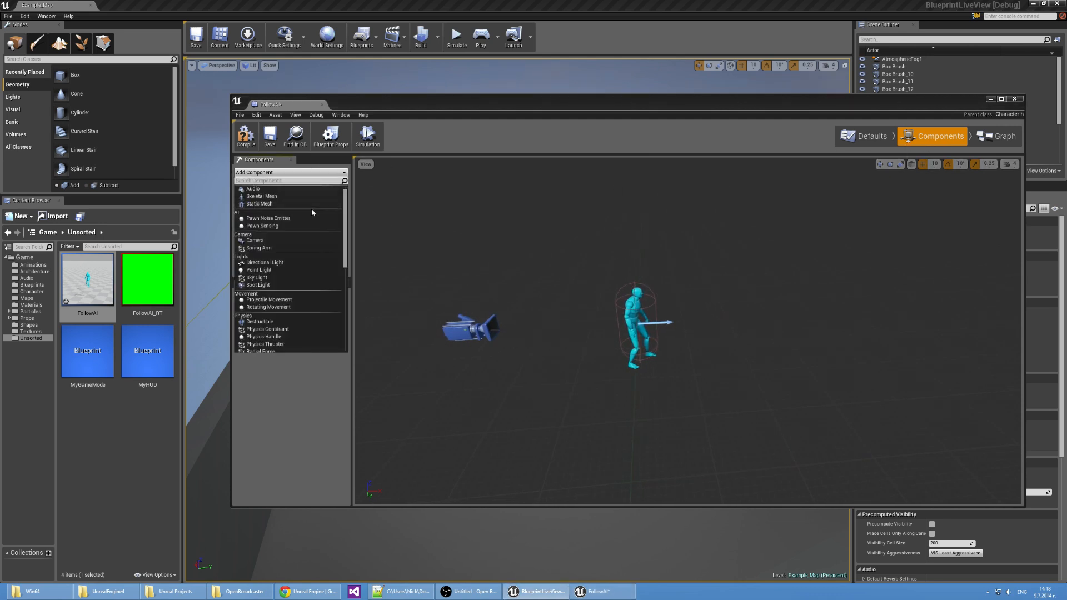
text(Sce)
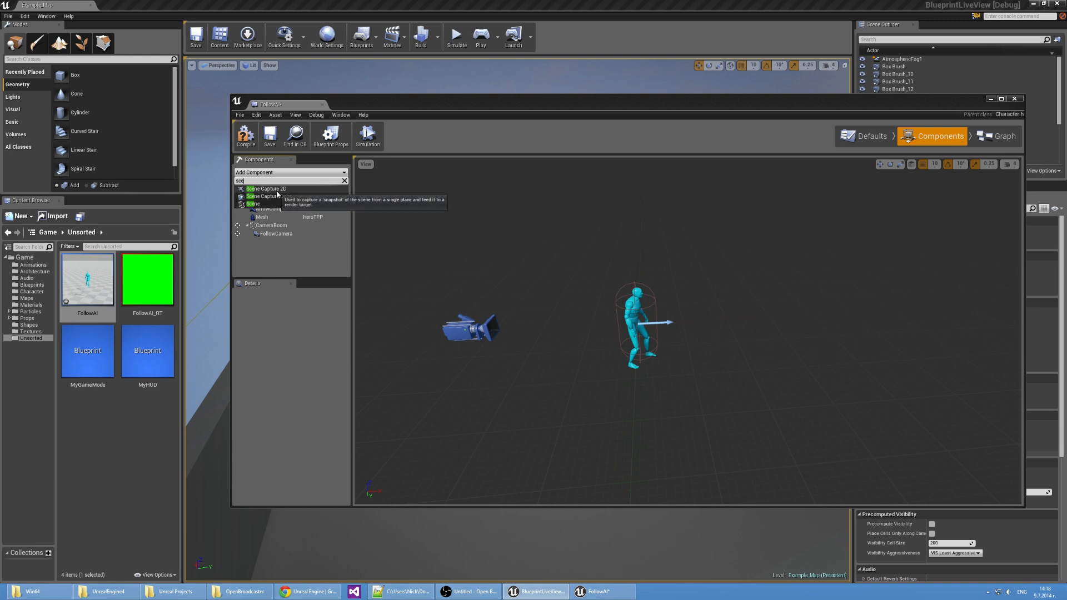
click(266, 188)
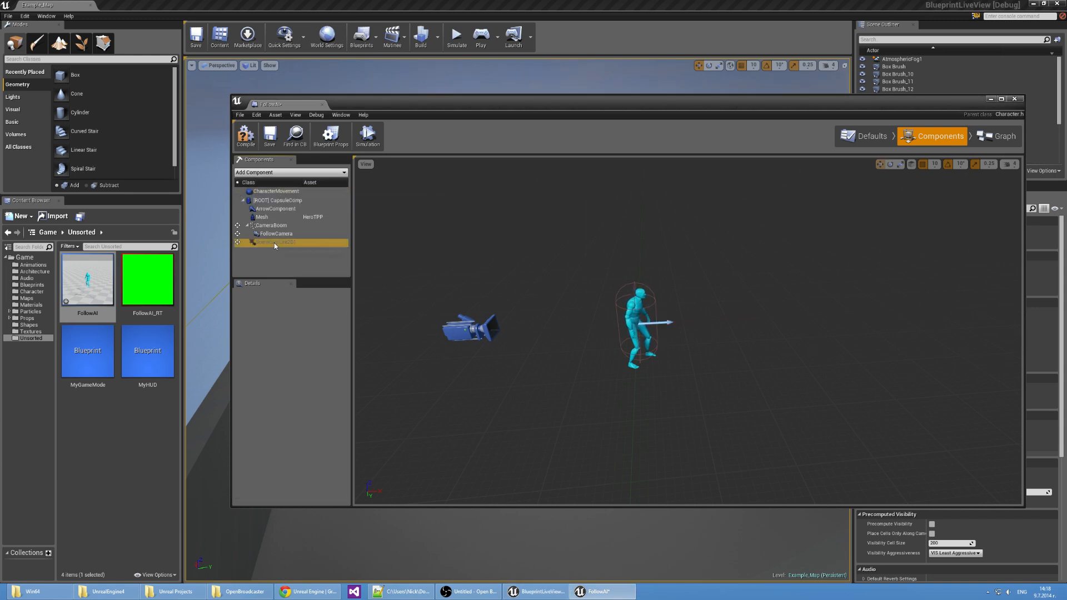
click(278, 242)
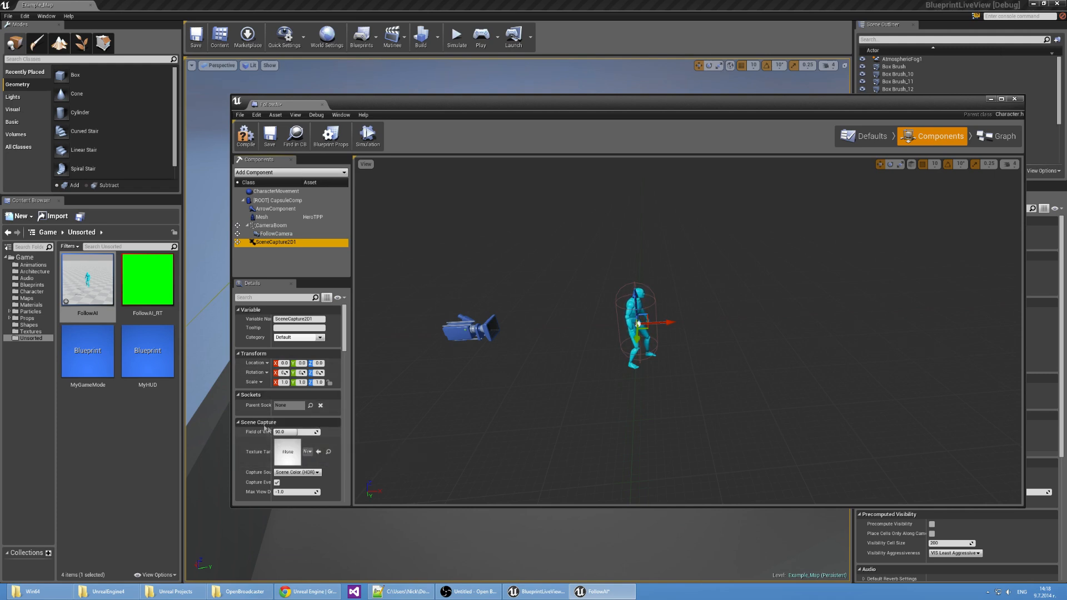
mouse_move(255, 451)
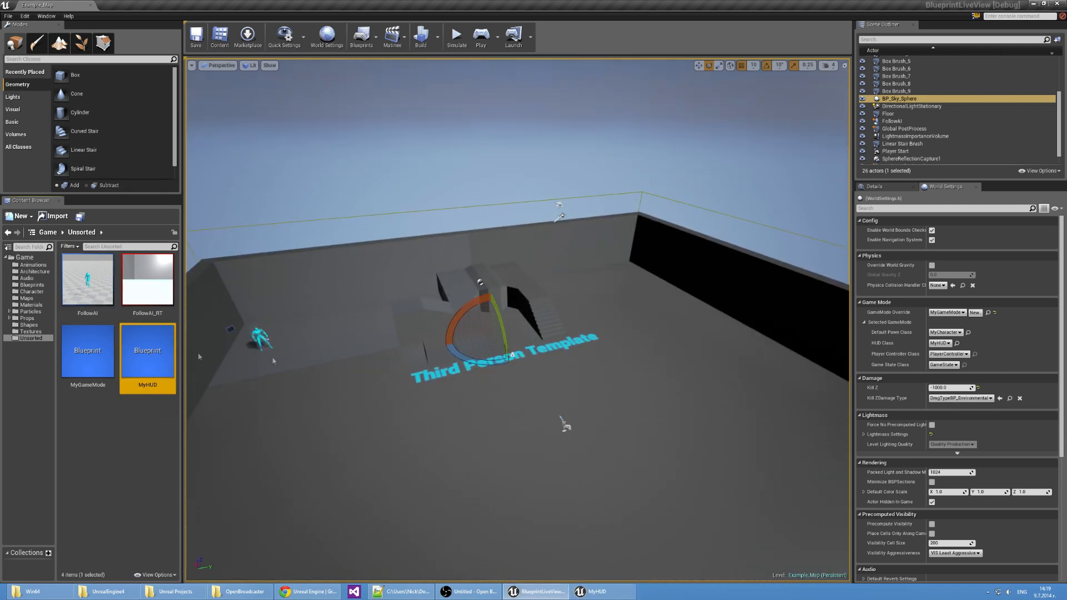
- Add a CoherentUILiveView1 component to MyHUD with link name LiveViewLink, matching hud.html
double_click(148, 350)
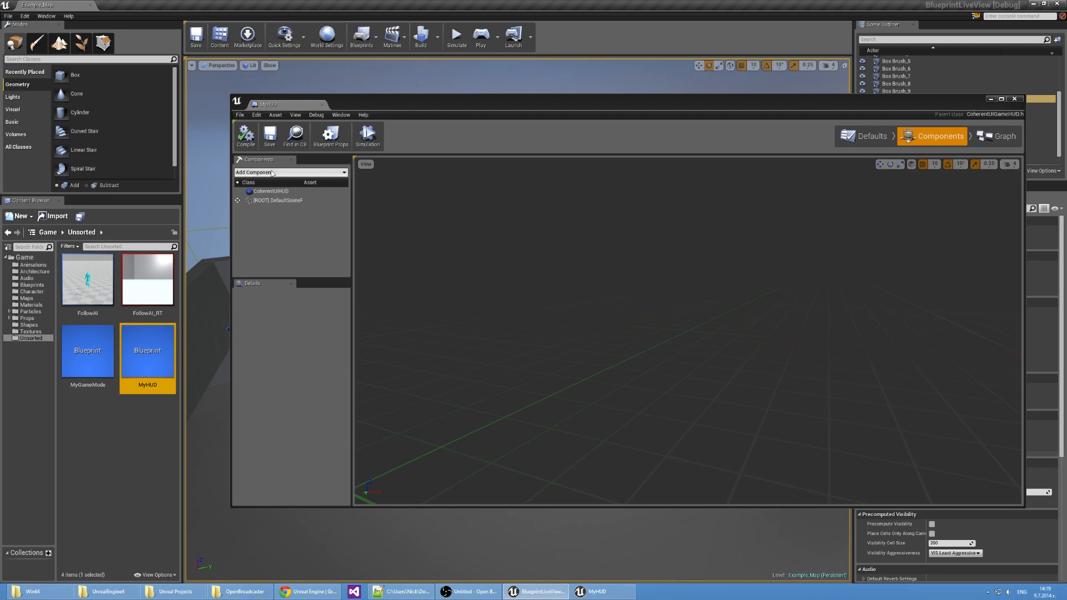
click(291, 172)
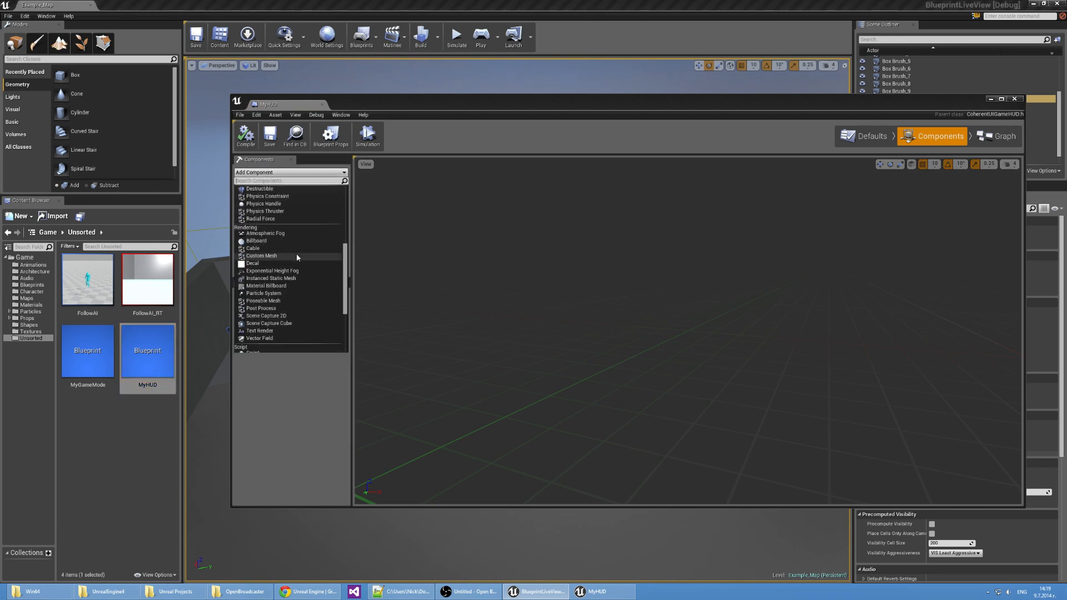
click(275, 201)
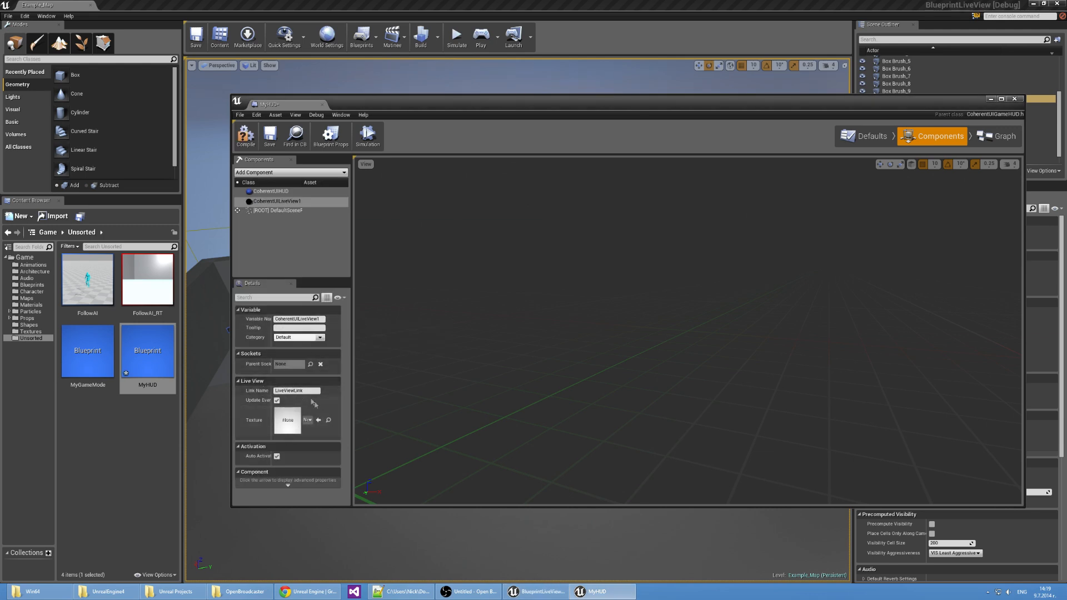
triple_click(295, 390)
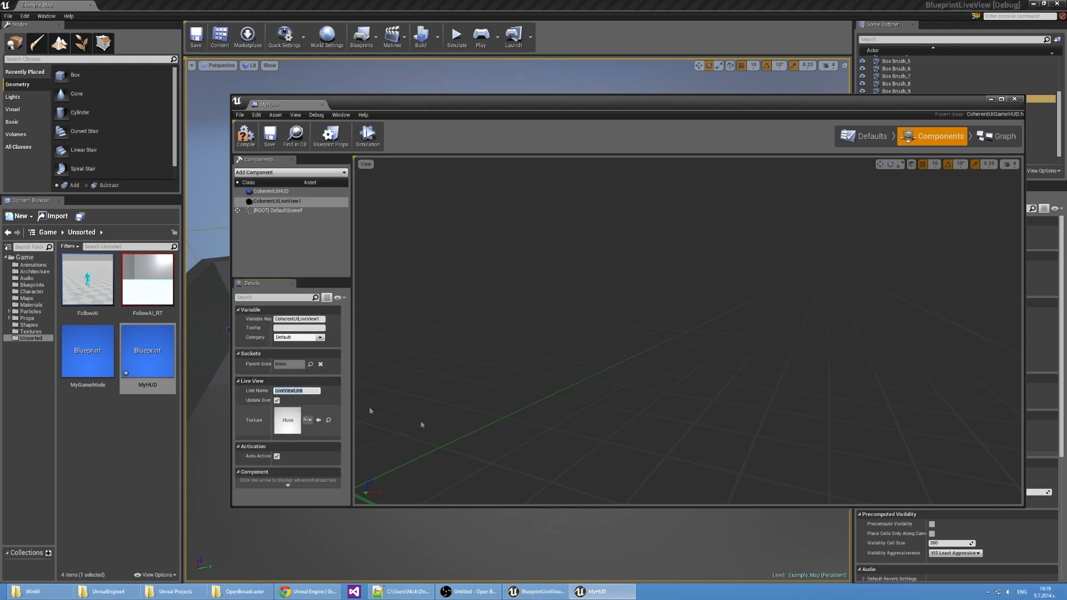
click(400, 590)
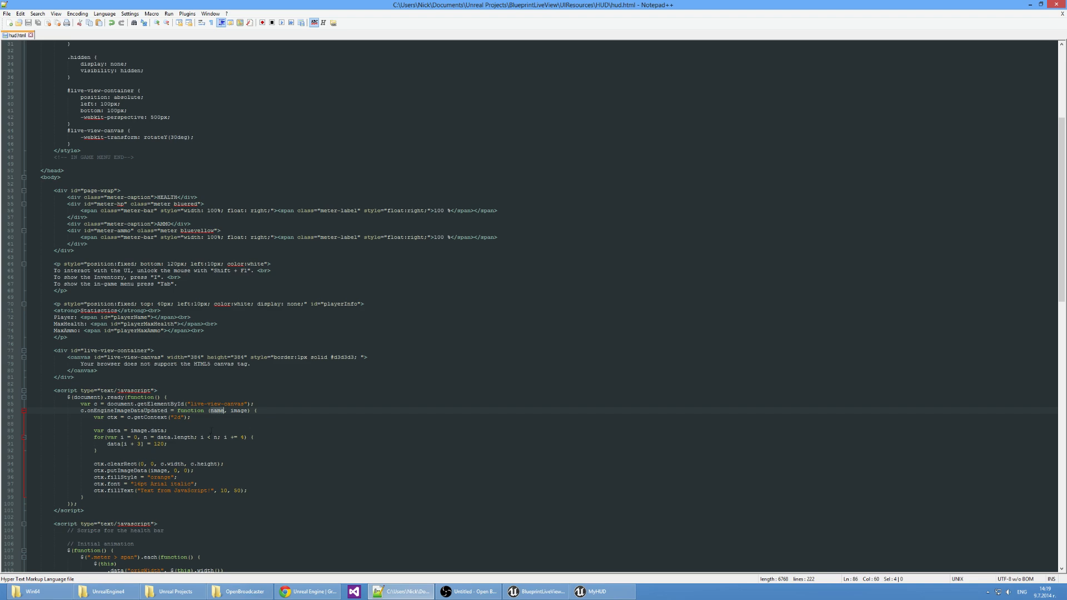
click(537, 590)
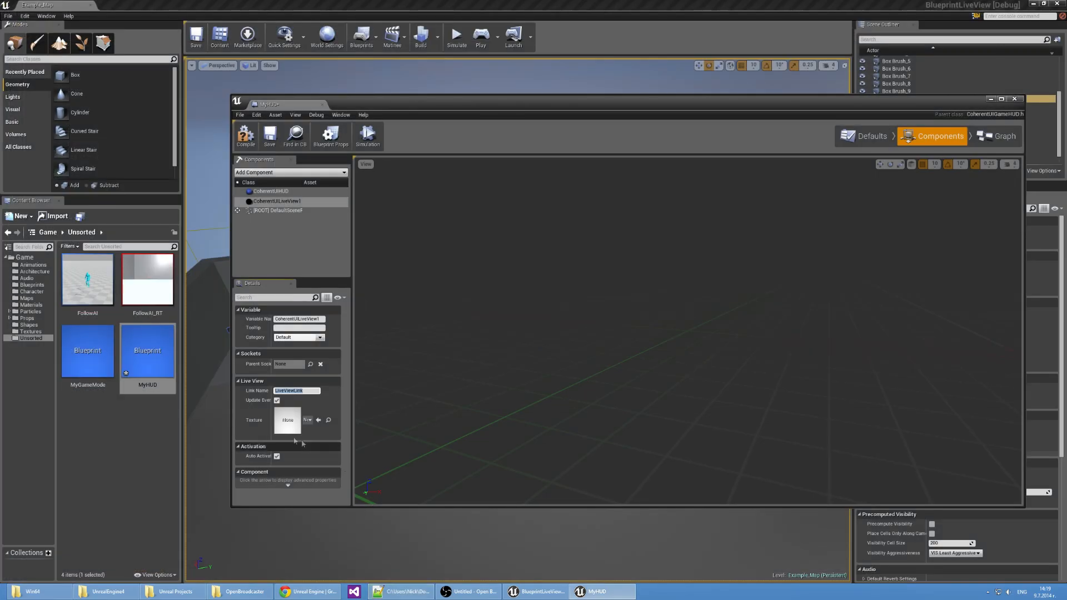
mouse_move(276, 400)
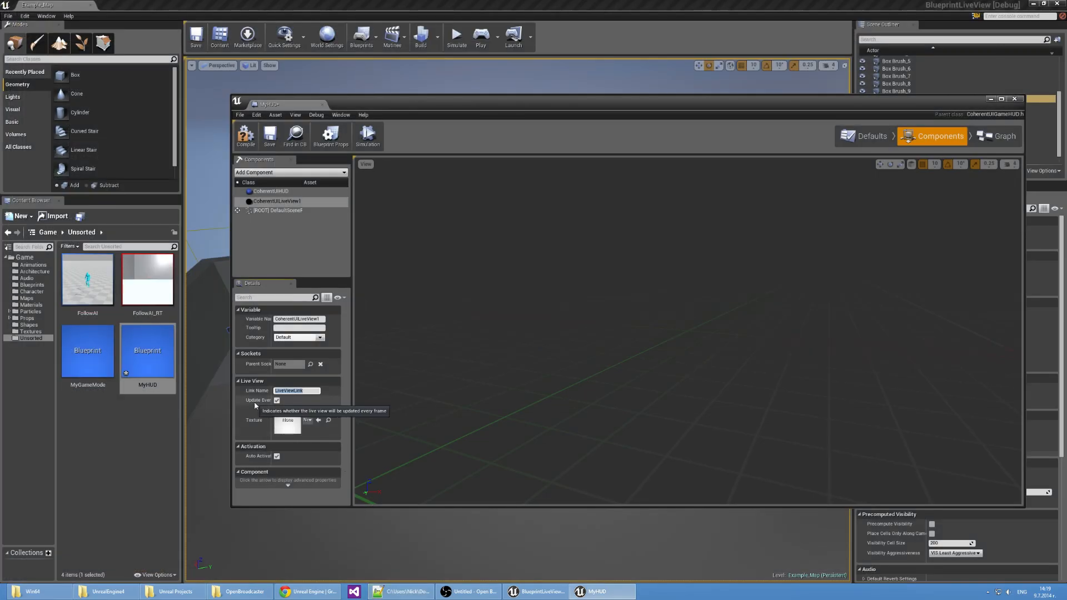
mouse_move(311, 406)
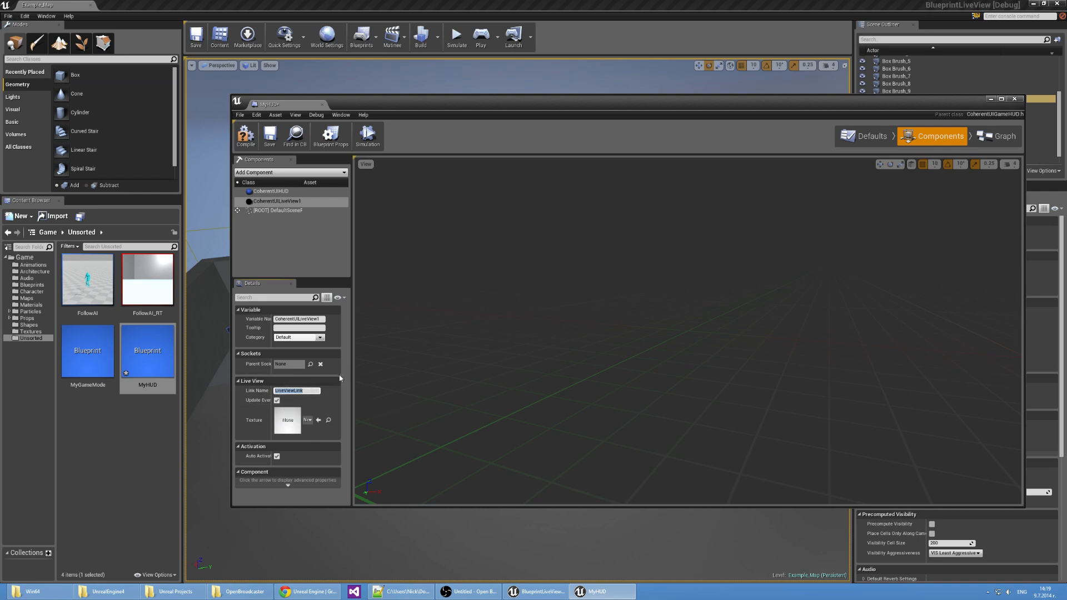
mouse_move(330, 378)
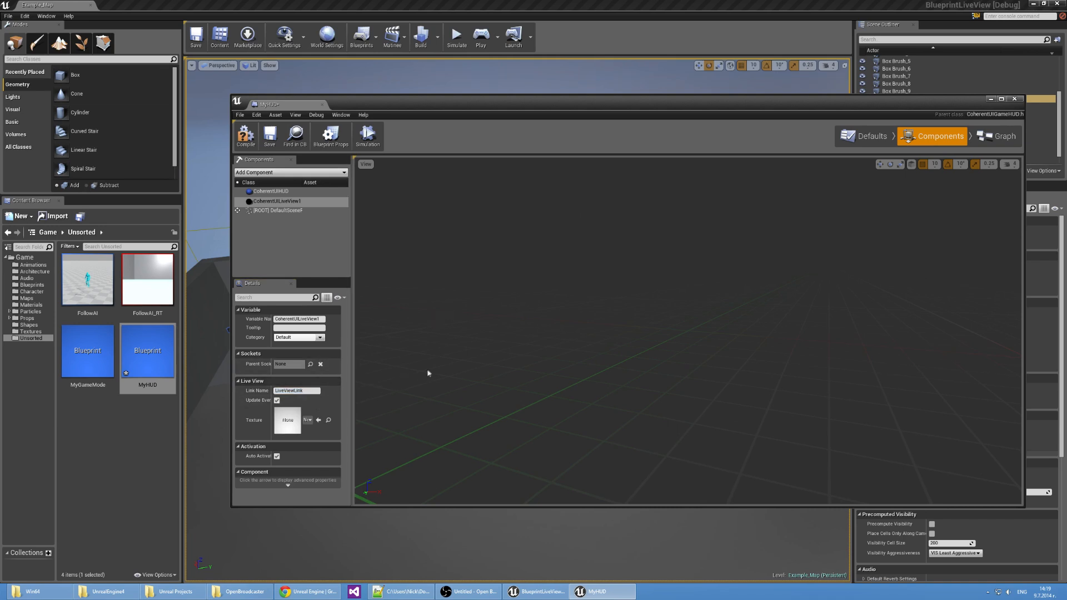
mouse_move(451, 330)
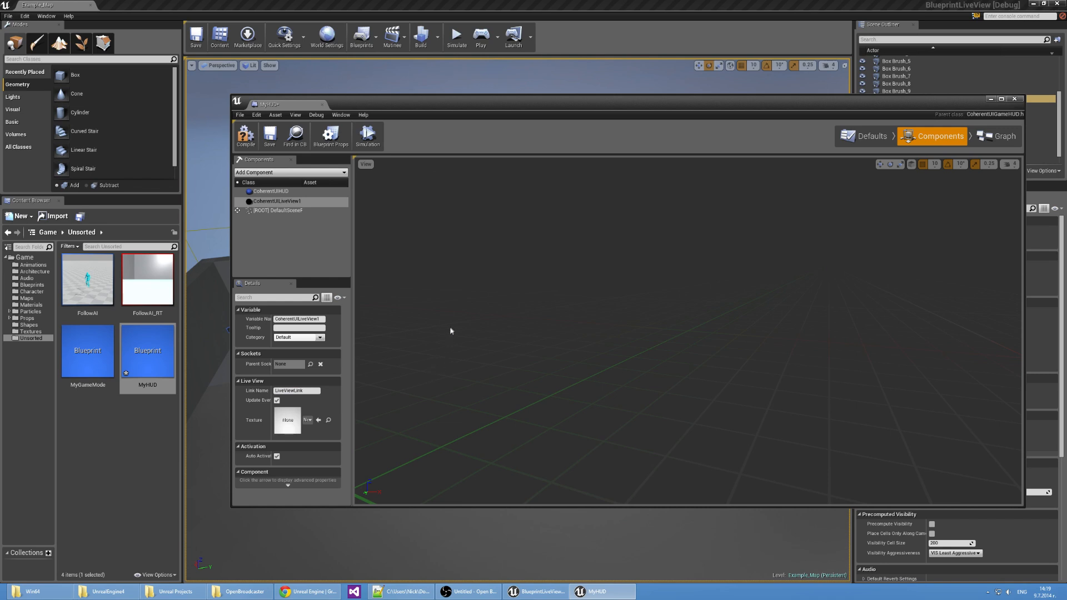
mouse_move(448, 331)
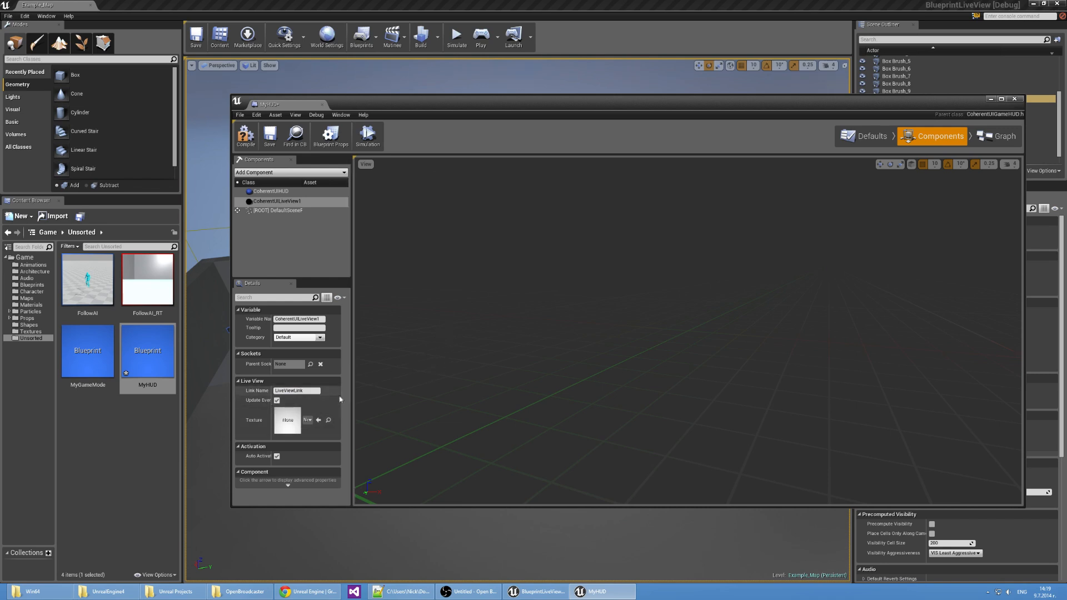
mouse_move(307, 406)
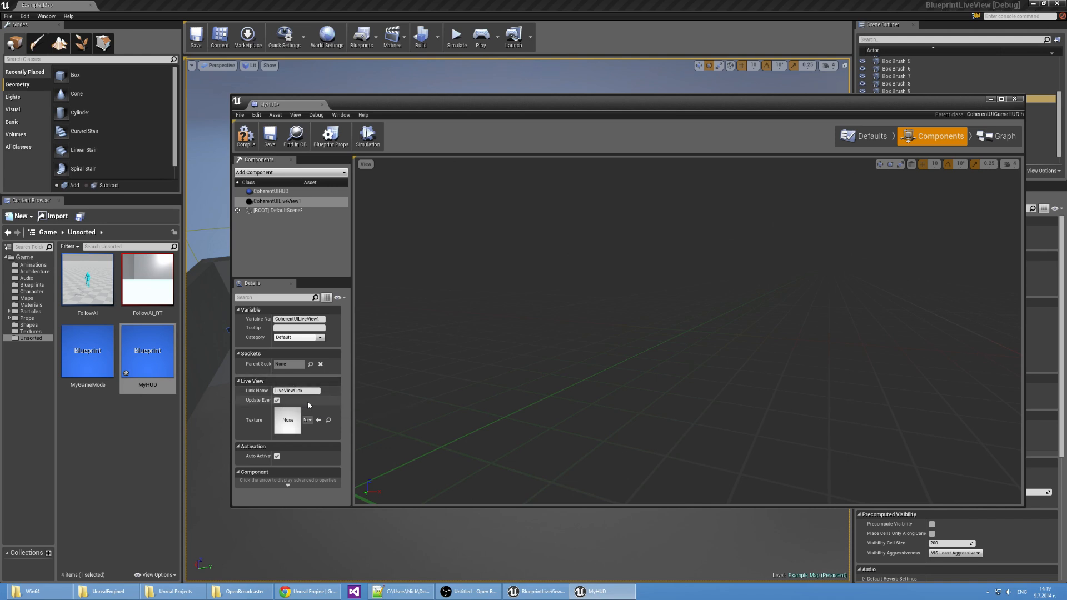
mouse_move(267, 427)
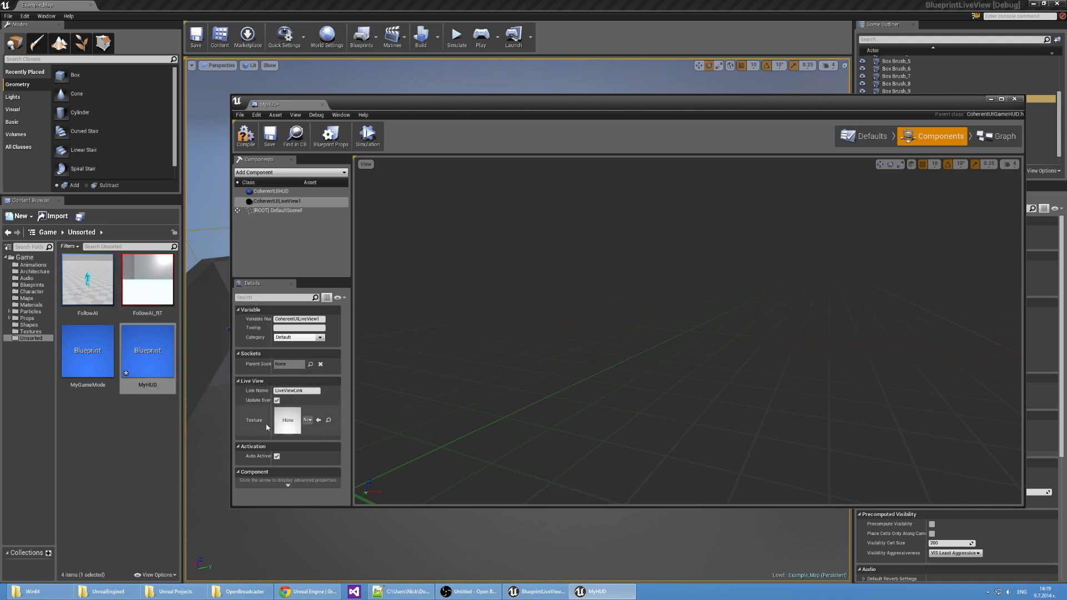
mouse_move(146, 279)
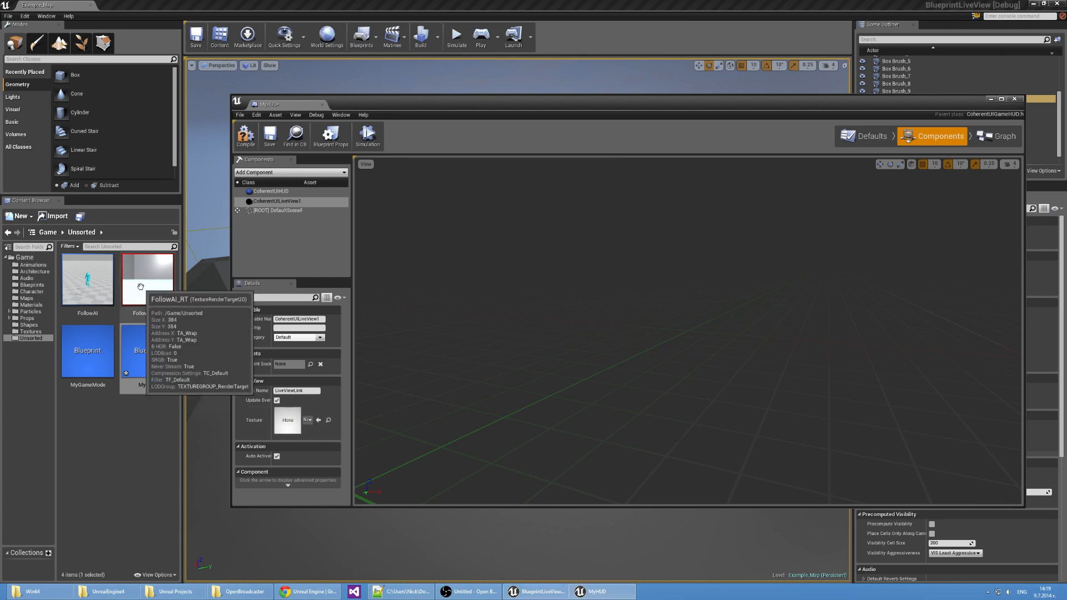
- Assign FollowAI_RT as the live view component's texture and close the MyHUD blueprint
click(147, 278)
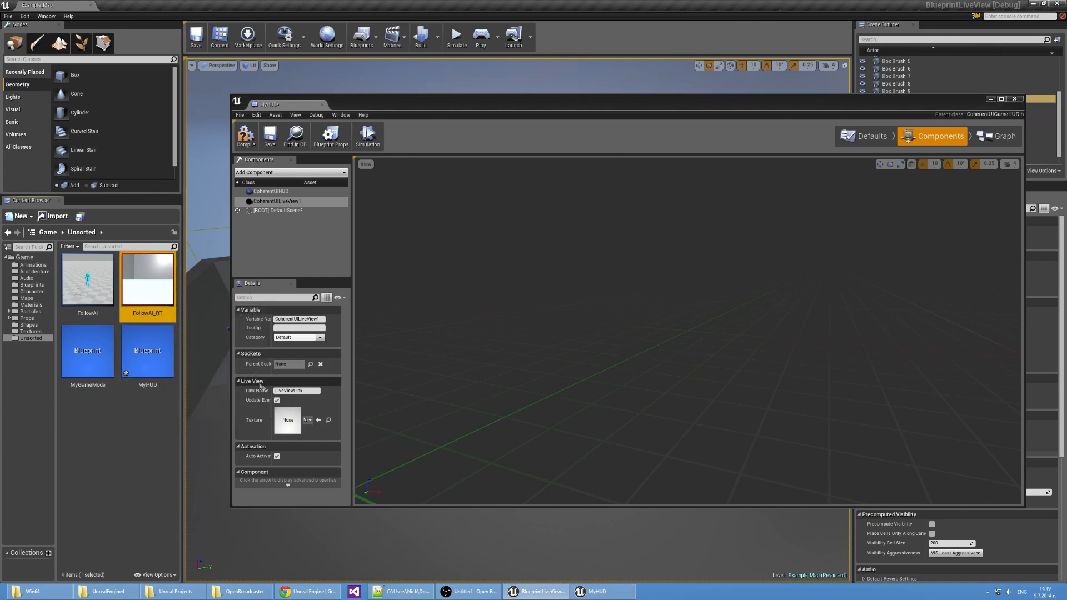
click(318, 420)
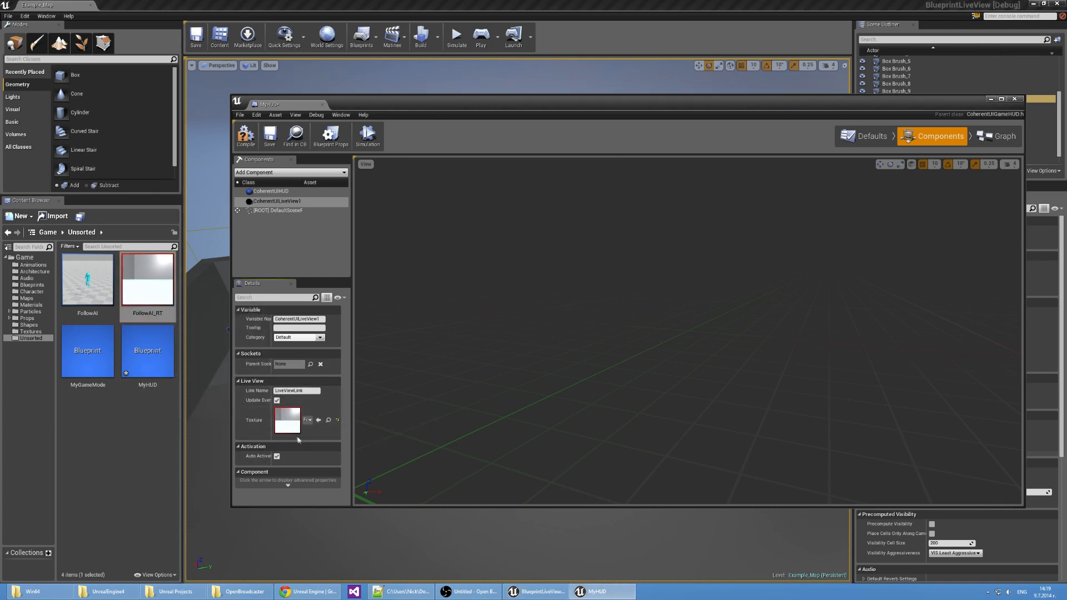
click(146, 277)
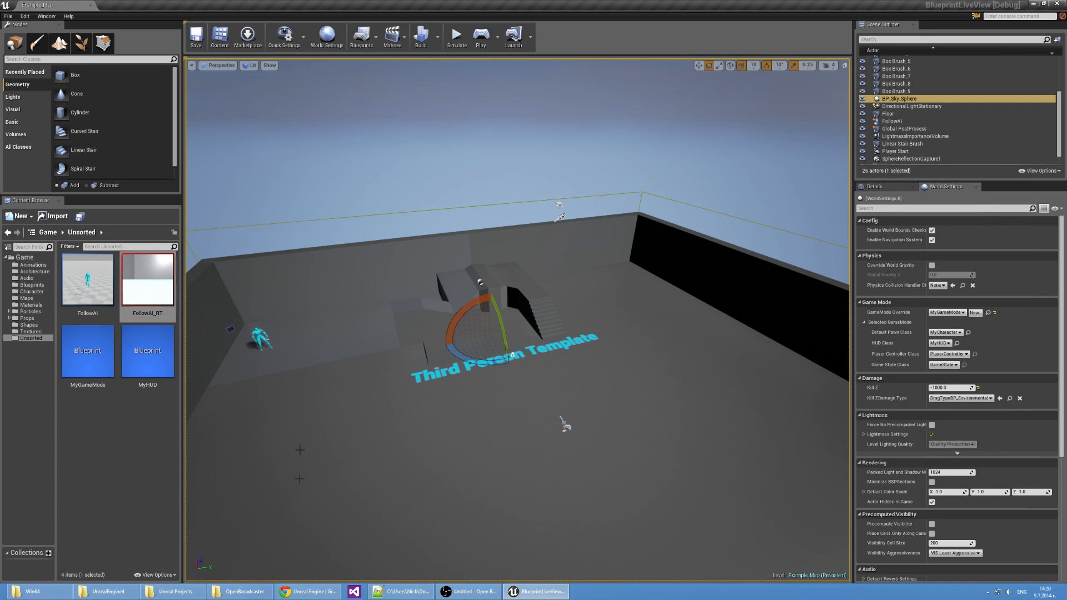
mouse_move(286, 336)
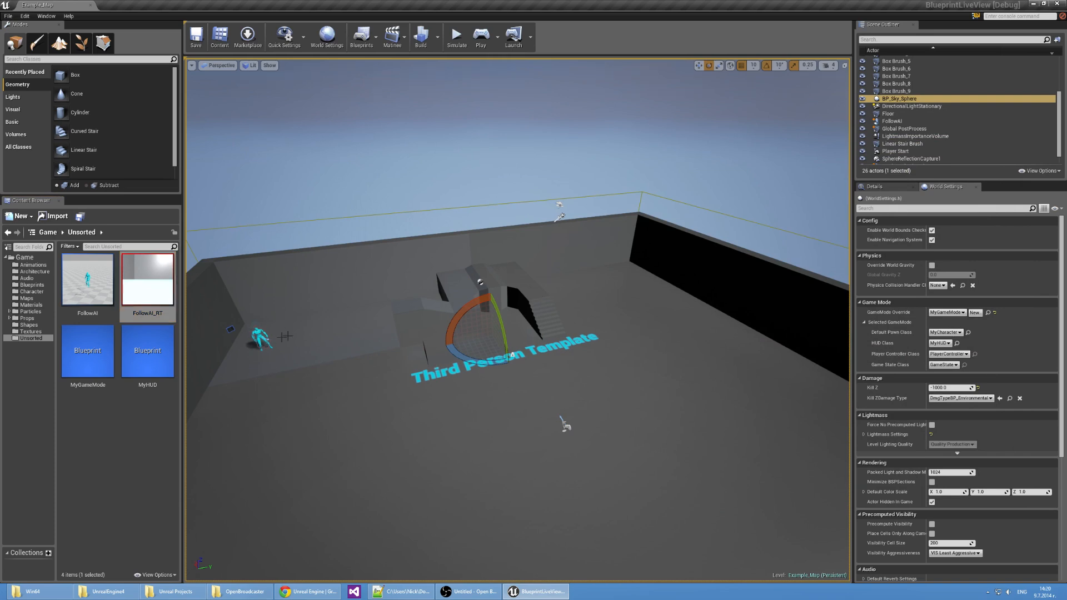
mouse_move(481, 37)
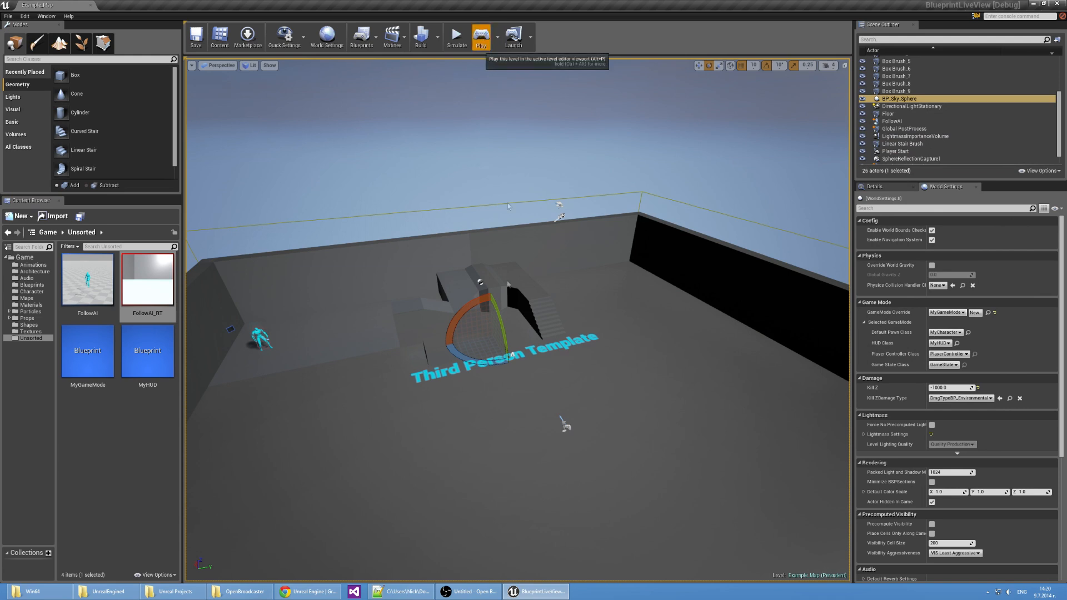
click(481, 36)
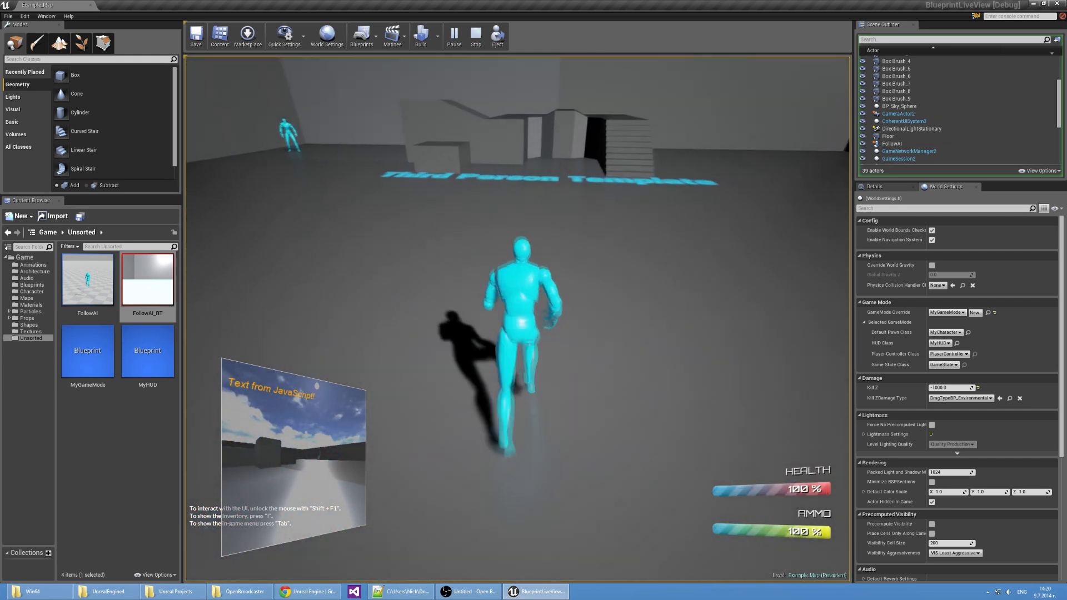
click(475, 36)
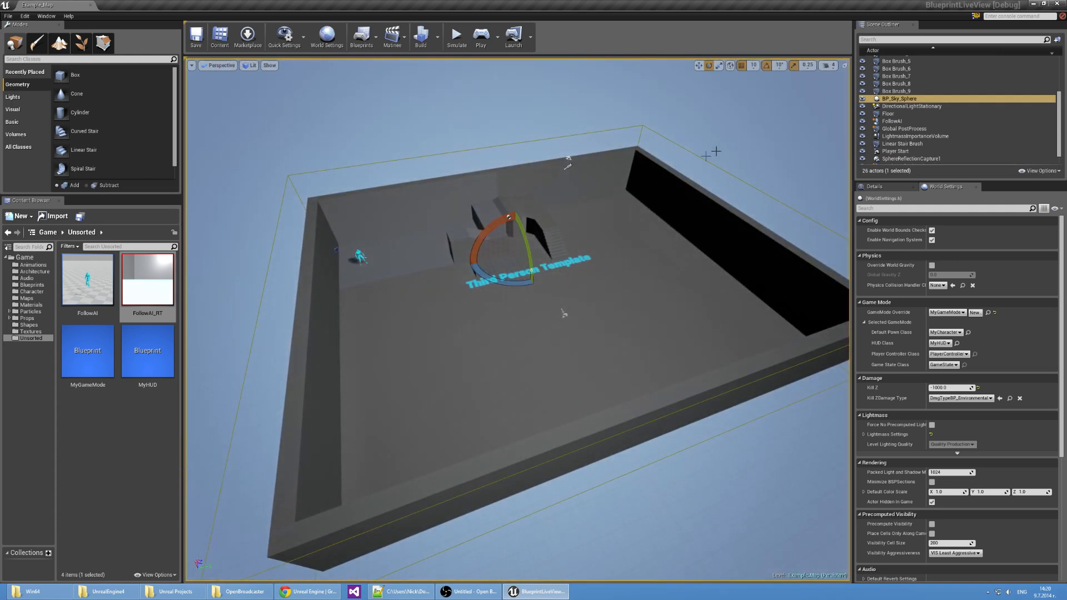
- Place a Nav Mesh Bounds Volume and resize its brush to cover the level floor
click(16, 134)
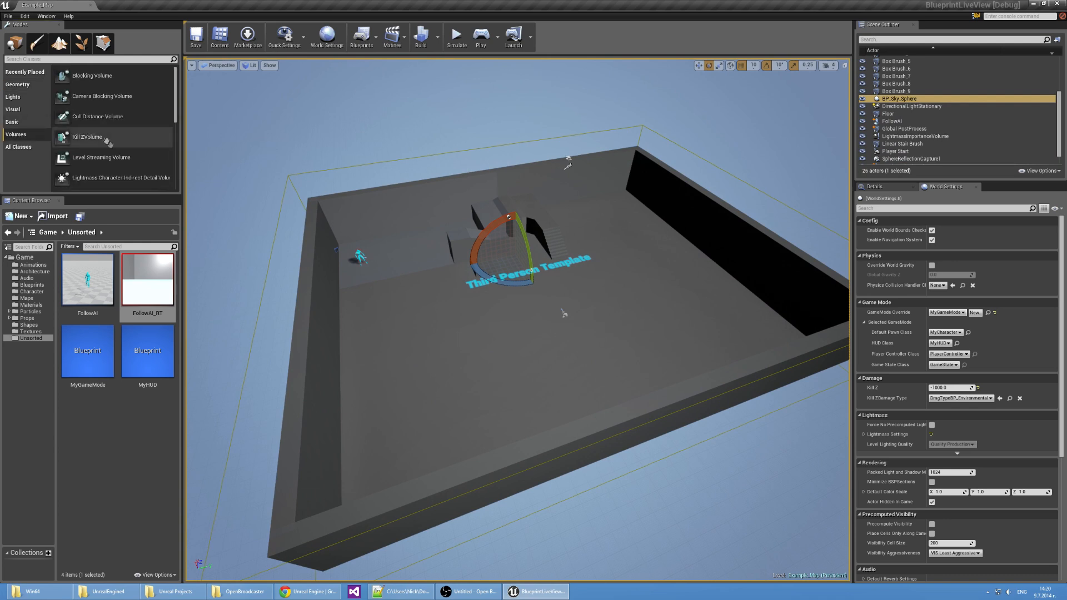
scroll(down, 3)
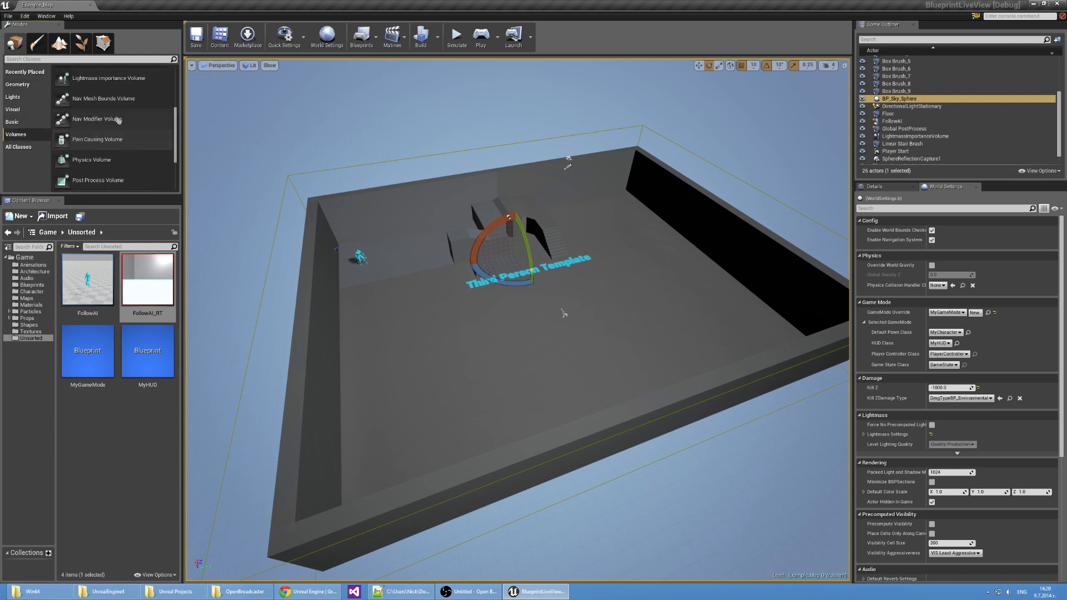
mouse_move(102, 98)
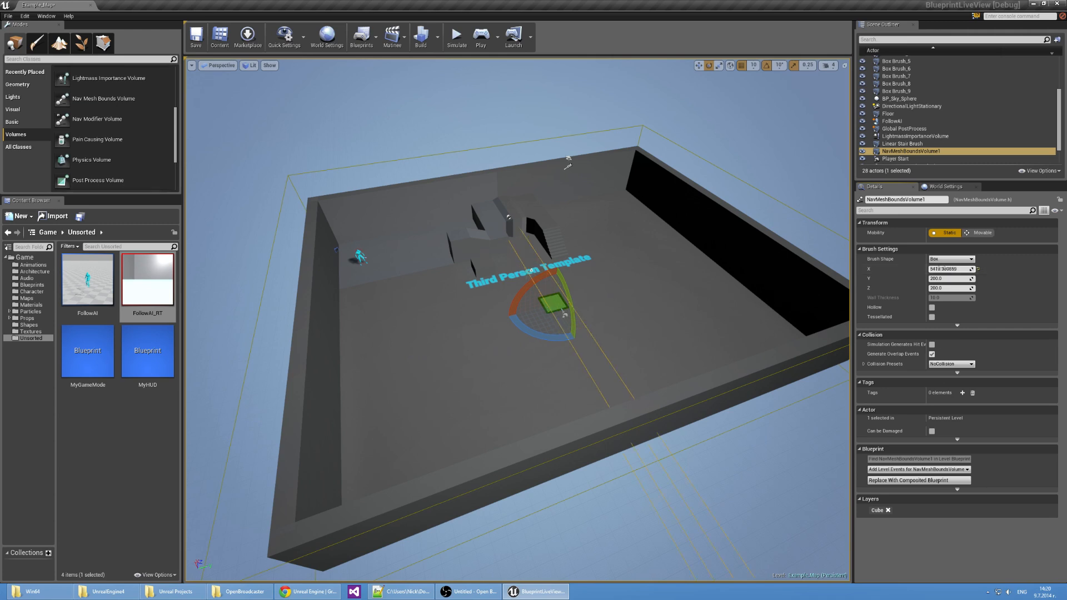
mouse_move(949, 278)
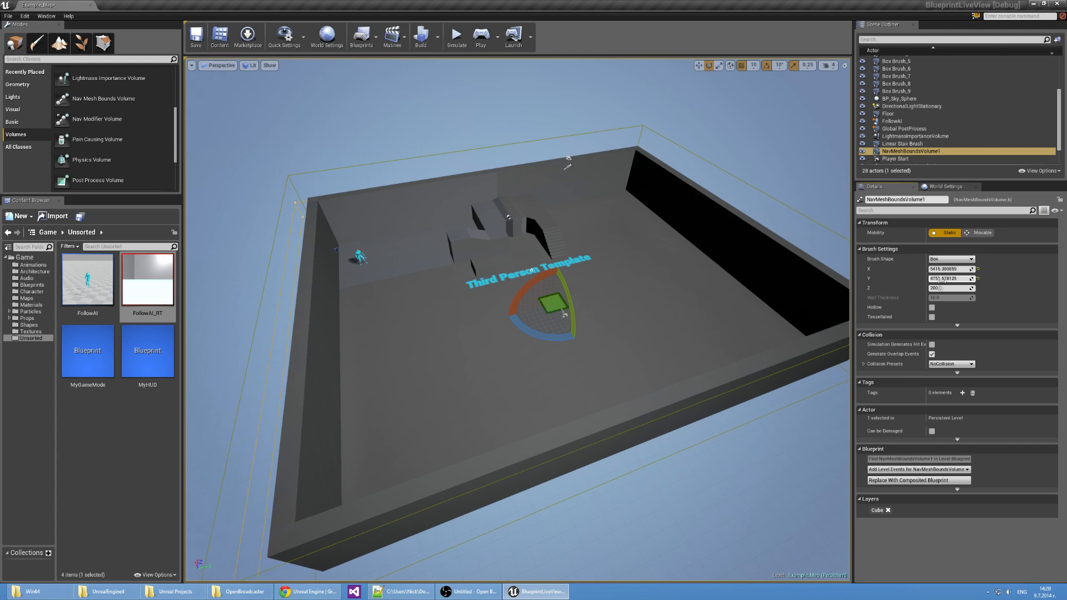
click(945, 287)
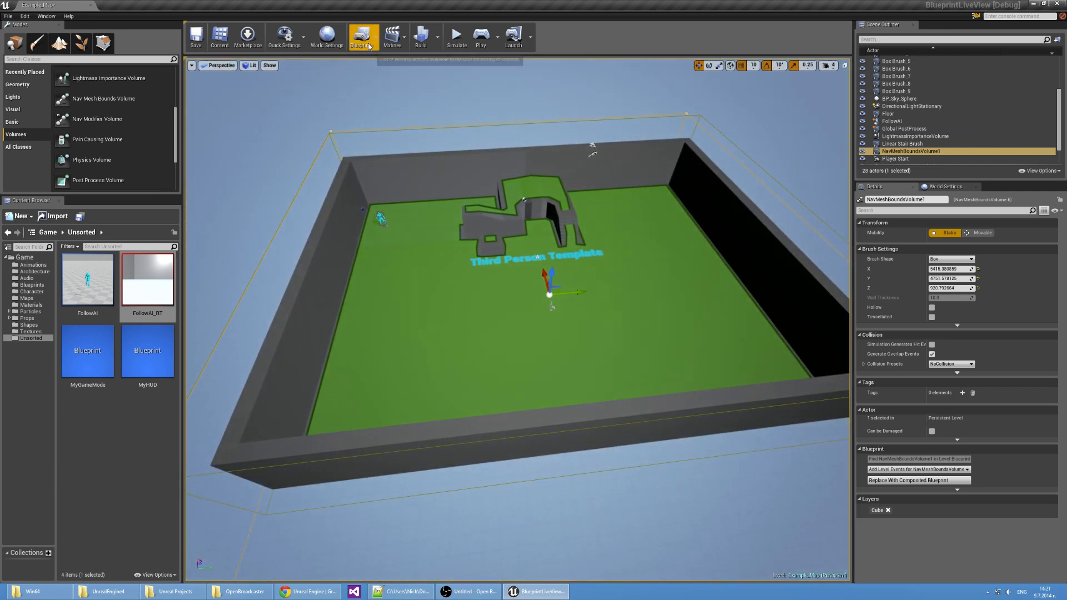
click(362, 37)
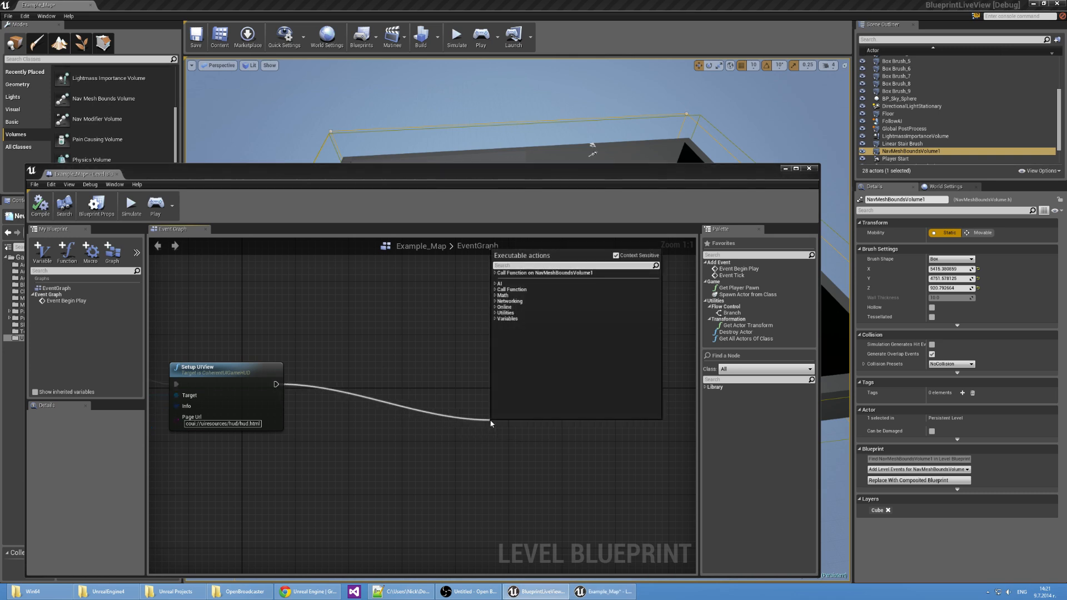
- Add AI MoveTo after Setup UIView sending FollowAI to the player controller, then play
text(ai mo)
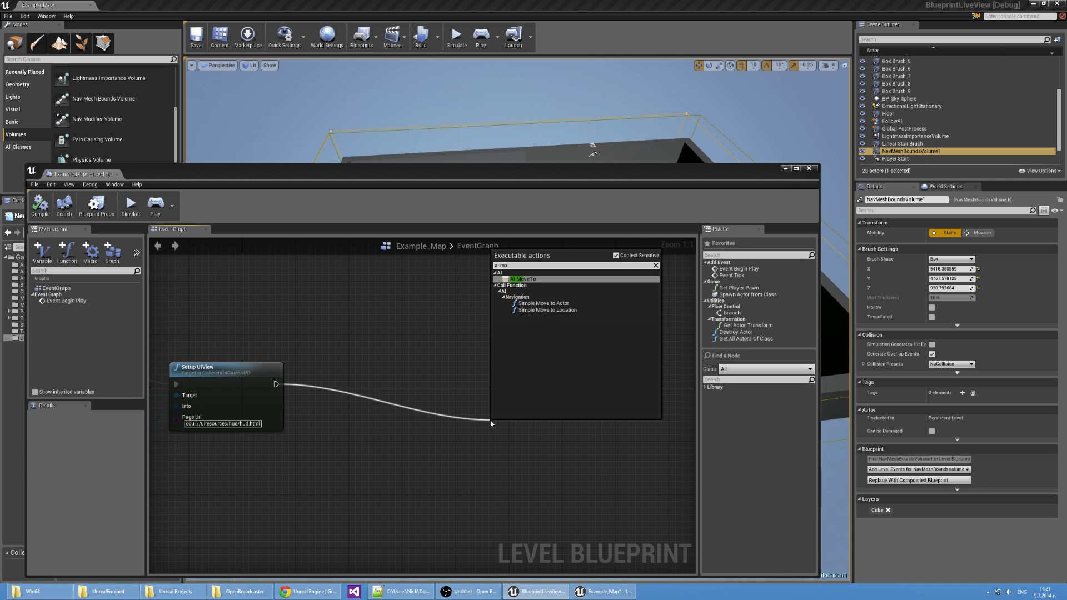
click(523, 278)
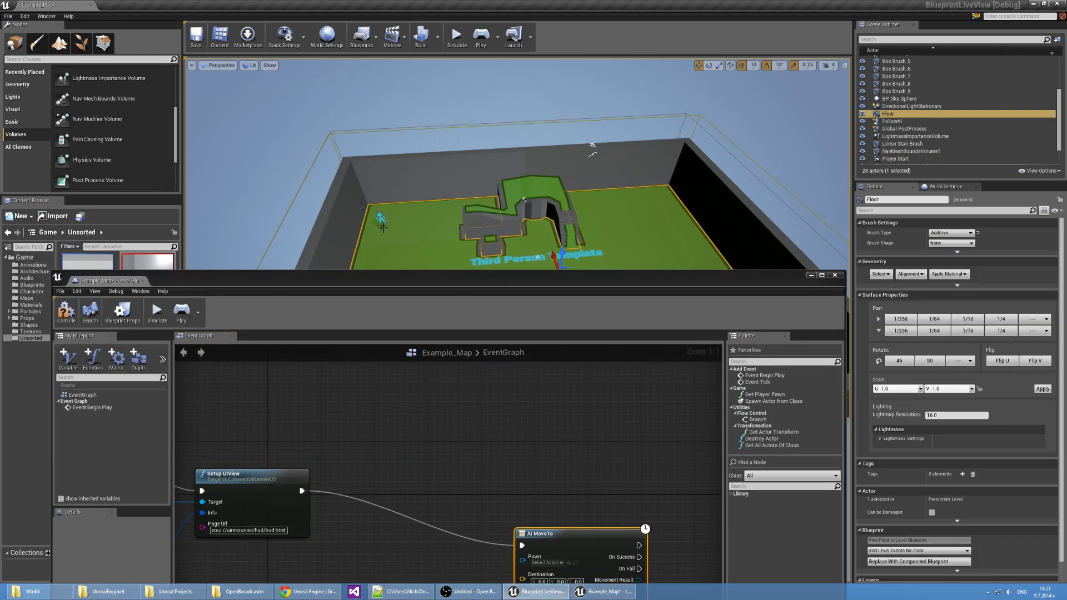
click(897, 121)
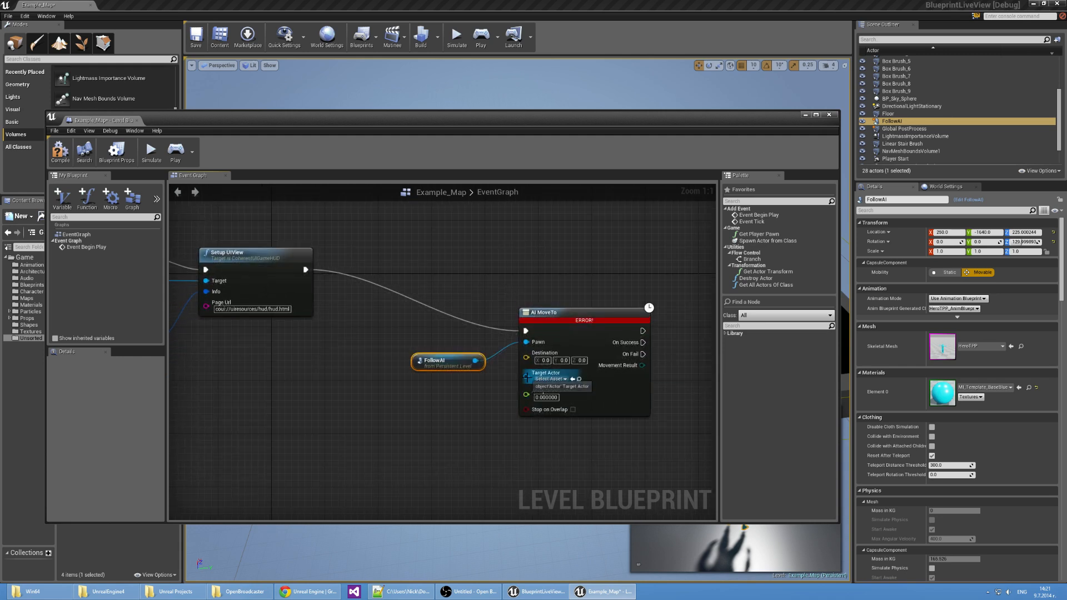
click(576, 379)
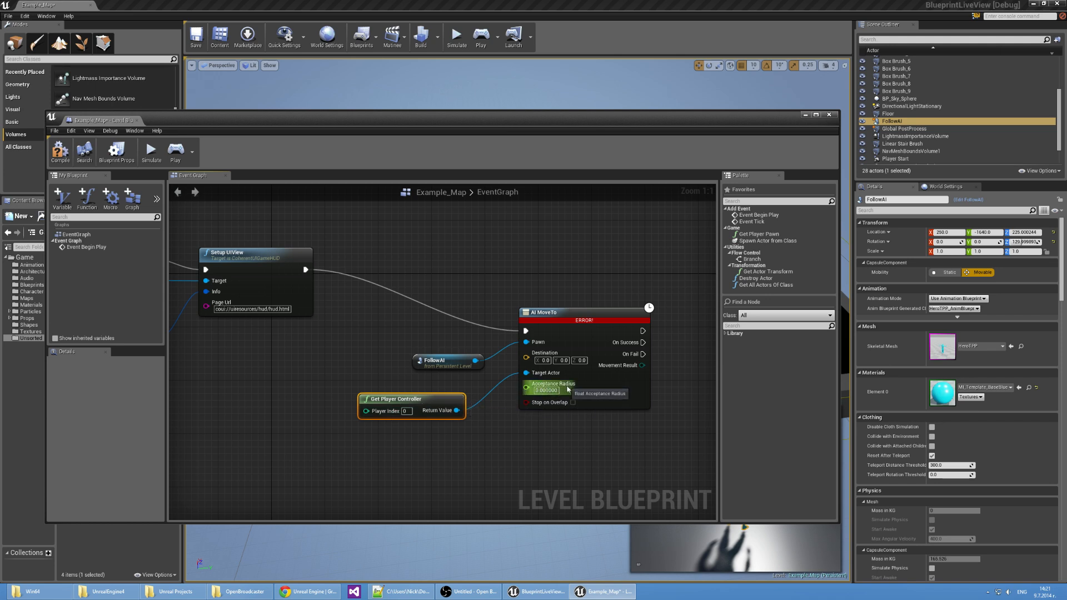
mouse_move(568, 390)
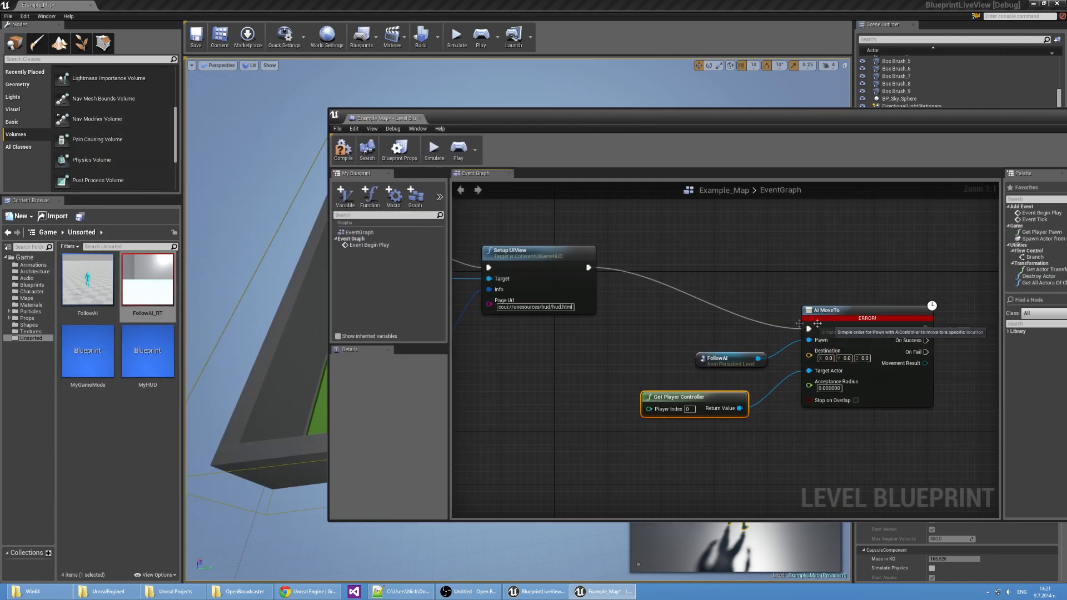
mouse_move(622, 304)
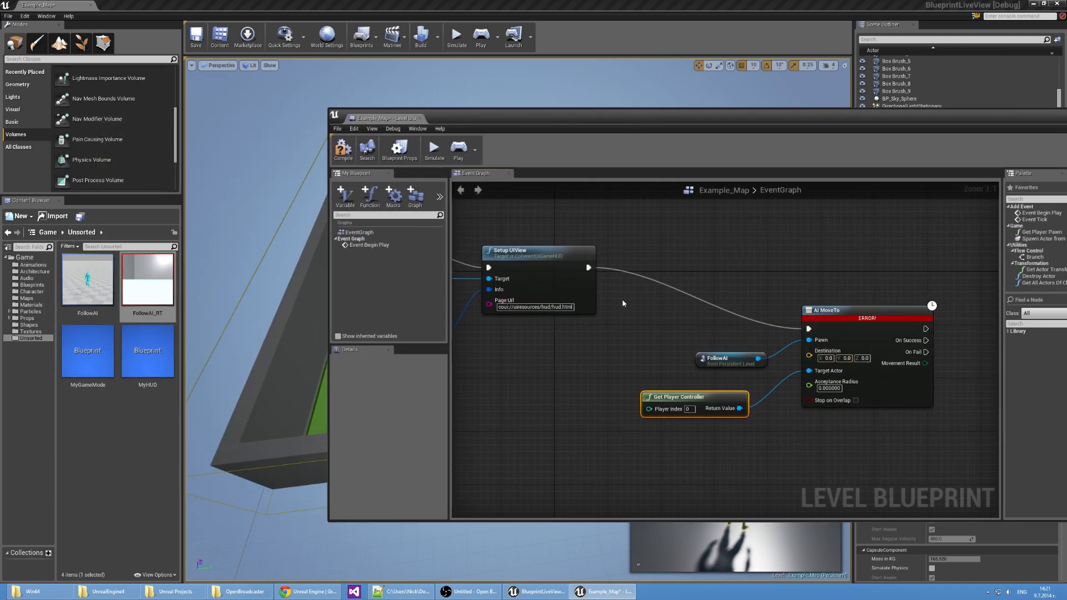
click(342, 148)
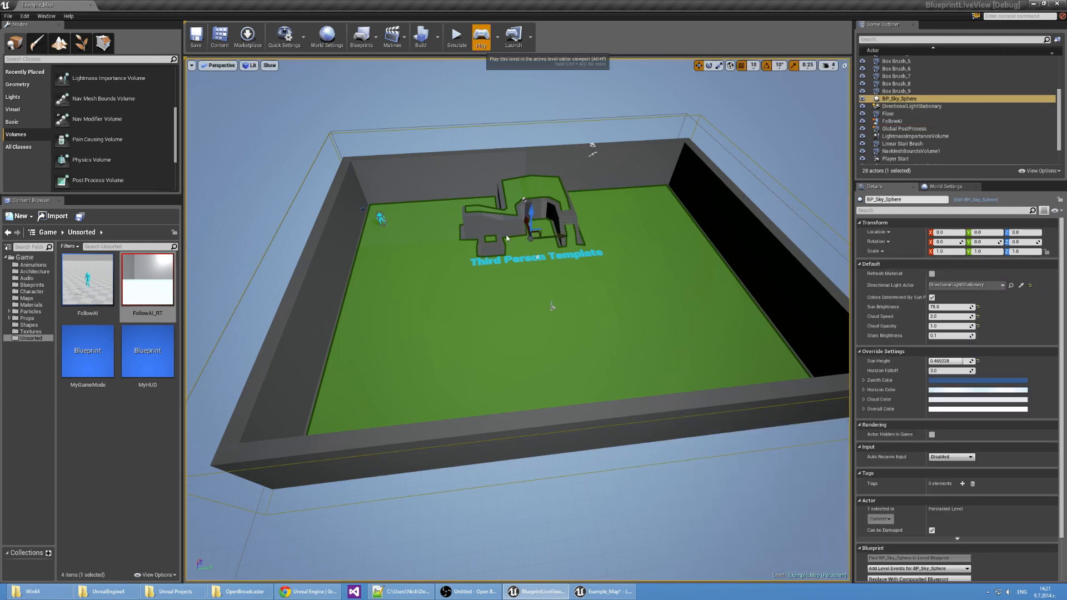
click(480, 35)
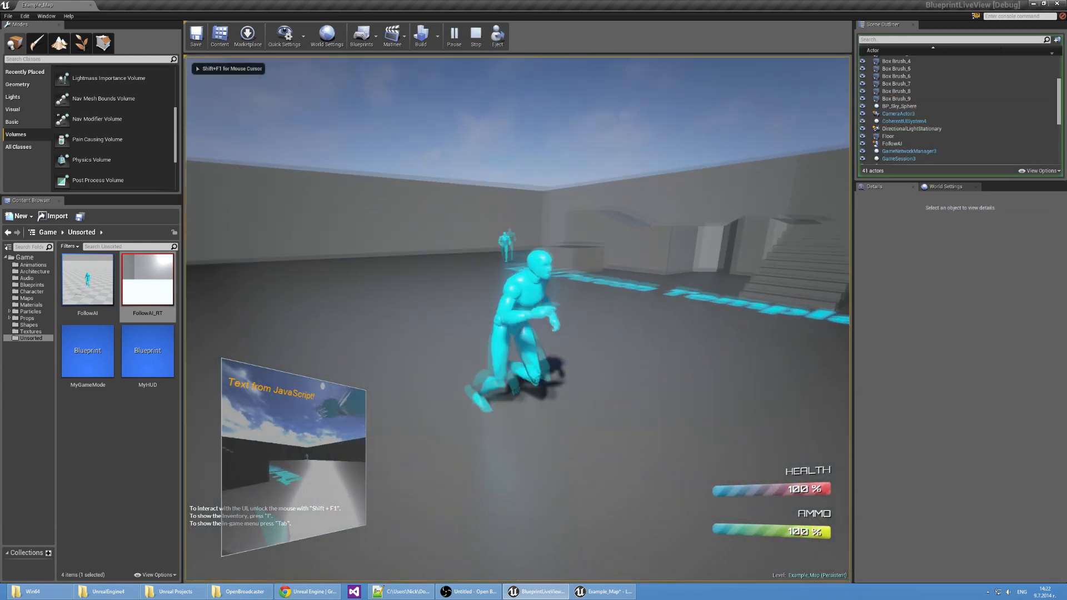